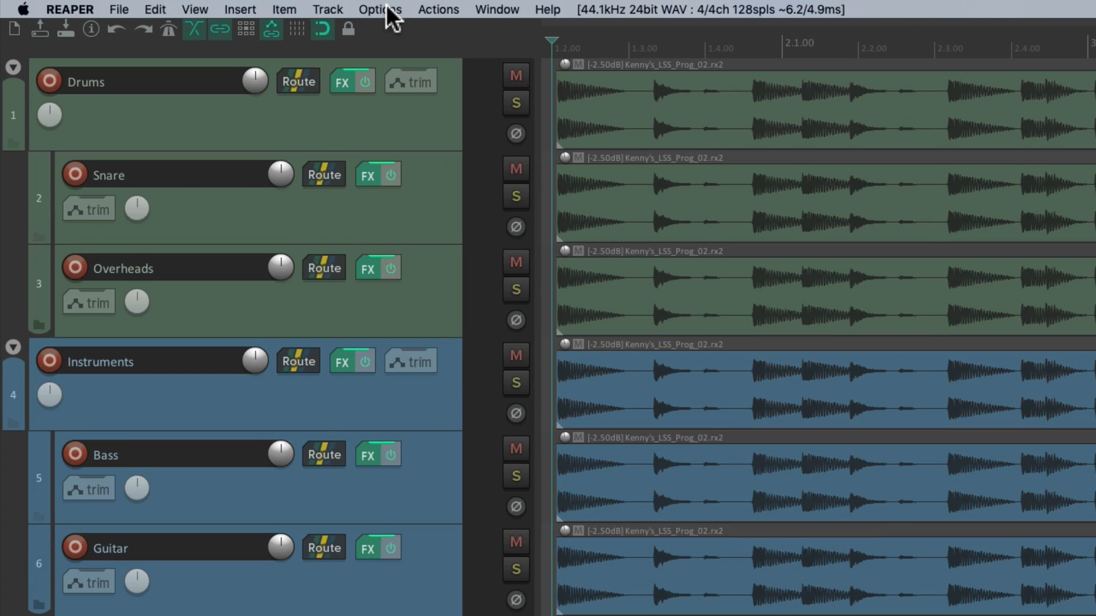
Step: Reach the Themes list from the Options menu, with Default active
{"action": "left_click", "coordinate": [379, 9]}
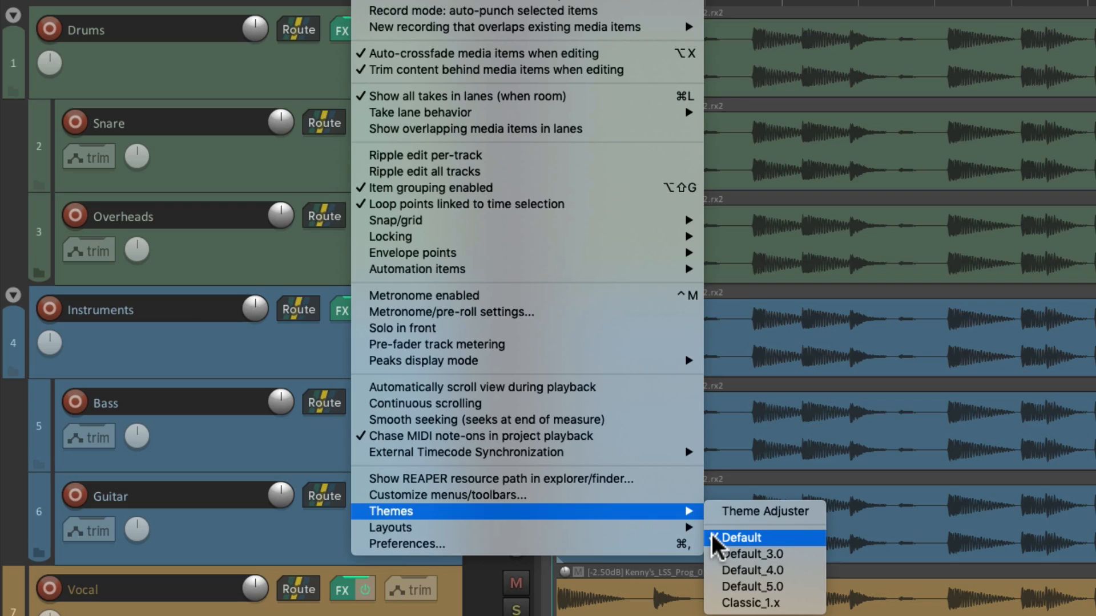
{"action": "mouse_move", "coordinate": [728, 517]}
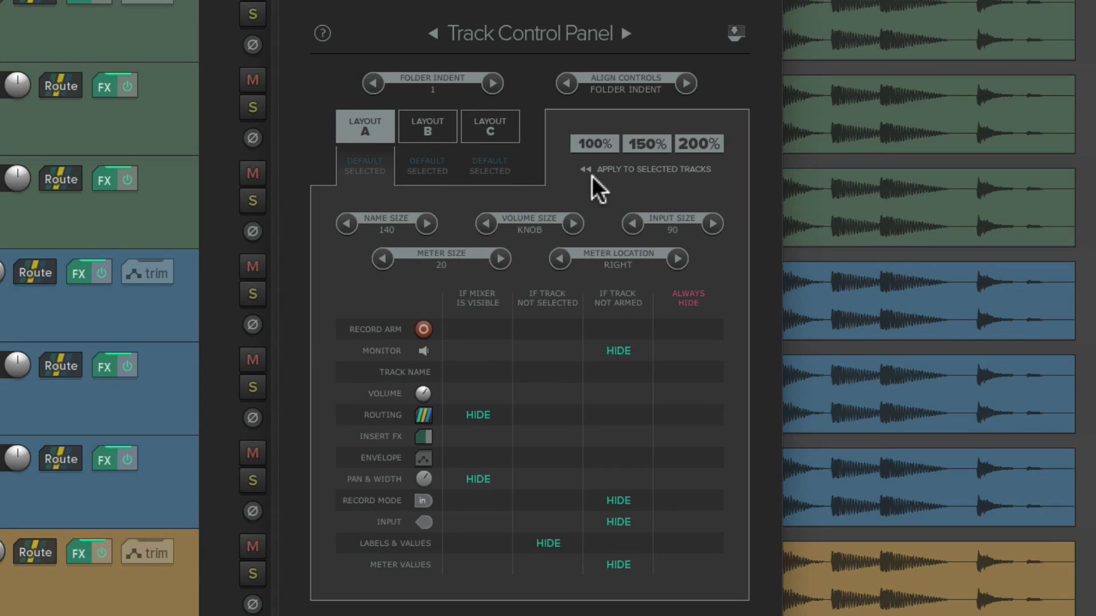
{"action": "mouse_move", "coordinate": [547, 64]}
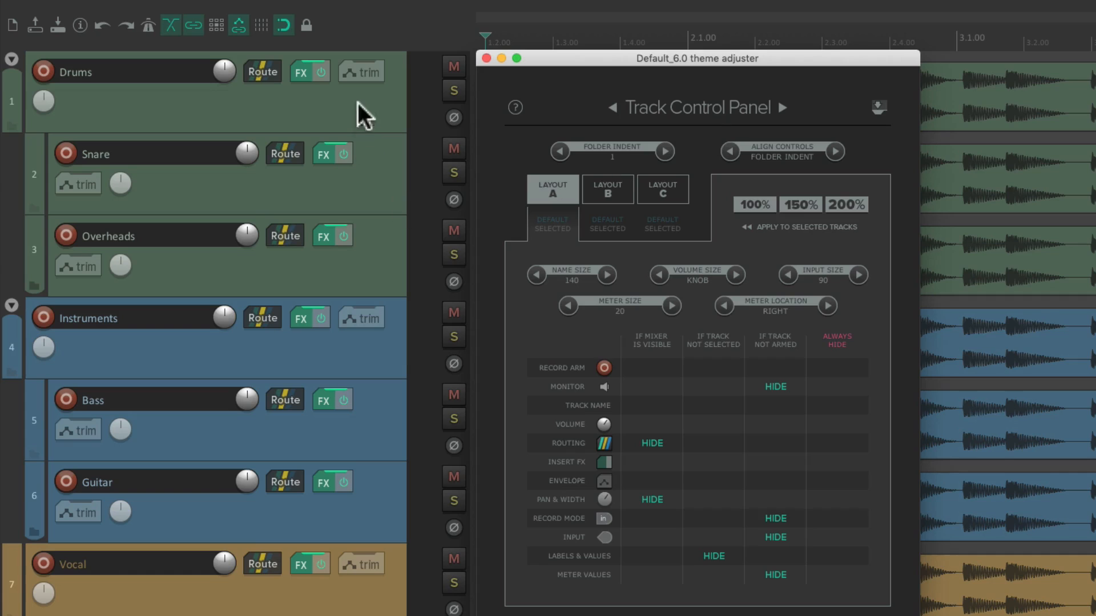
{"action": "mouse_move", "coordinate": [360, 408]}
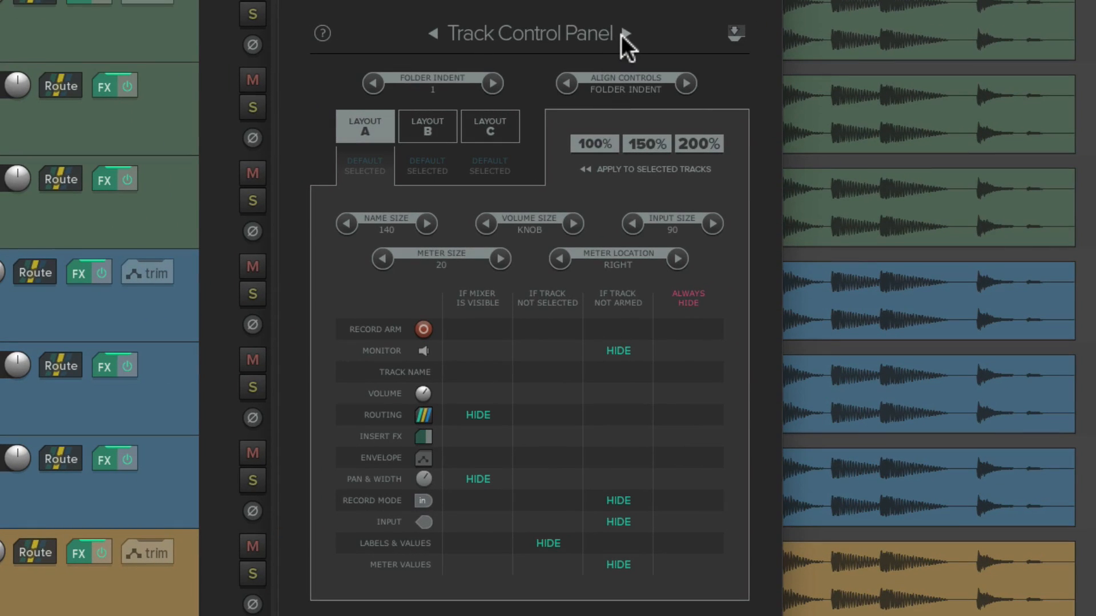
Step: Cycle the Default_6.0 adjuster pages until Mixer Control Panel is shown
{"action": "left_click", "coordinate": [630, 33]}
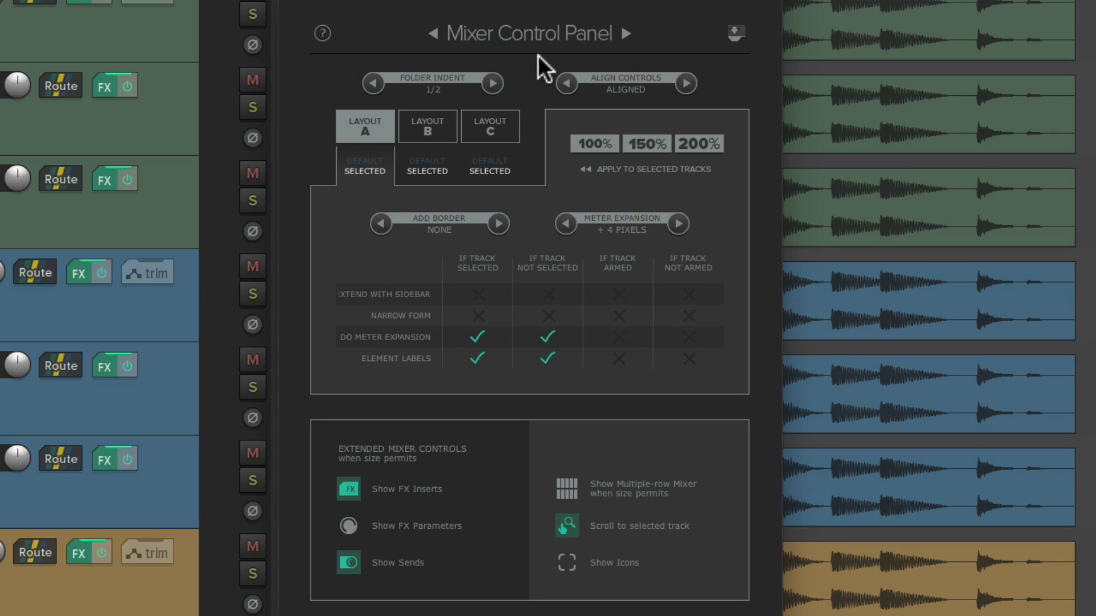
{"action": "left_click", "coordinate": [628, 34]}
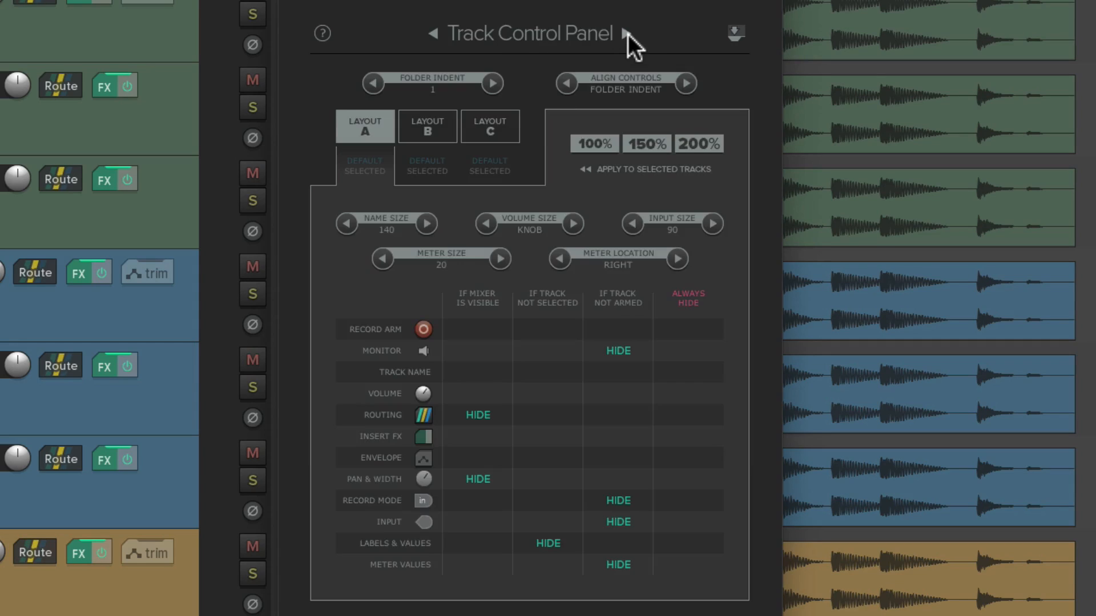
{"action": "mouse_move", "coordinate": [543, 73]}
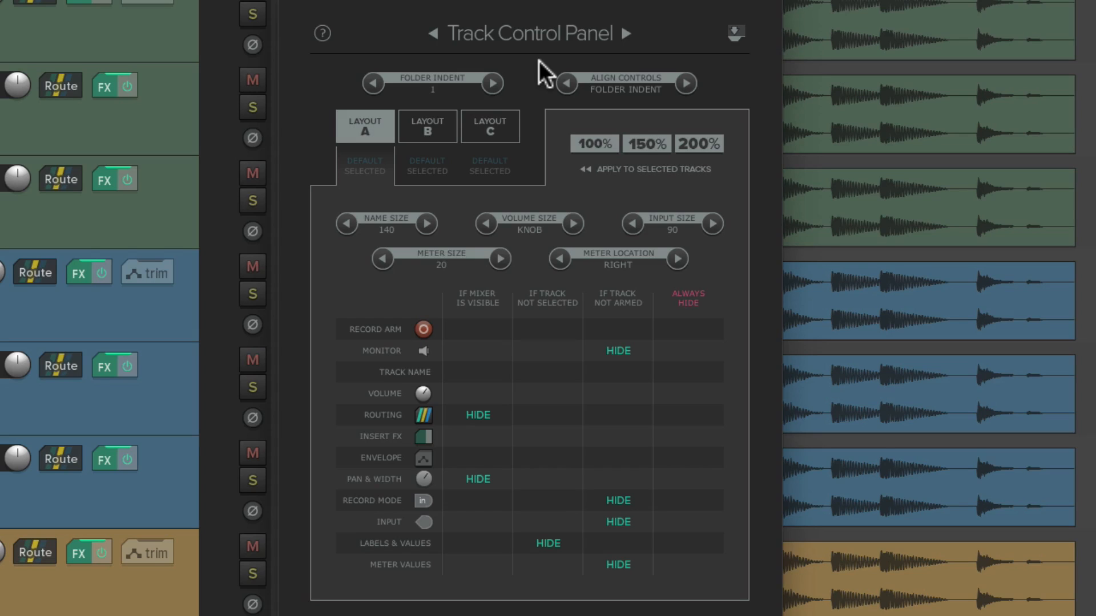
{"action": "left_click", "coordinate": [628, 33]}
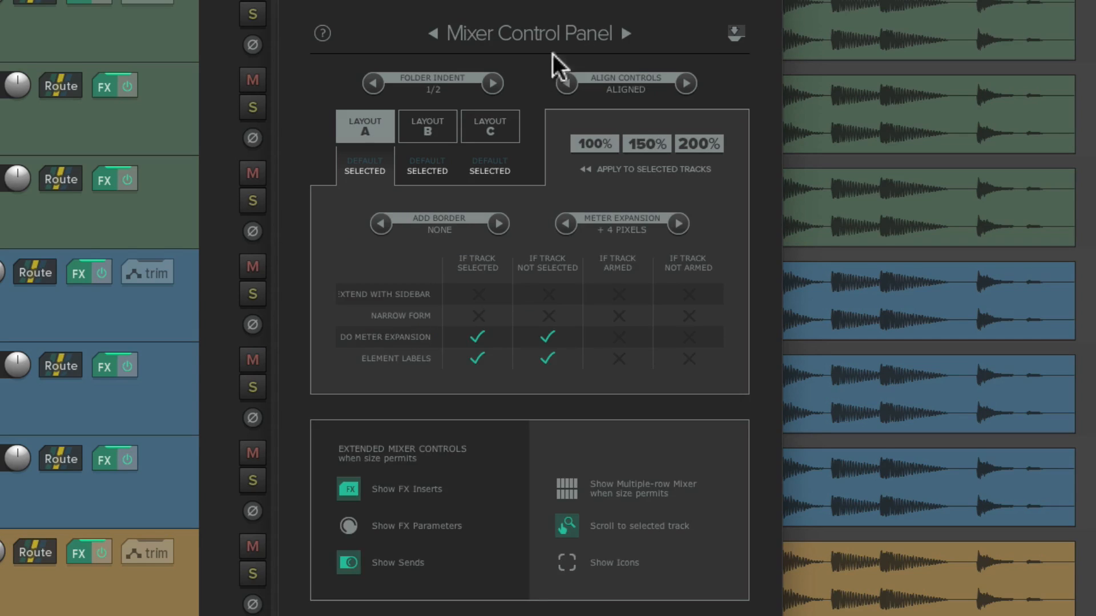
{"action": "mouse_move", "coordinate": [543, 72]}
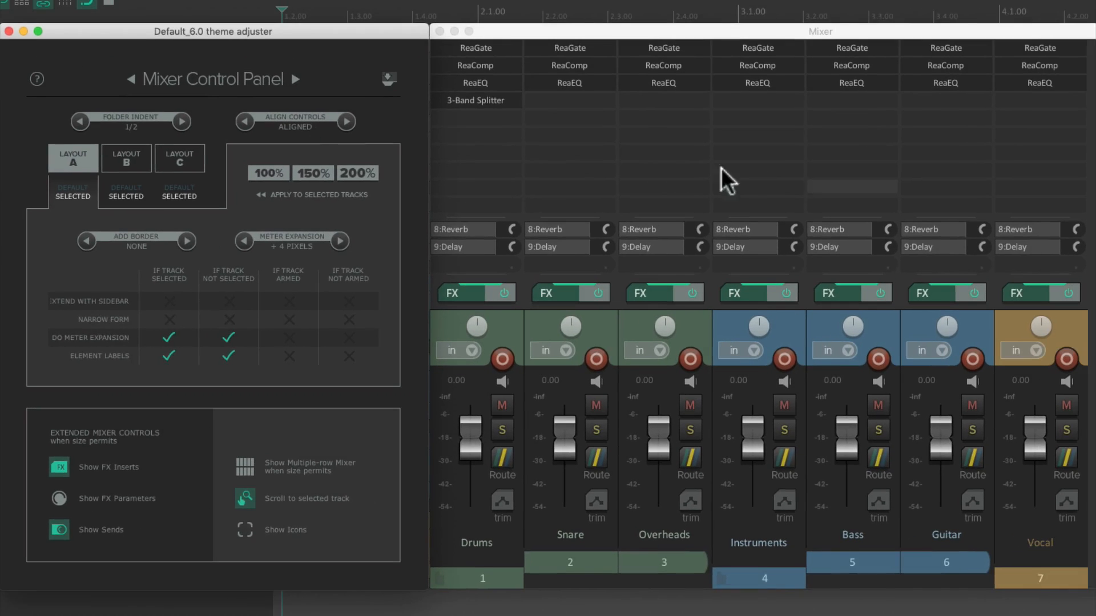
{"action": "mouse_move", "coordinate": [280, 220]}
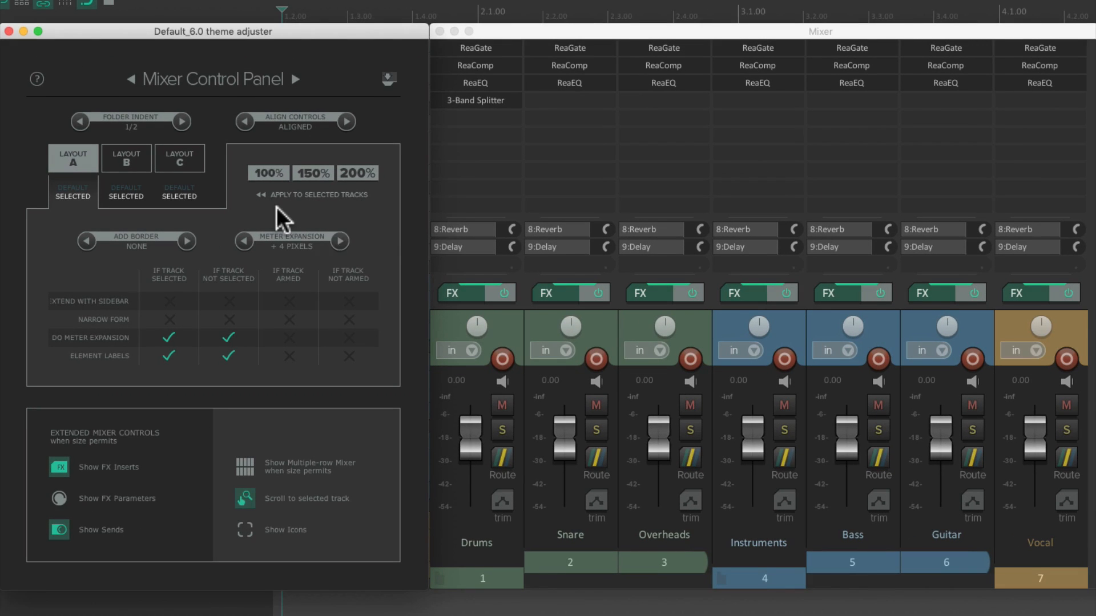
{"action": "mouse_move", "coordinate": [207, 273]}
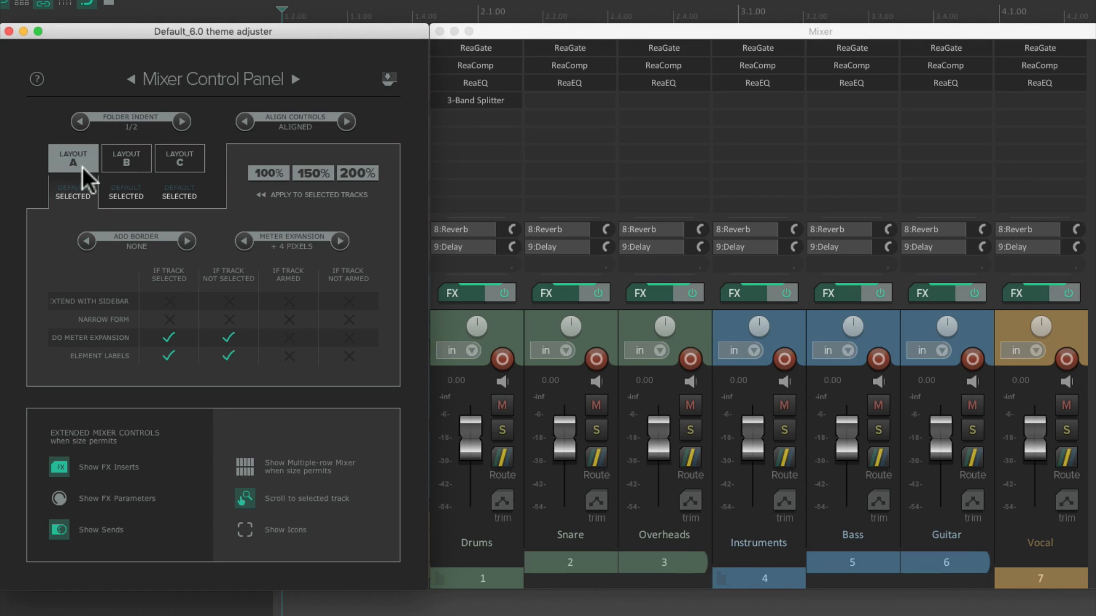
{"action": "mouse_move", "coordinate": [129, 178]}
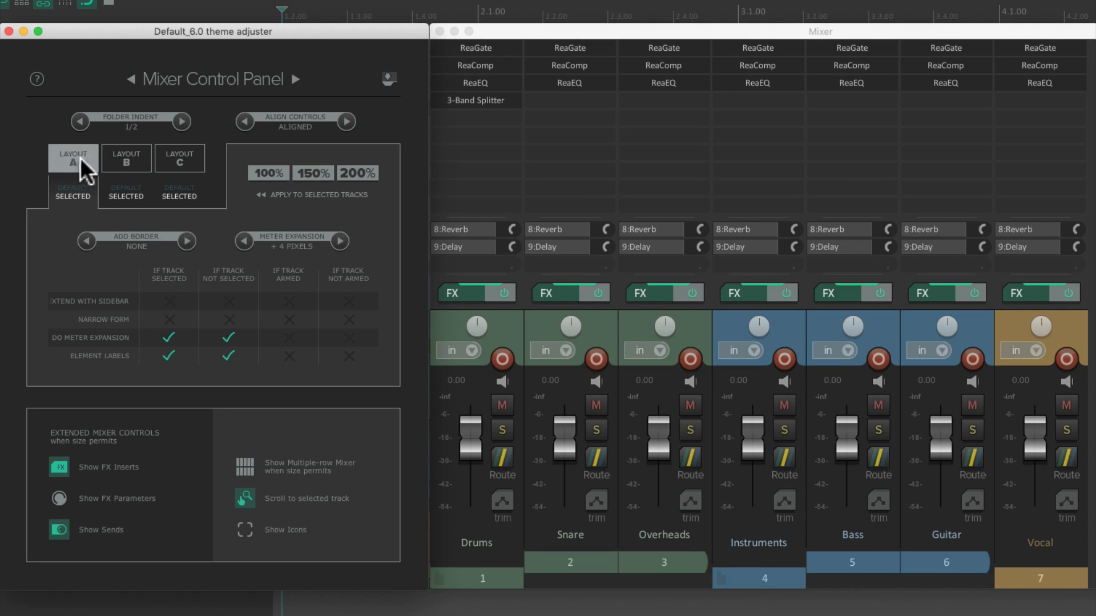
Step: Compare layout C on the Track and Mixer Control Panel pages, ending on Mixer Layout A
{"action": "left_click", "coordinate": [179, 157]}
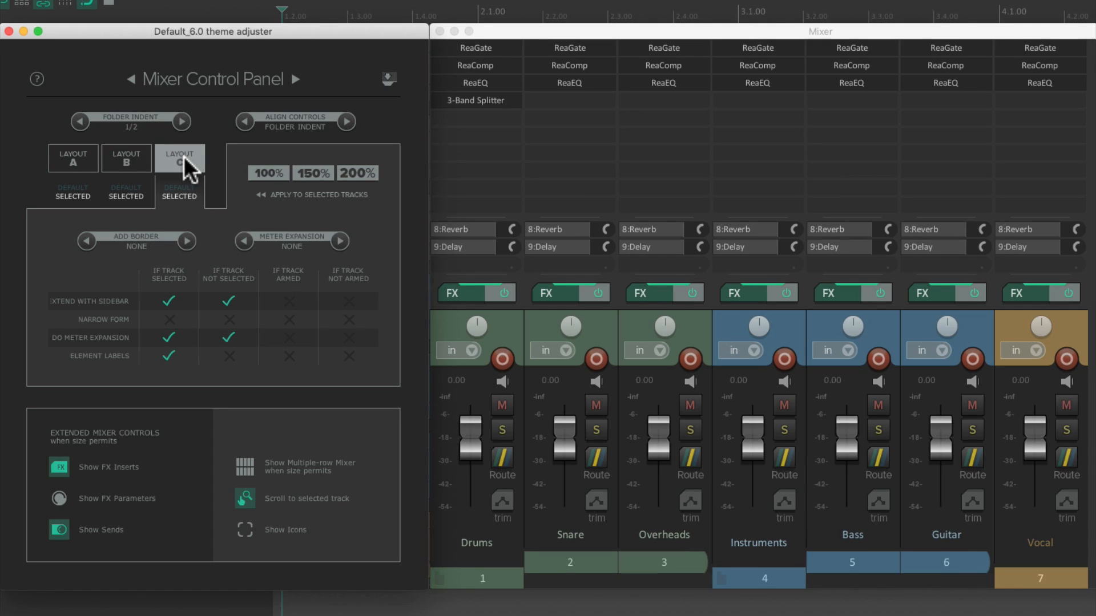
{"action": "mouse_move", "coordinate": [140, 89]}
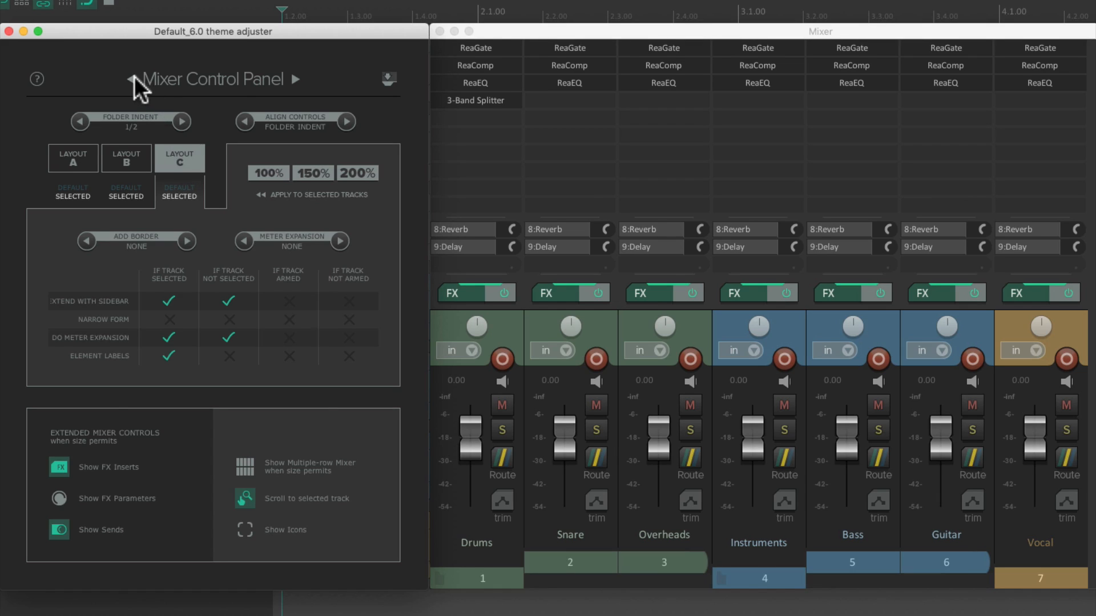
{"action": "left_click", "coordinate": [130, 78]}
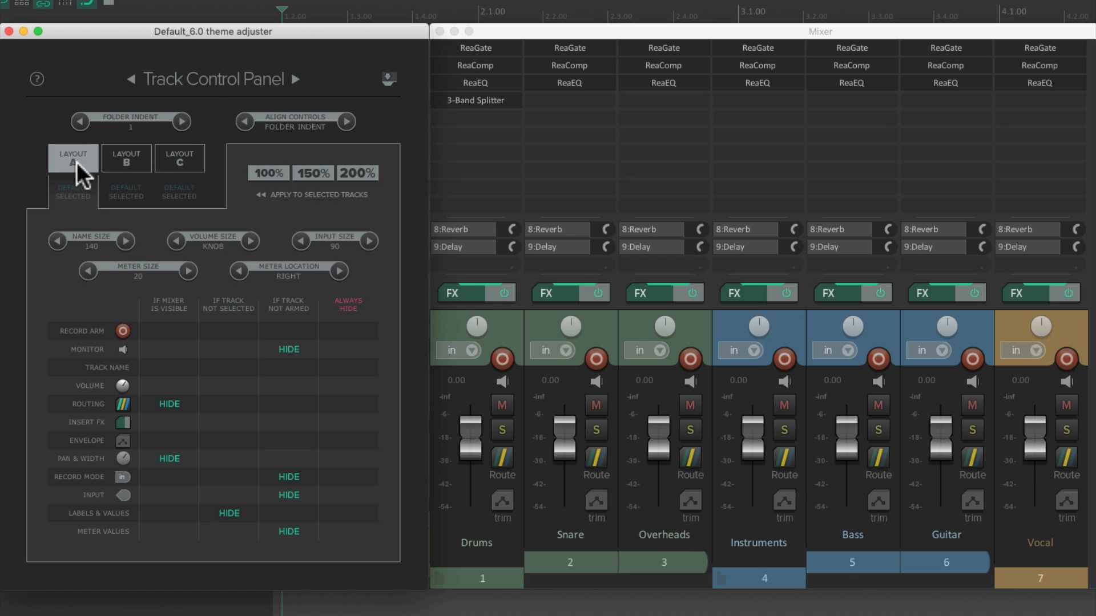
{"action": "left_click", "coordinate": [179, 159]}
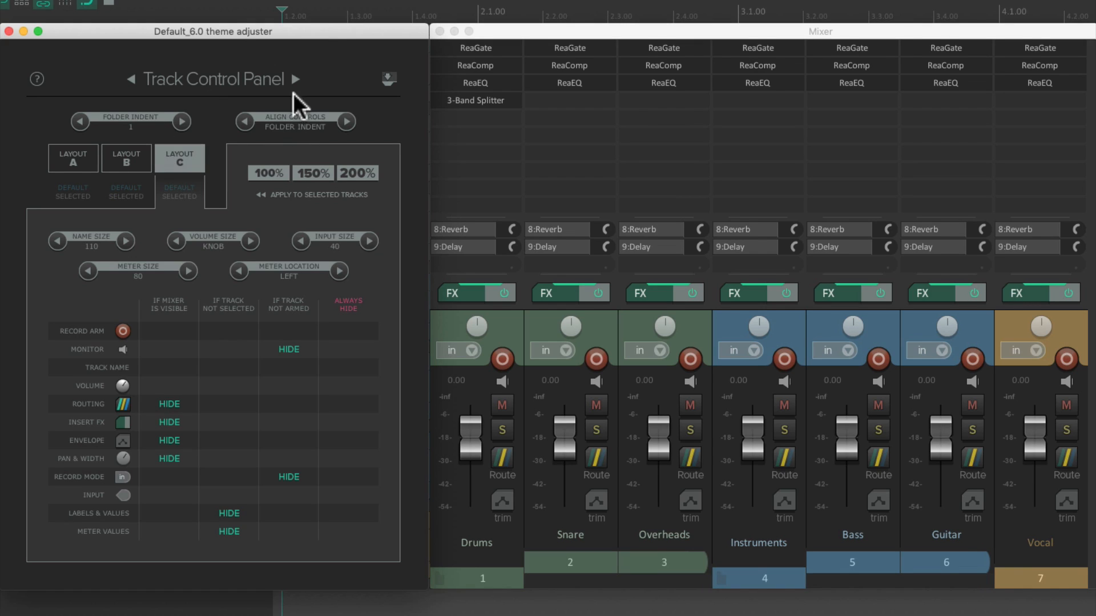
{"action": "left_click", "coordinate": [295, 79]}
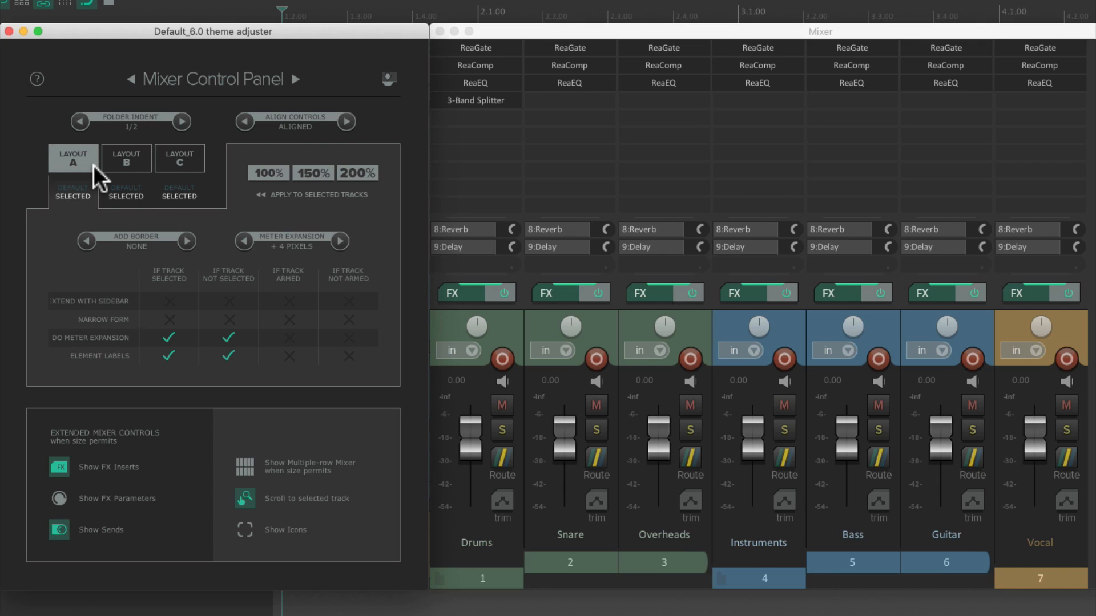
{"action": "left_click", "coordinate": [378, 9]}
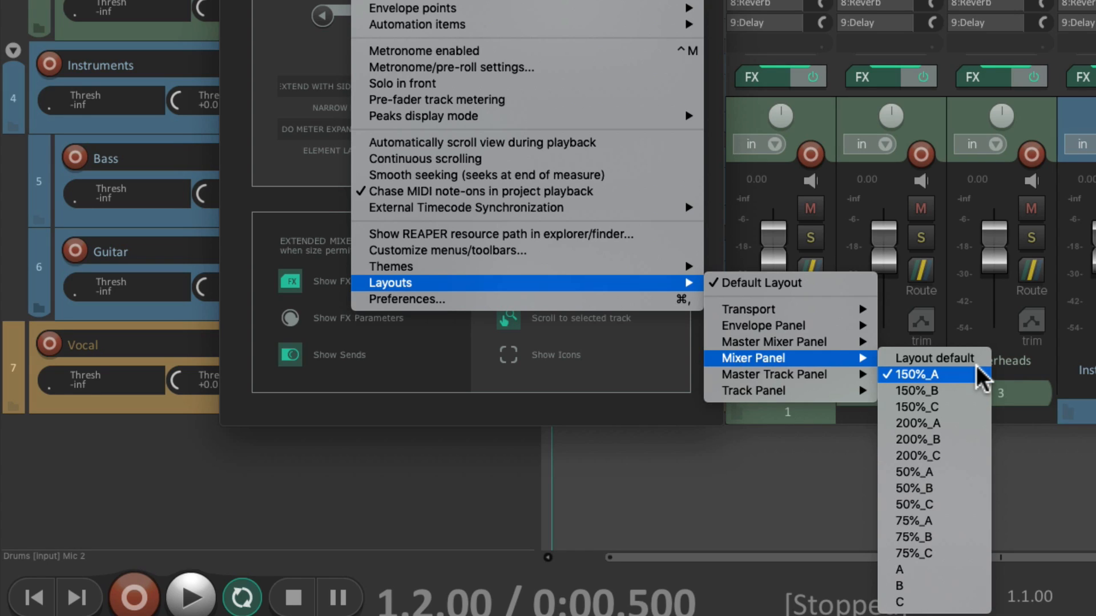
{"action": "mouse_move", "coordinate": [978, 391]}
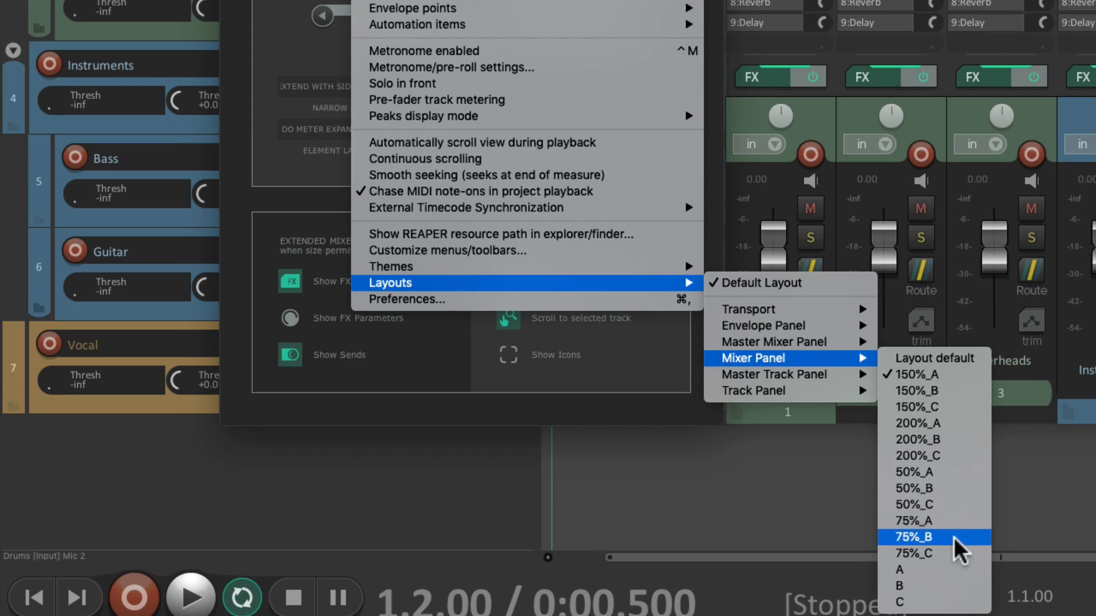
{"action": "mouse_move", "coordinate": [912, 520]}
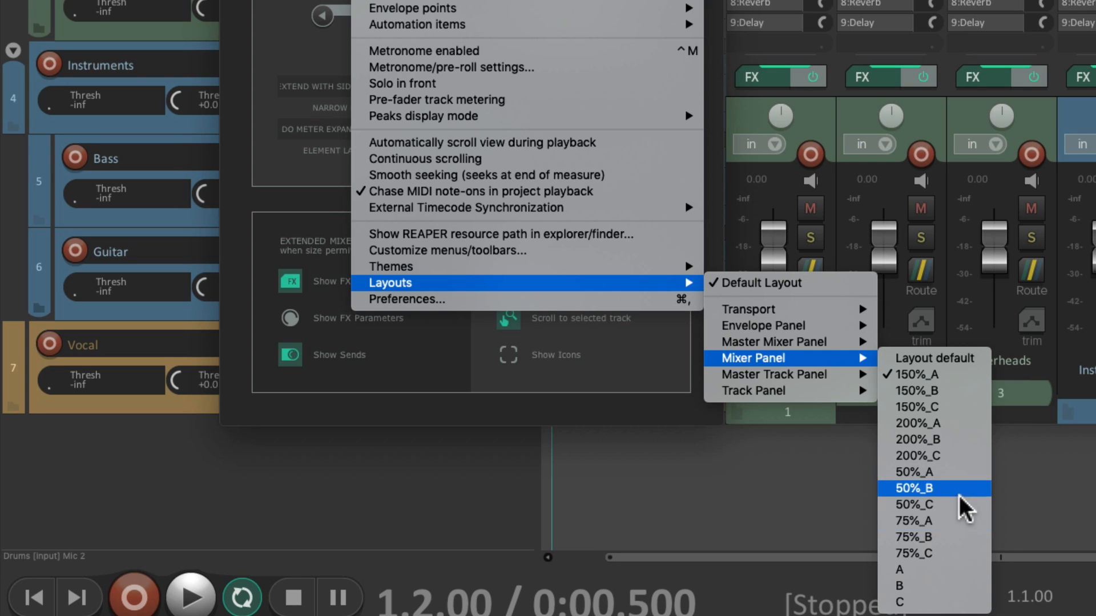
{"action": "mouse_move", "coordinate": [964, 392]}
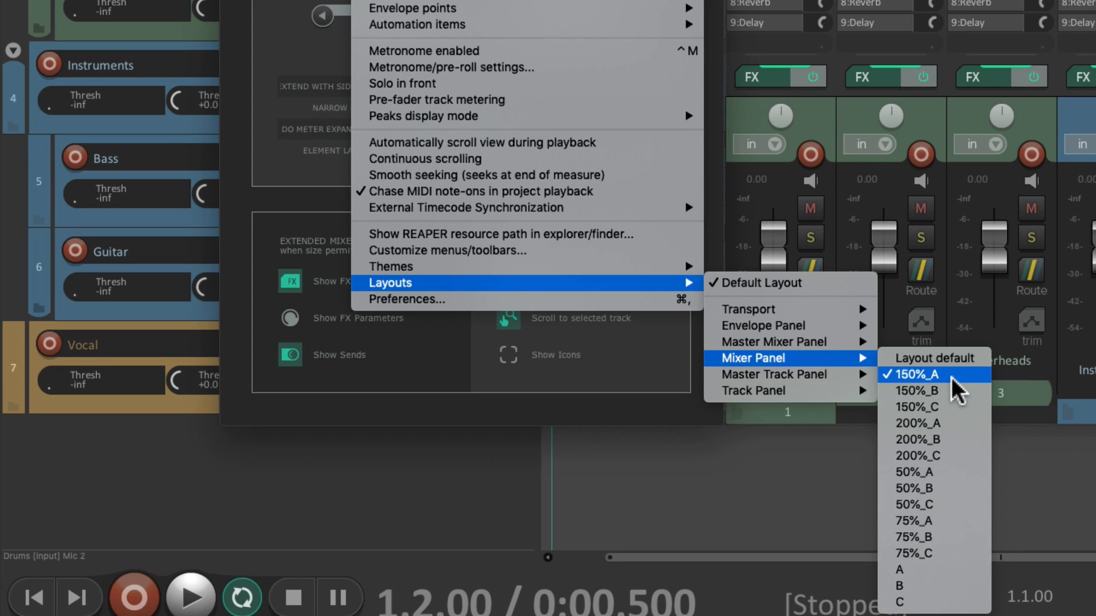
{"action": "mouse_move", "coordinate": [936, 423]}
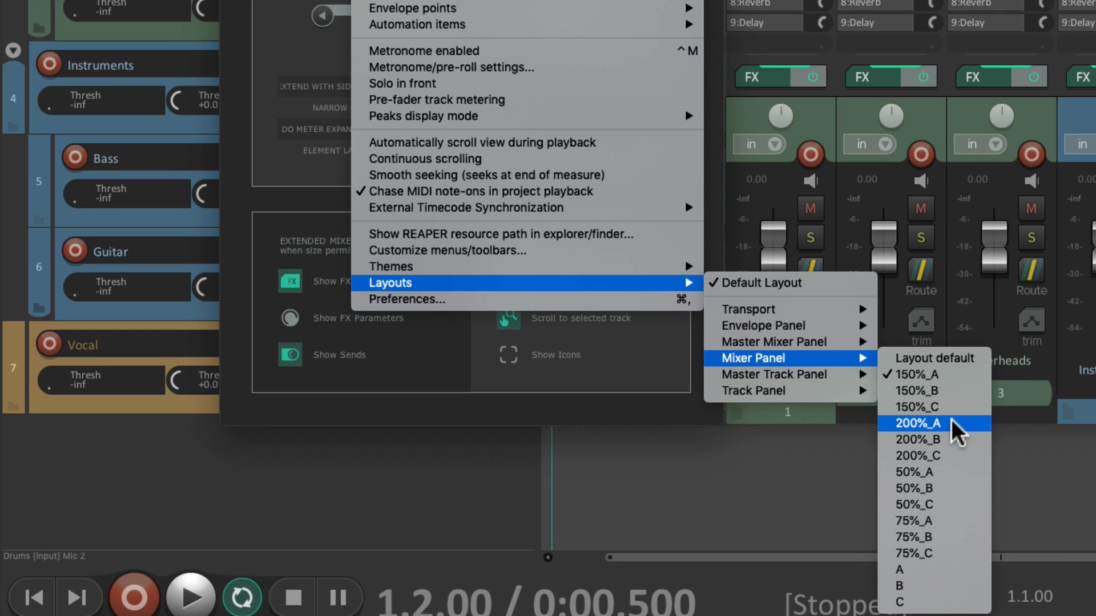
{"action": "left_click", "coordinate": [916, 424]}
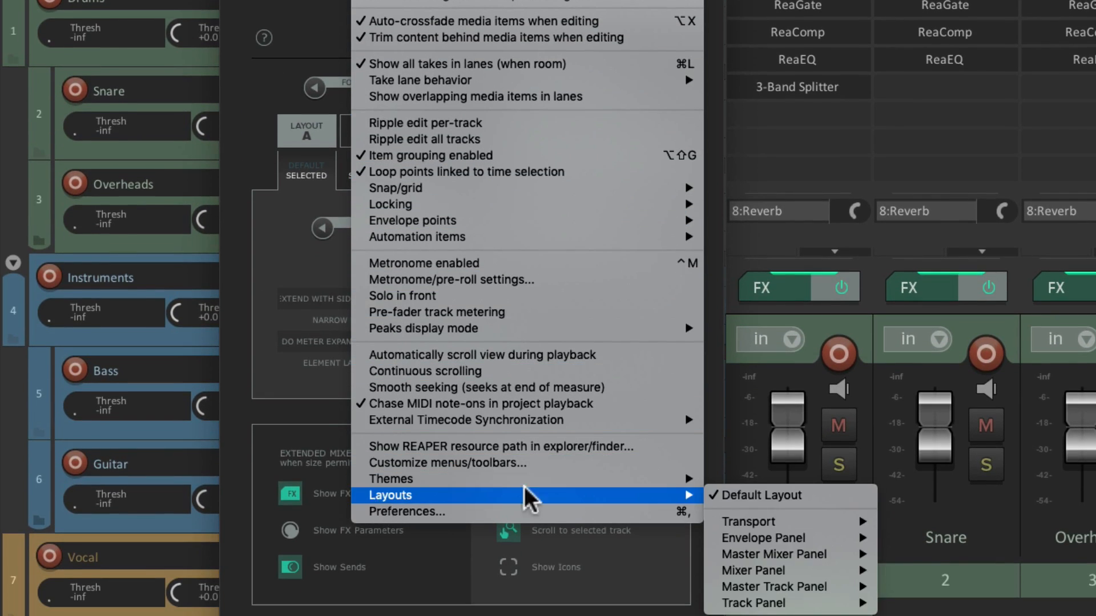
{"action": "mouse_move", "coordinate": [751, 358]}
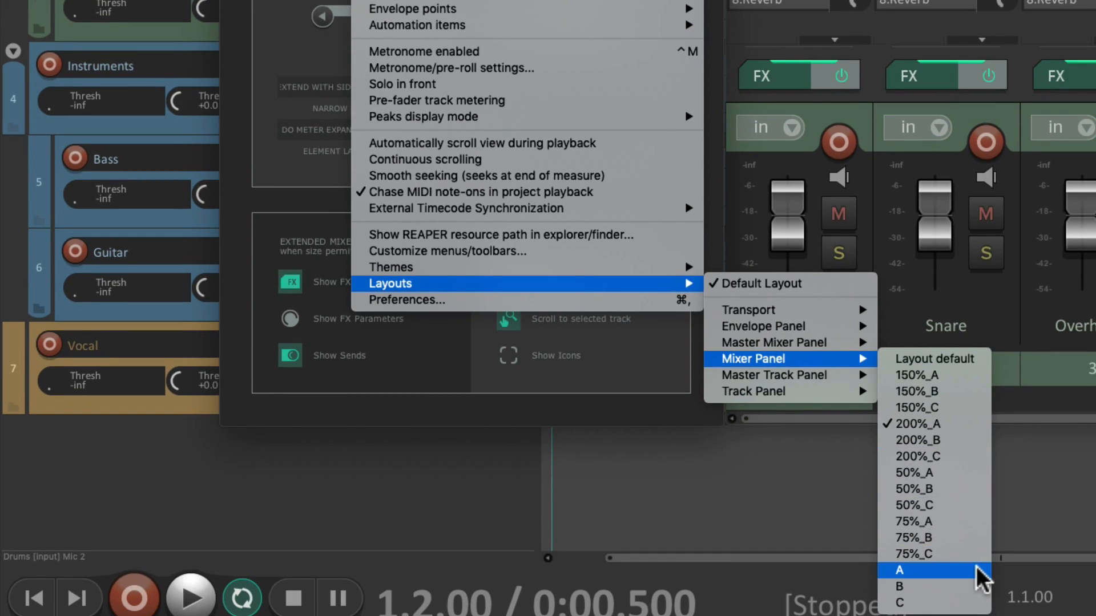
{"action": "left_click", "coordinate": [898, 570]}
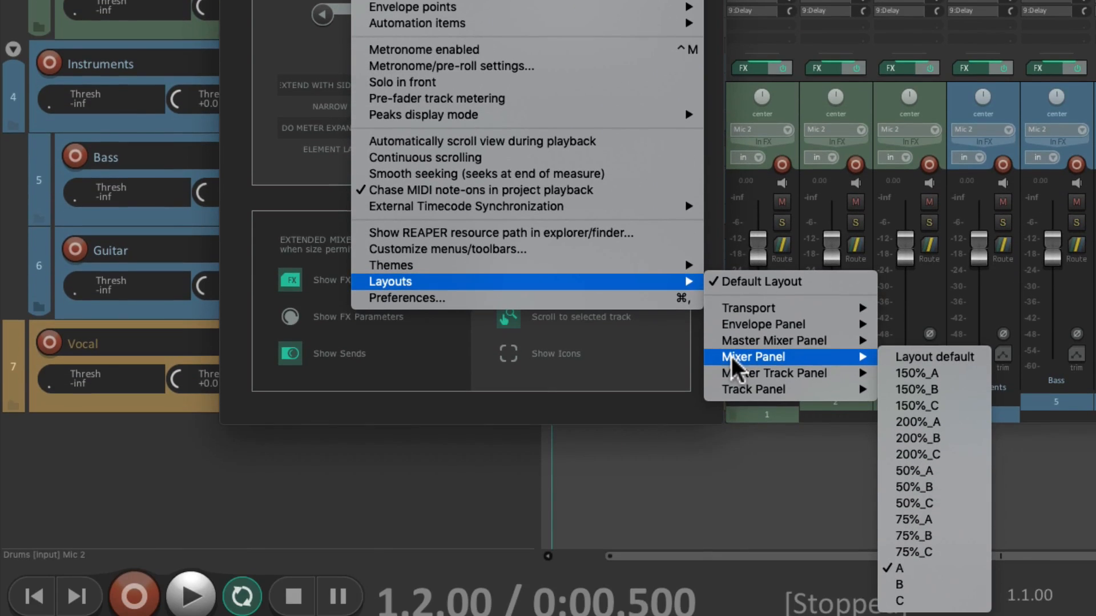
{"action": "mouse_move", "coordinate": [935, 374]}
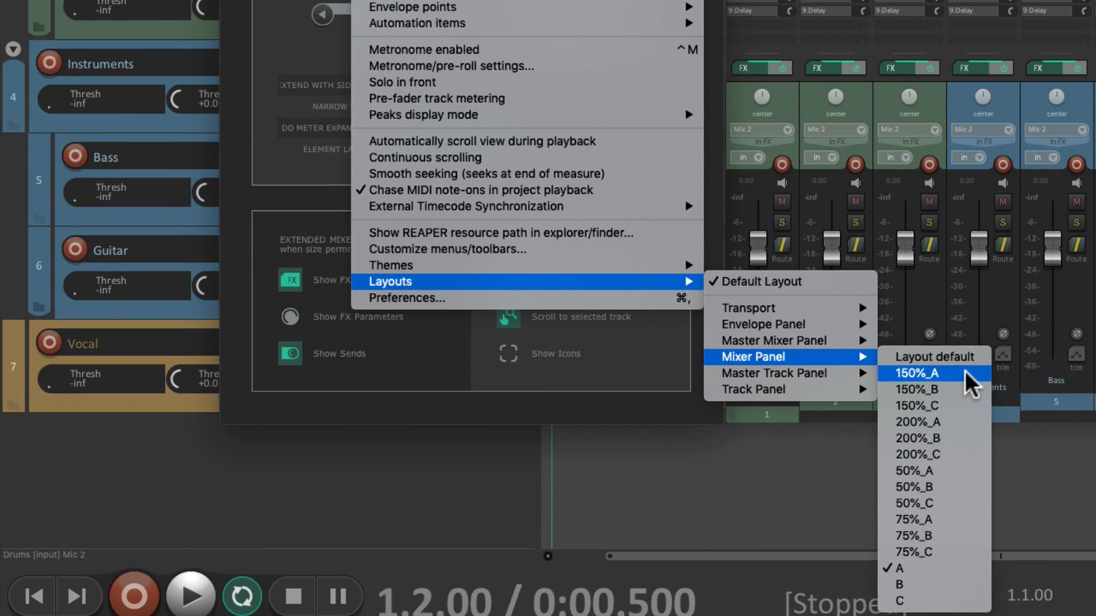
{"action": "left_click", "coordinate": [919, 372]}
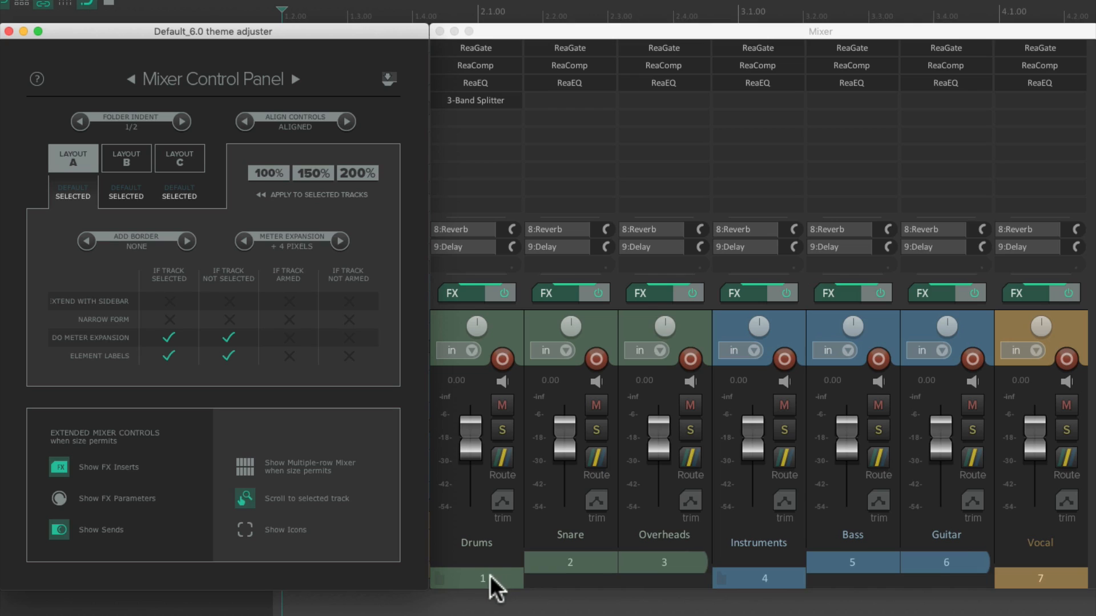
{"action": "left_click", "coordinate": [758, 578]}
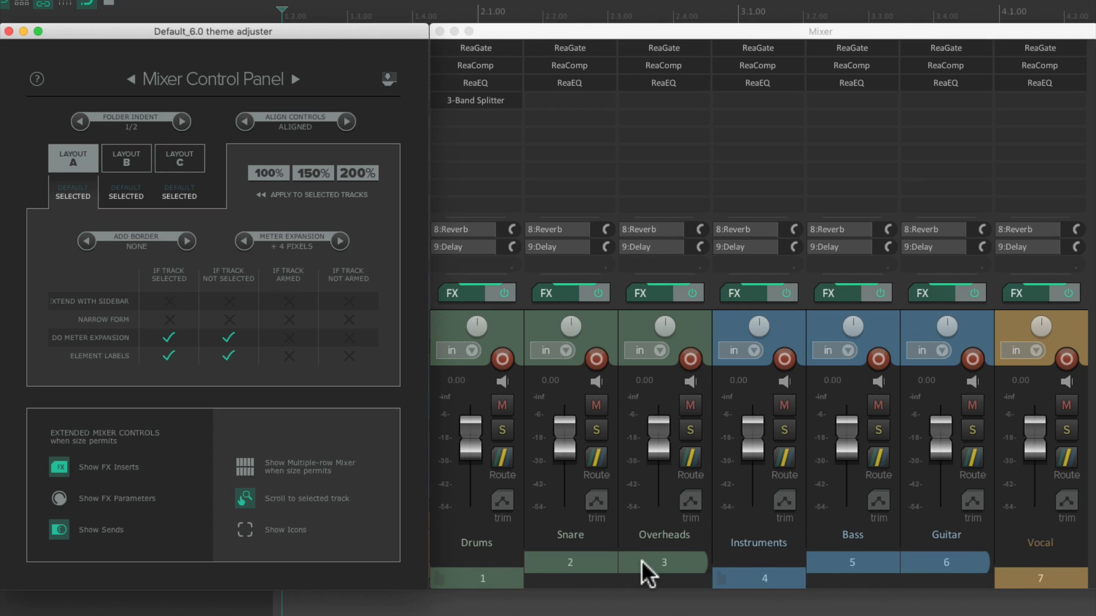
{"action": "mouse_move", "coordinate": [929, 573]}
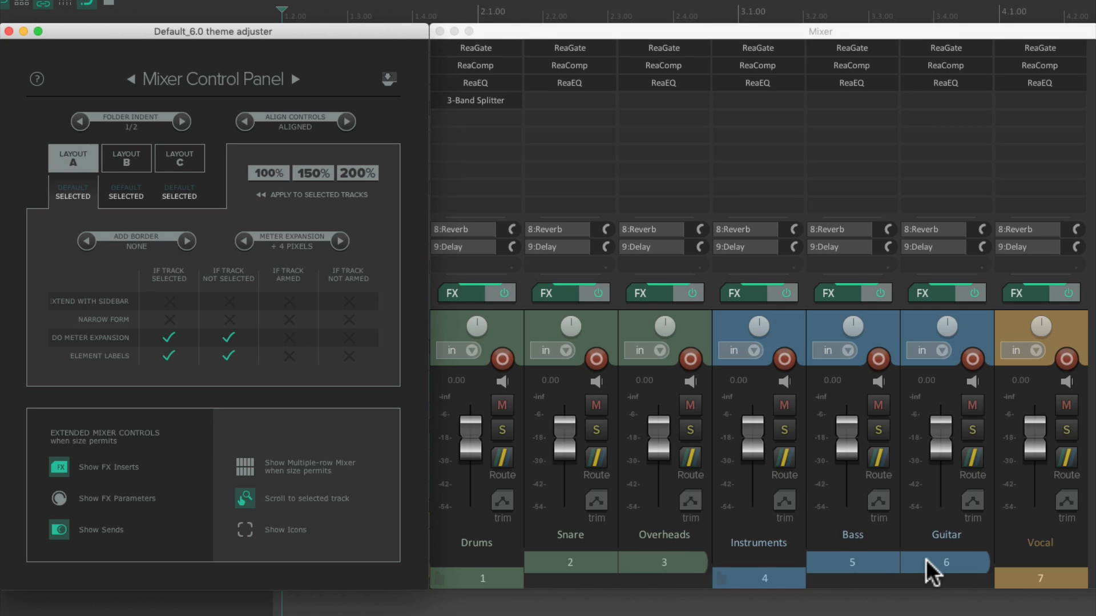
{"action": "mouse_move", "coordinate": [679, 575]}
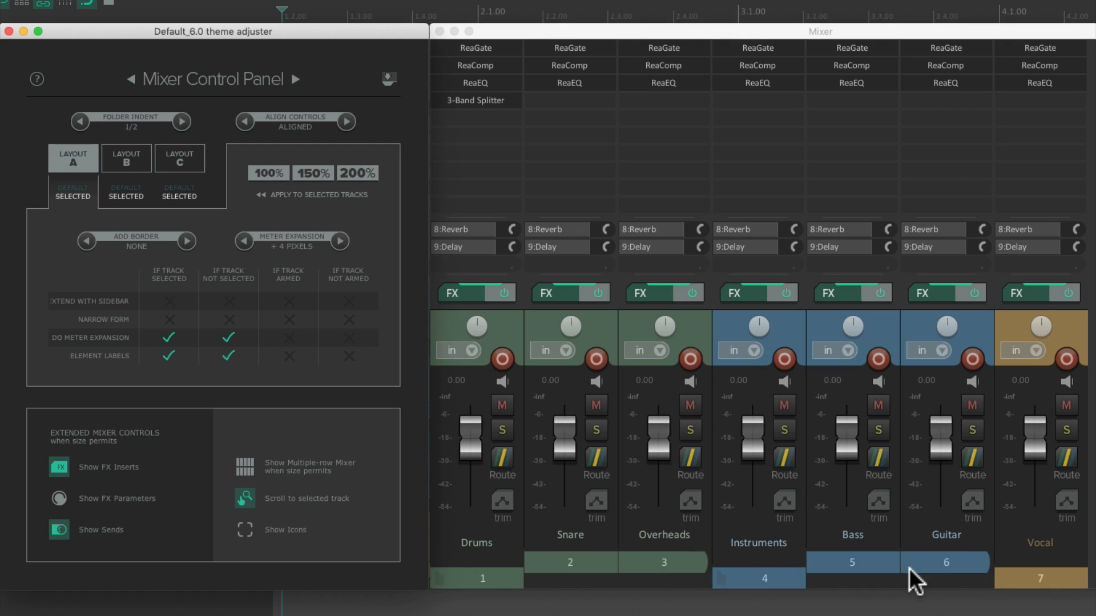
{"action": "mouse_move", "coordinate": [781, 590]}
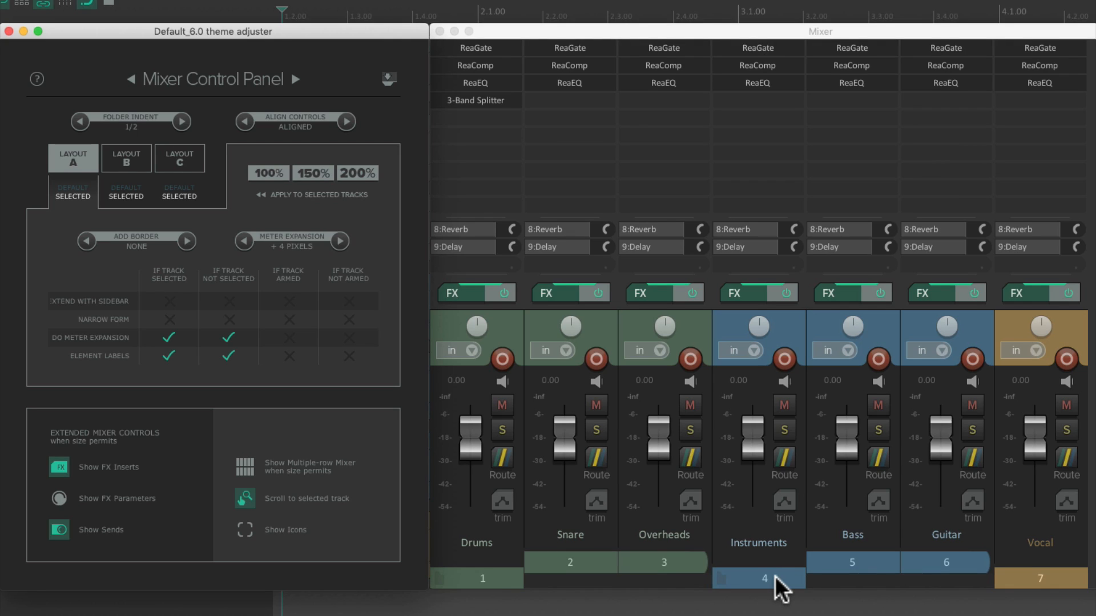
{"action": "mouse_move", "coordinate": [168, 139]}
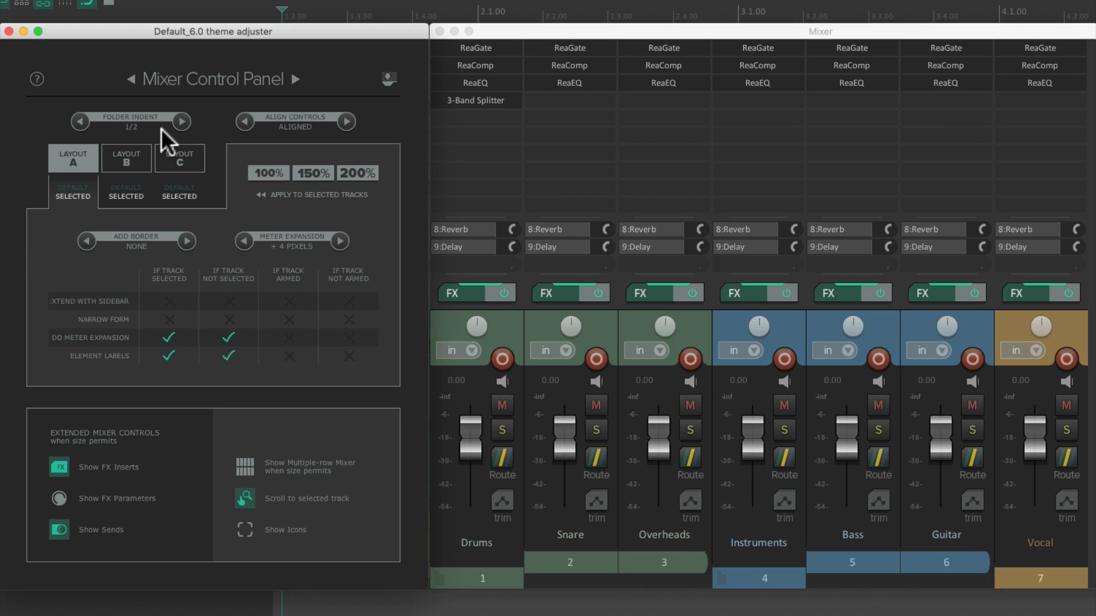
{"action": "mouse_move", "coordinate": [182, 133]}
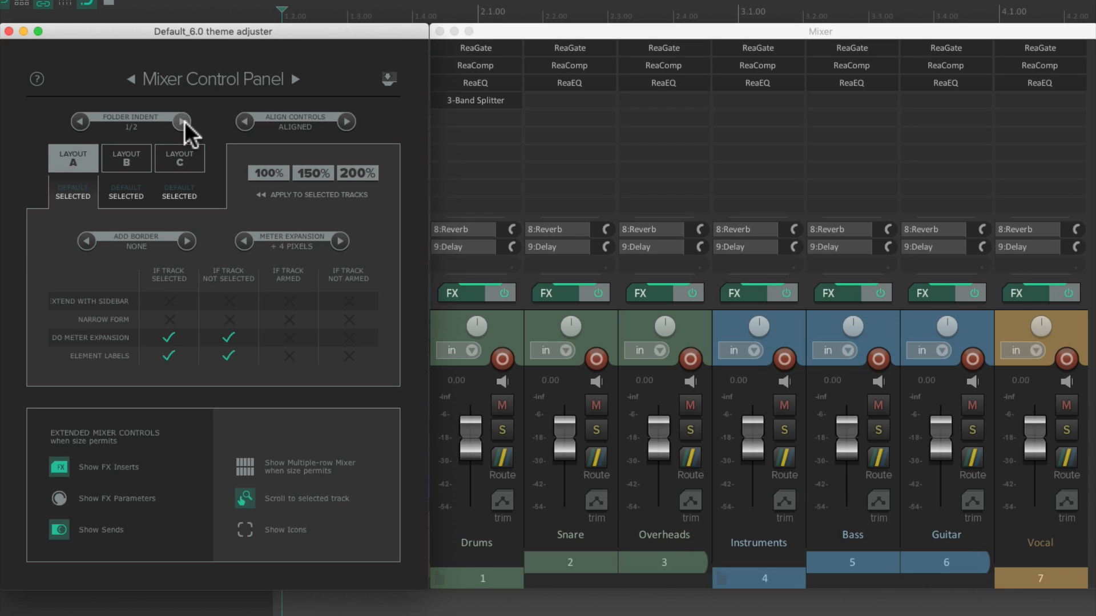
Step: Step Folder Indent through 1, 2, MAX, 1/4, 1/8 and NONE, then restore it to 1/2
{"action": "left_click", "coordinate": [181, 121]}
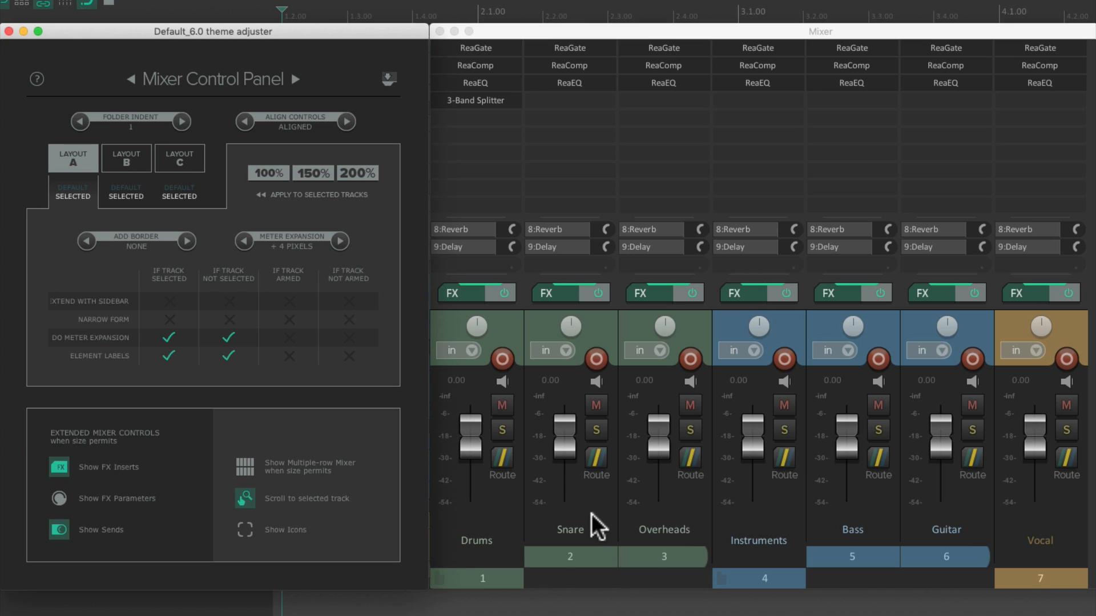
{"action": "left_click", "coordinate": [186, 121]}
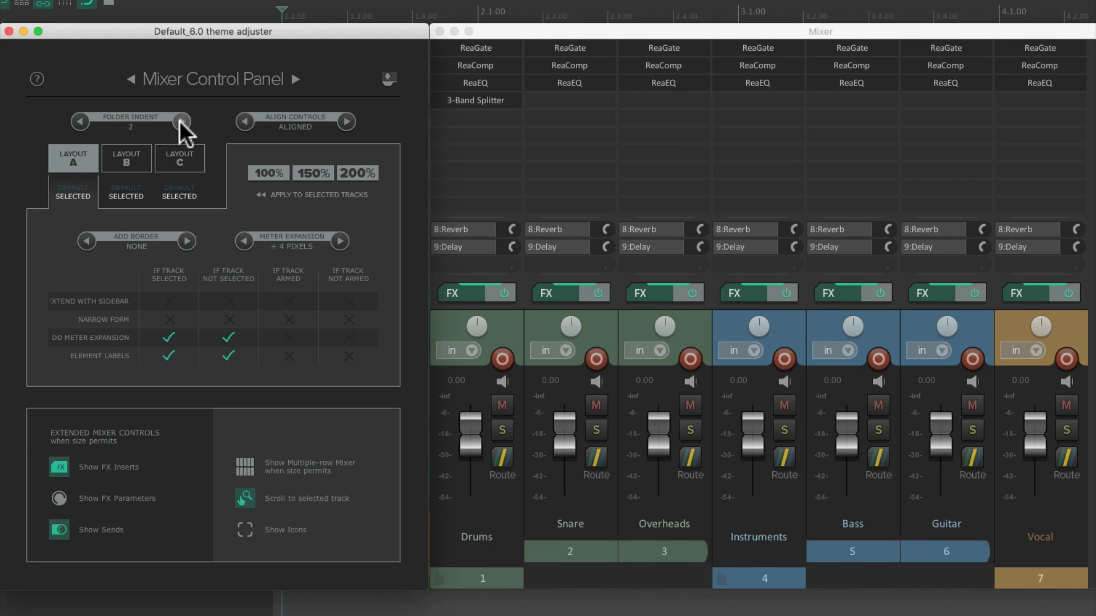
{"action": "left_click", "coordinate": [79, 121]}
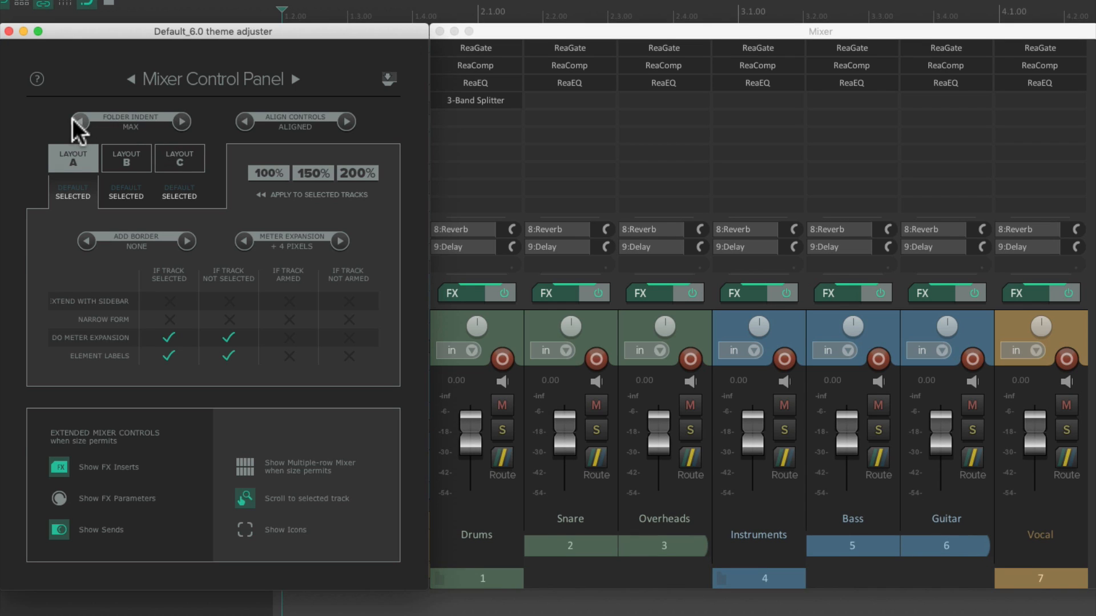
{"action": "left_click", "coordinate": [79, 122]}
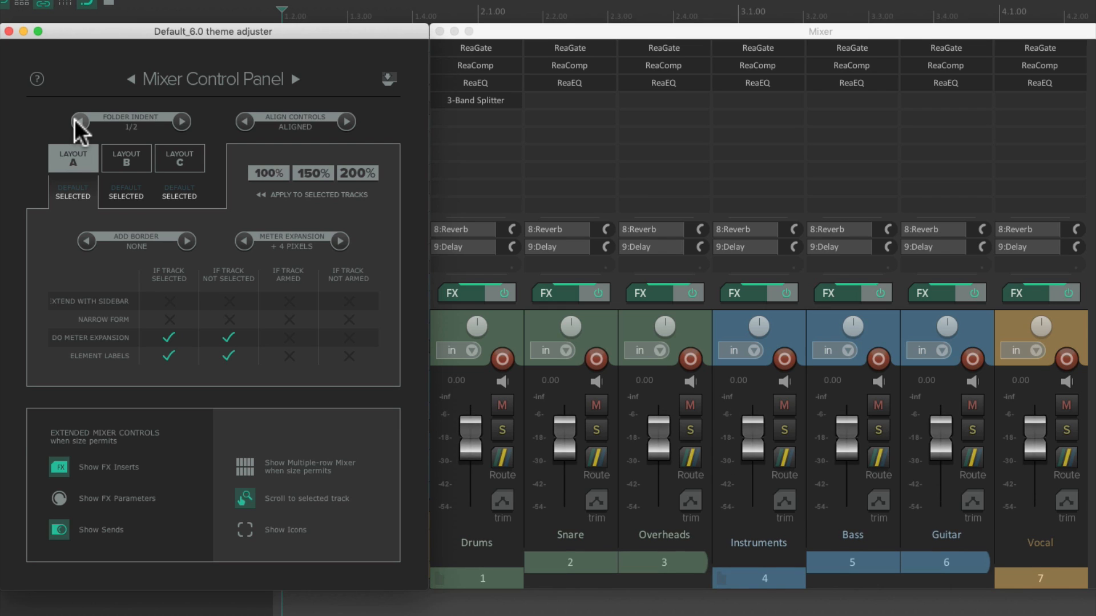
{"action": "left_click", "coordinate": [80, 122]}
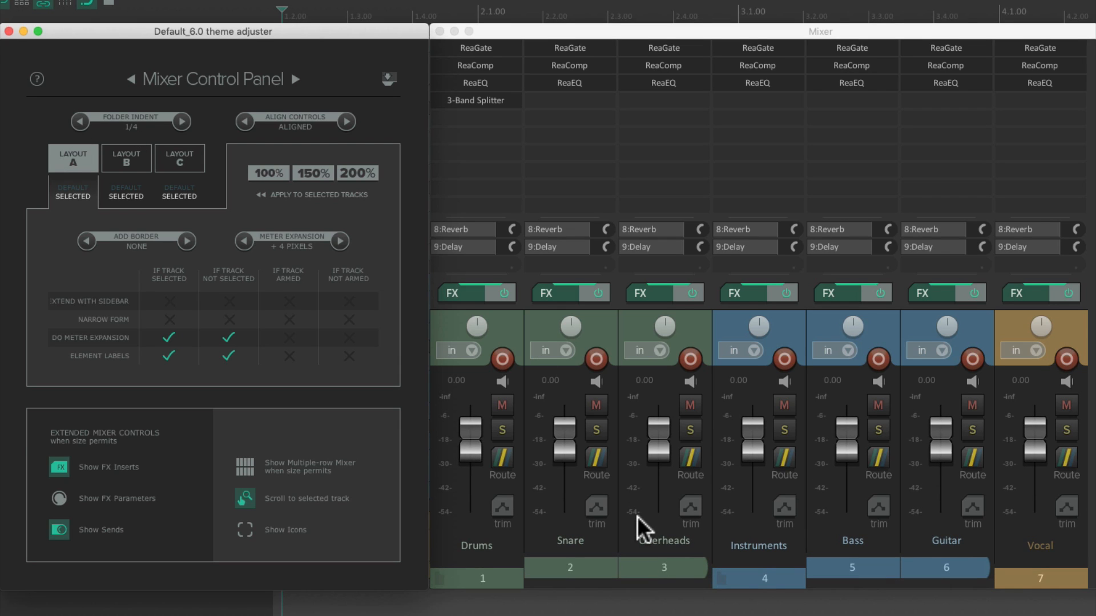
{"action": "left_click", "coordinate": [79, 122]}
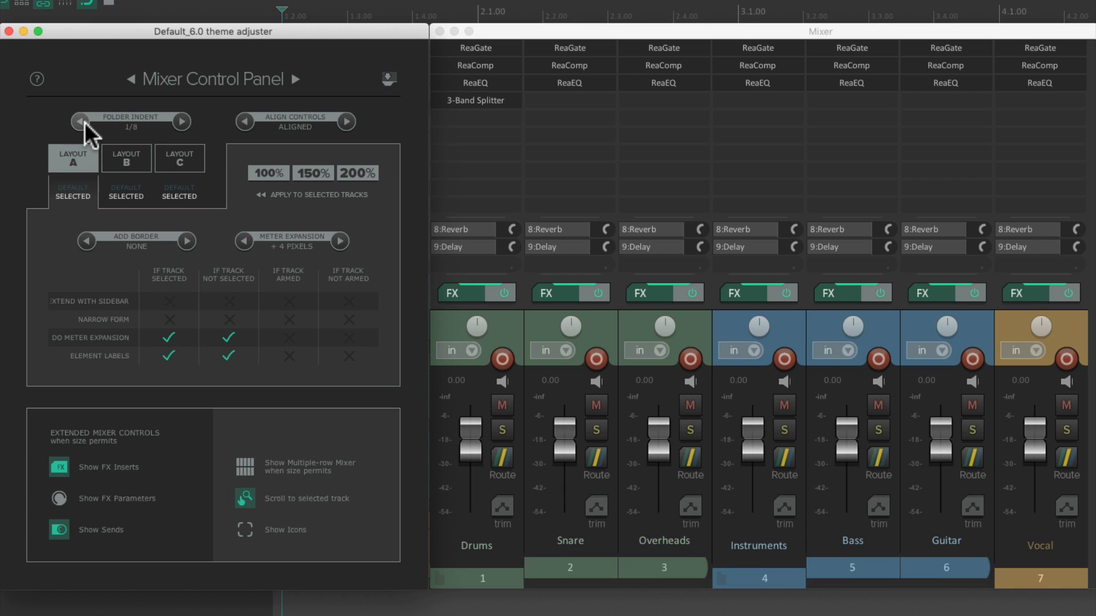
{"action": "left_click", "coordinate": [80, 122]}
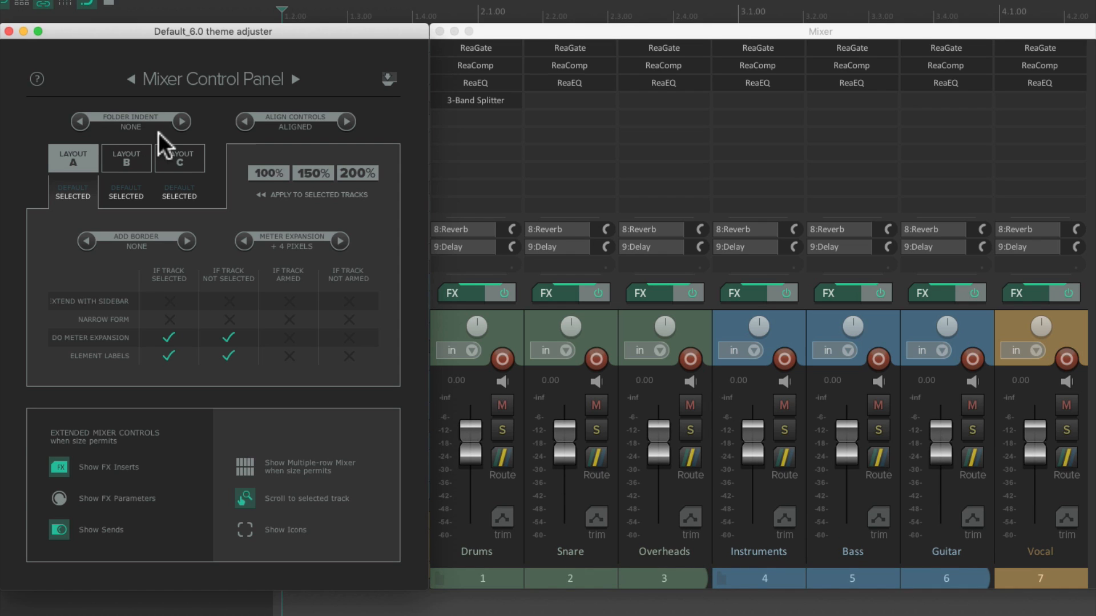
{"action": "mouse_move", "coordinate": [631, 548]}
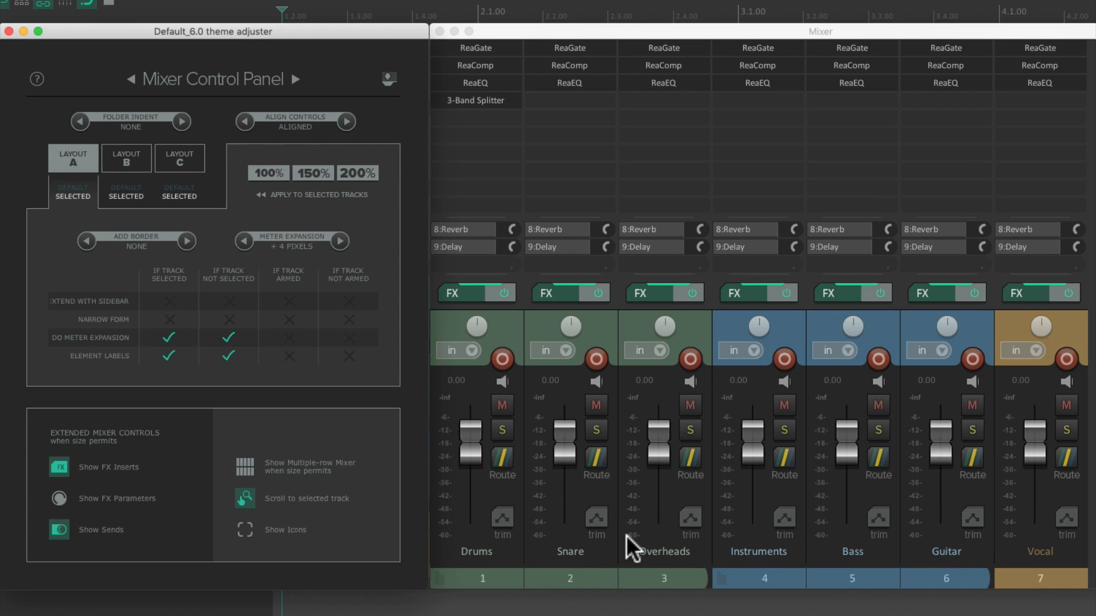
{"action": "mouse_move", "coordinate": [583, 541]}
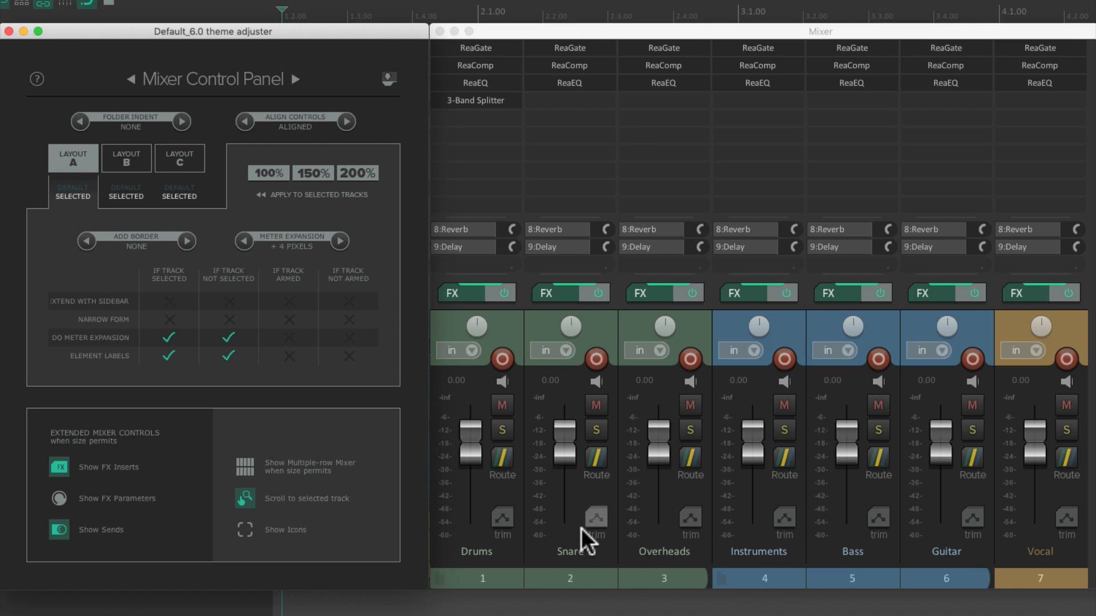
{"action": "mouse_move", "coordinate": [520, 563]}
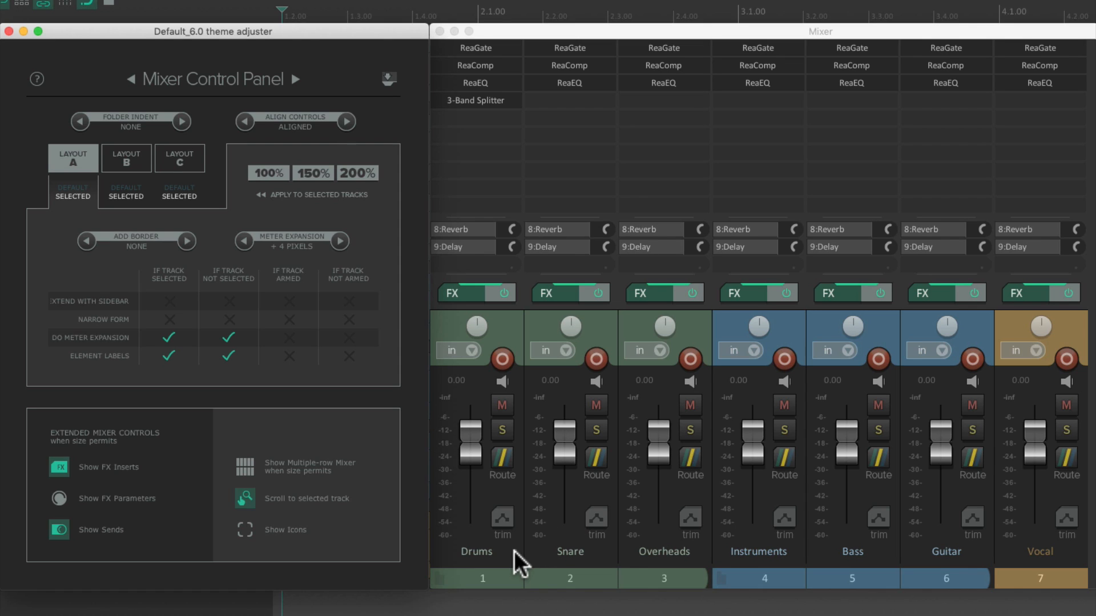
{"action": "left_click", "coordinate": [181, 121]}
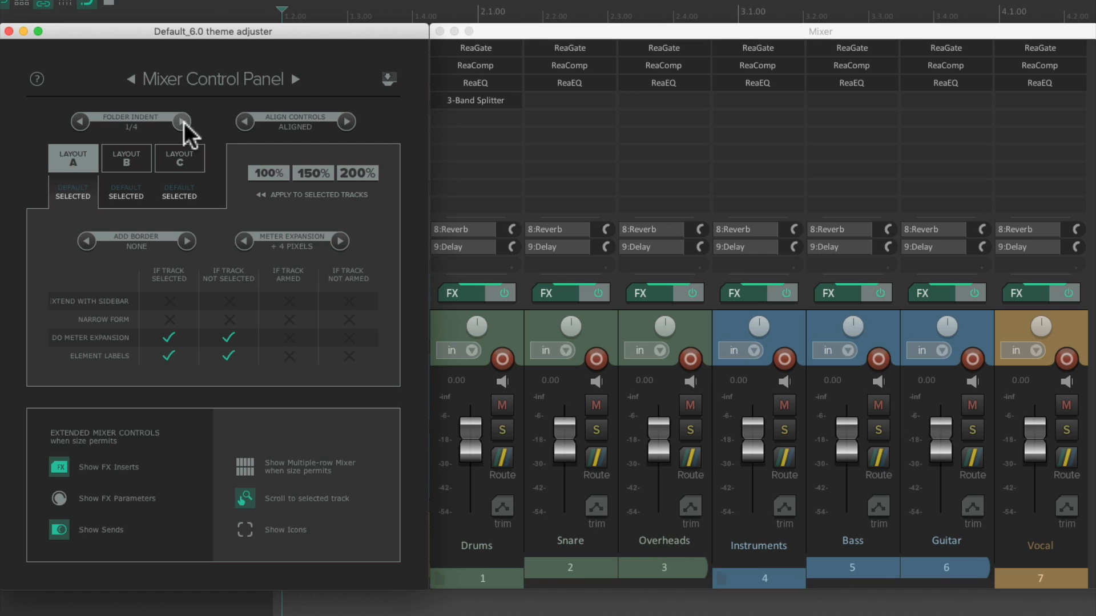
{"action": "left_click", "coordinate": [184, 121]}
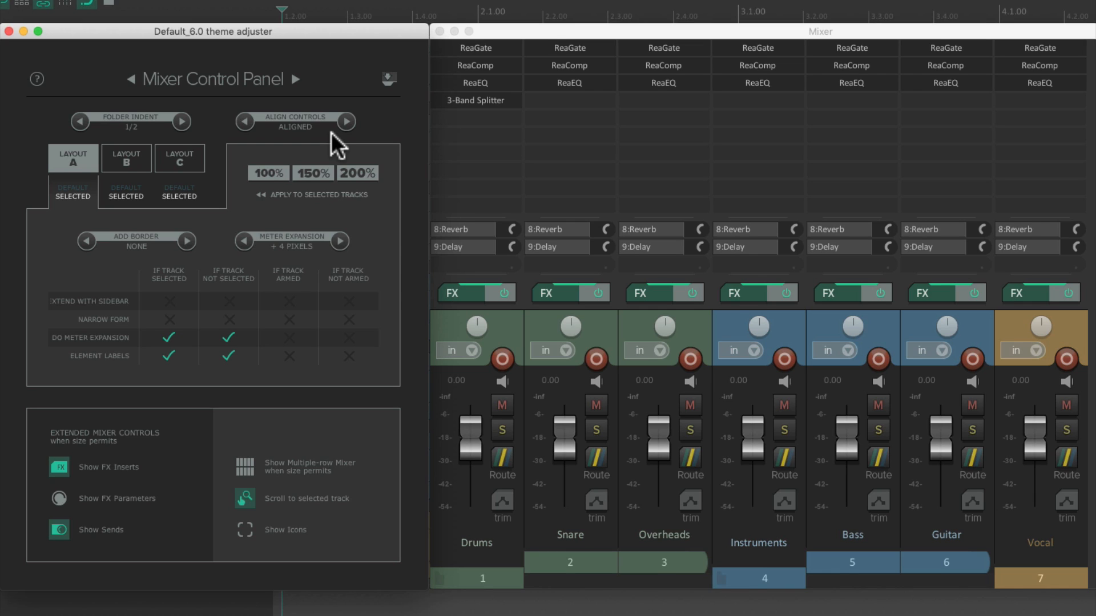
{"action": "mouse_move", "coordinate": [477, 458]}
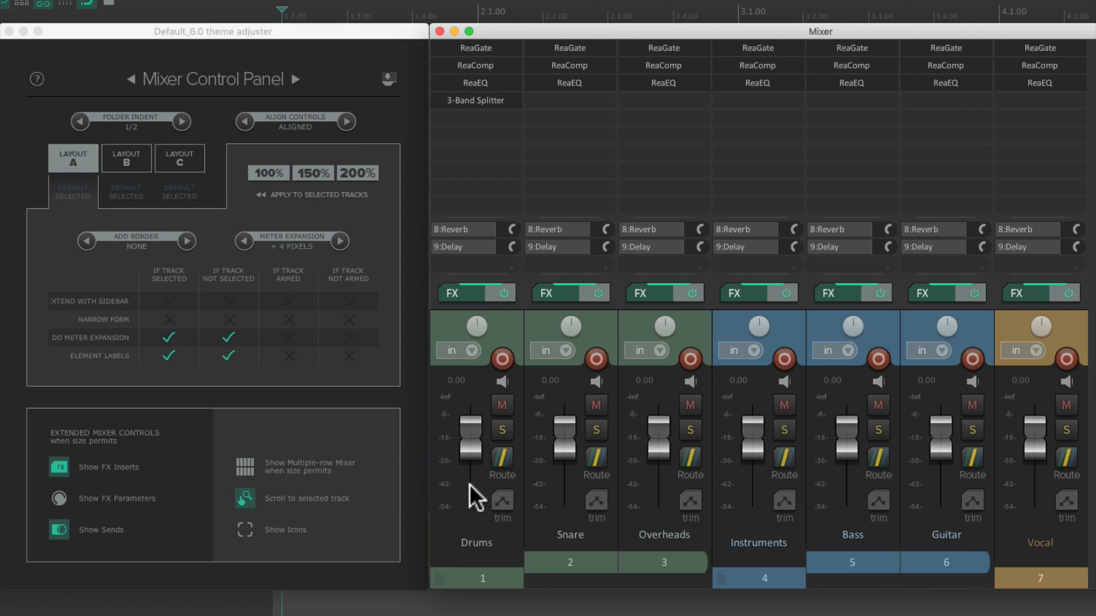
{"action": "mouse_move", "coordinate": [567, 453]}
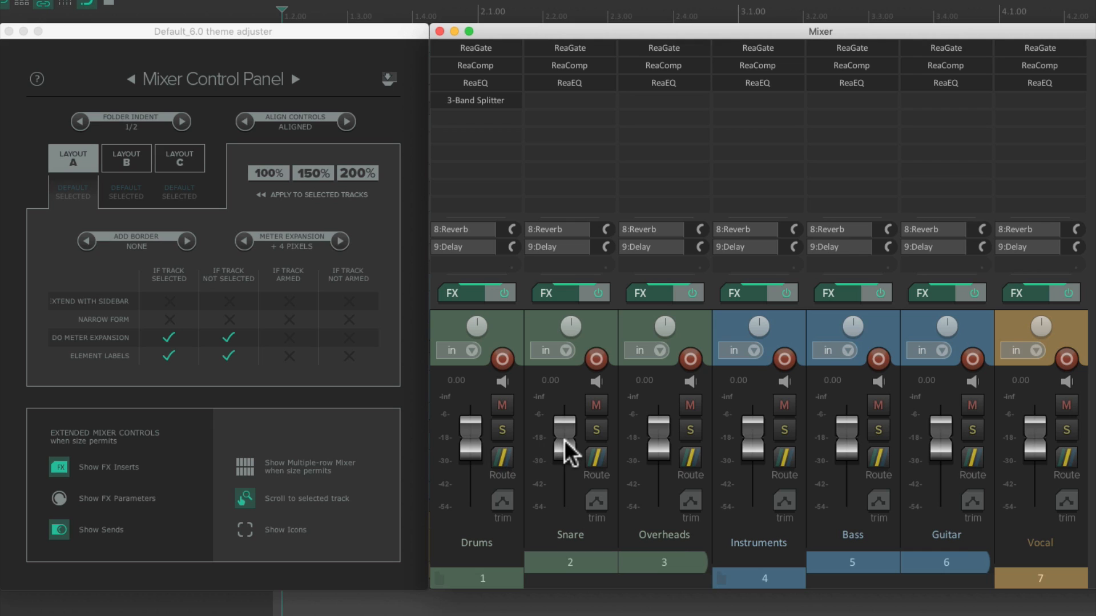
{"action": "mouse_move", "coordinate": [502, 507]}
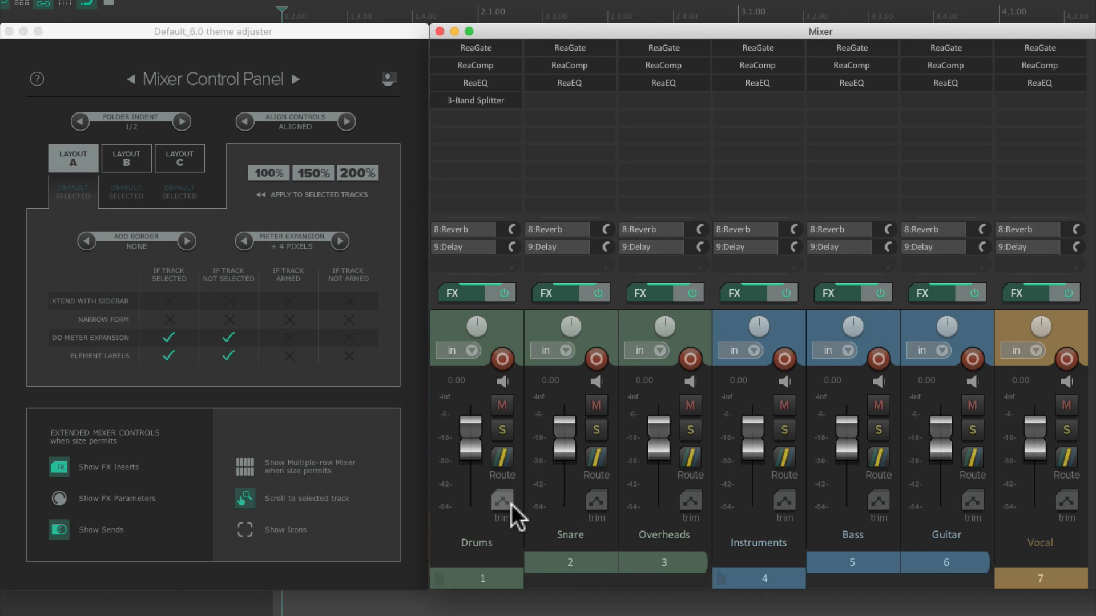
{"action": "mouse_move", "coordinate": [304, 188]}
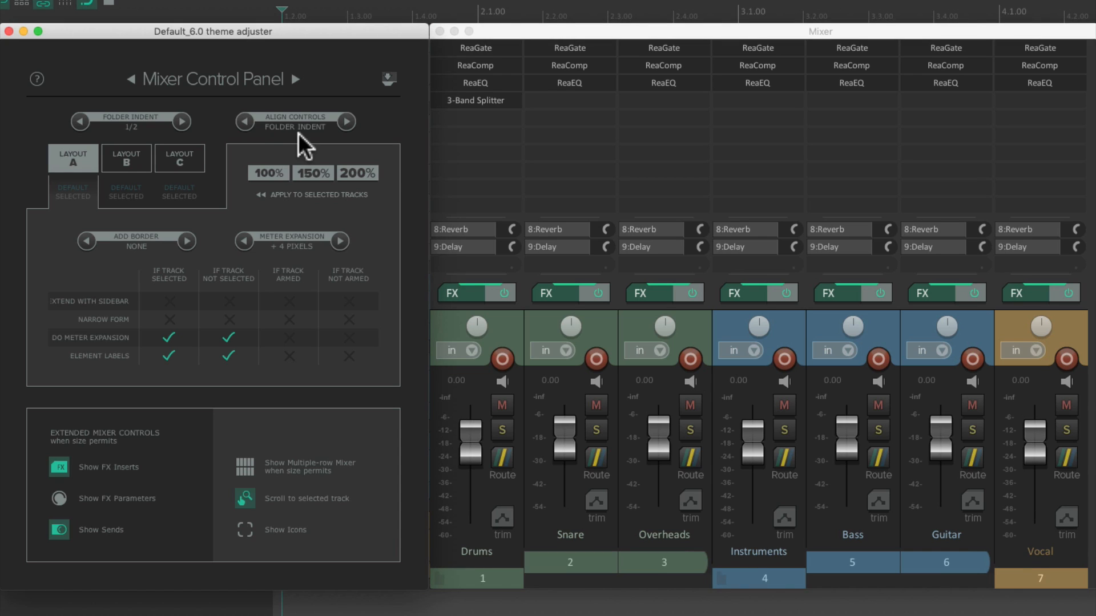
{"action": "mouse_move", "coordinate": [574, 468]}
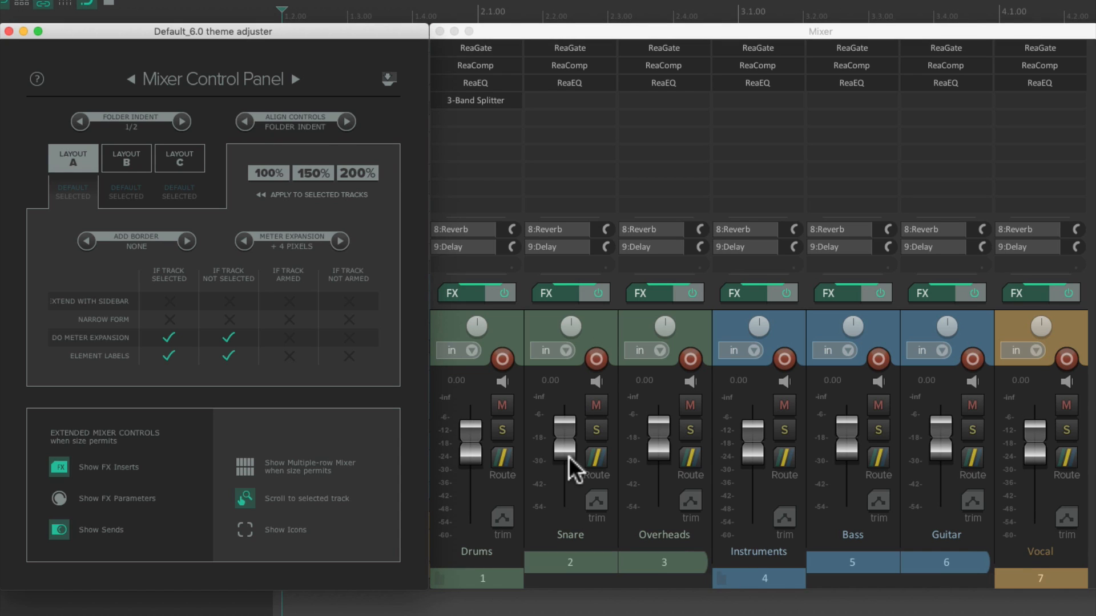
{"action": "mouse_move", "coordinate": [652, 465]}
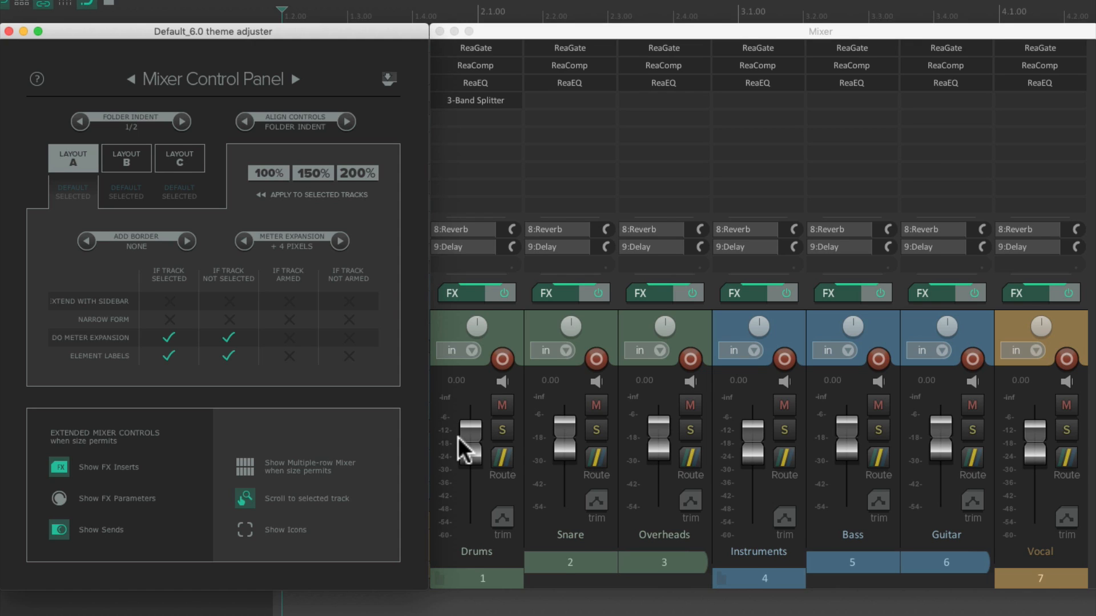
{"action": "mouse_move", "coordinate": [518, 447]}
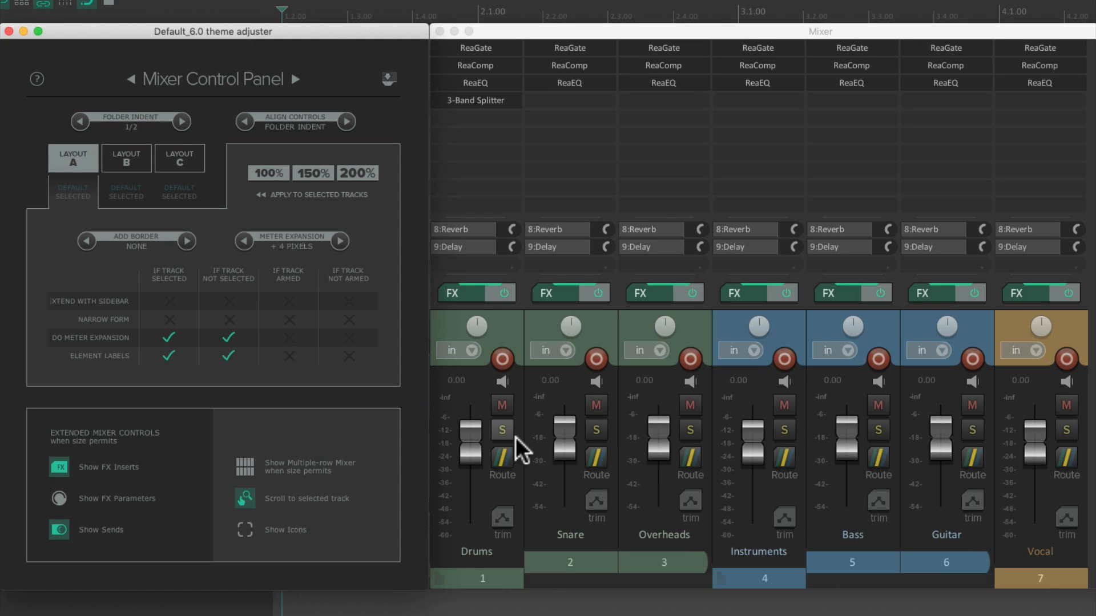
{"action": "mouse_move", "coordinate": [520, 527]}
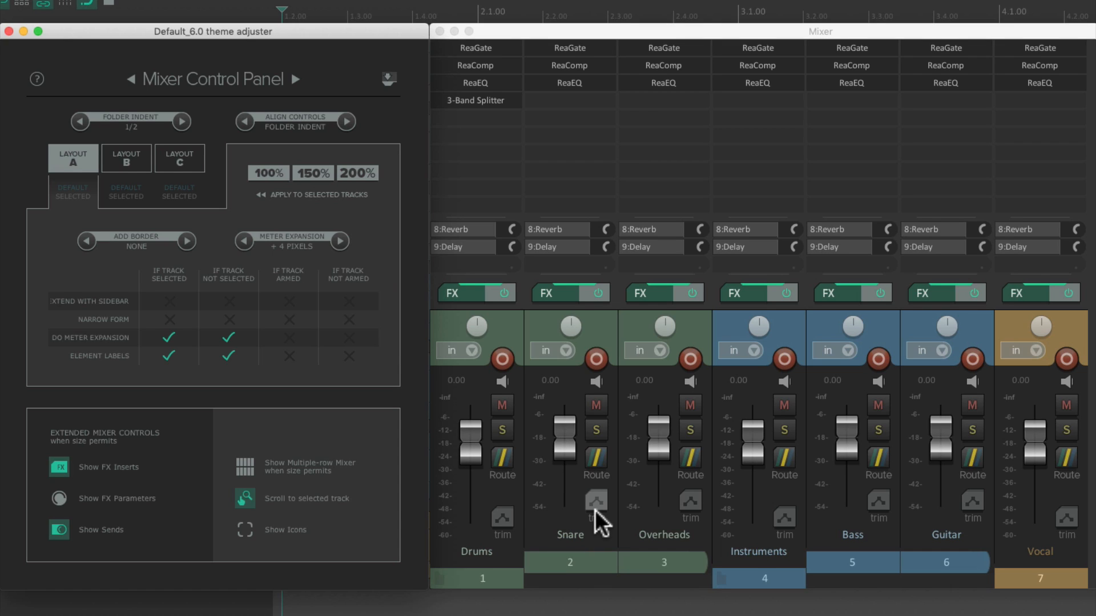
{"action": "mouse_move", "coordinate": [366, 139]}
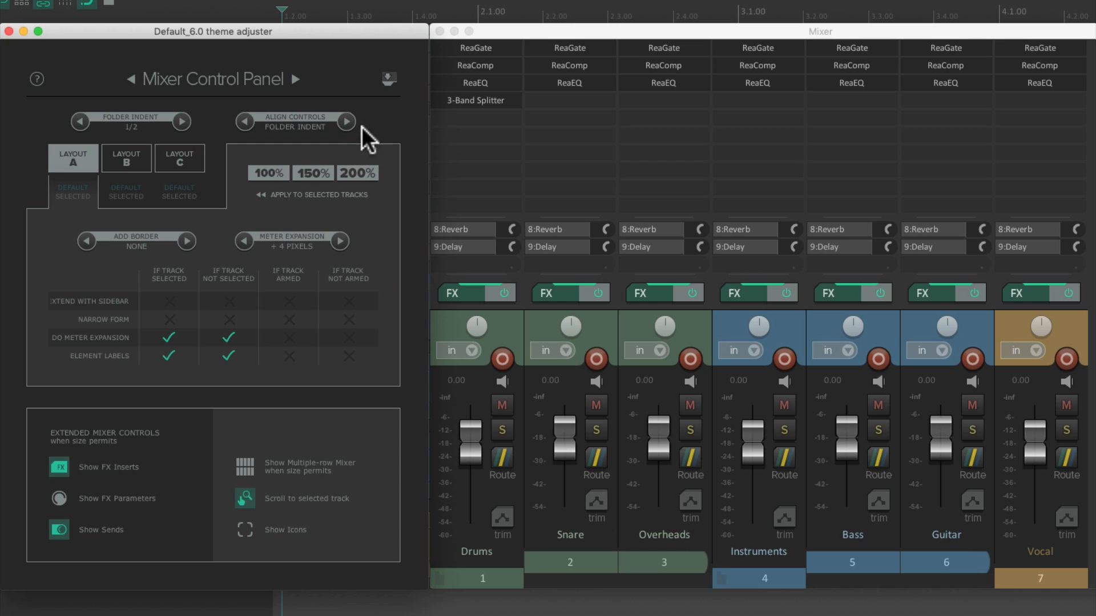
{"action": "left_click", "coordinate": [346, 121]}
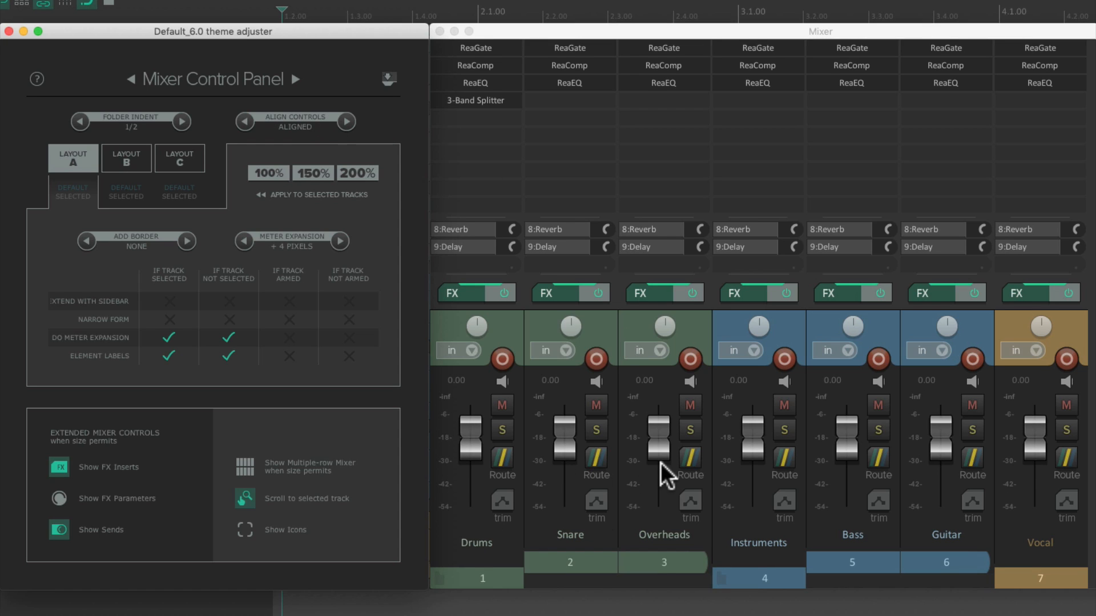
{"action": "mouse_move", "coordinate": [164, 273]}
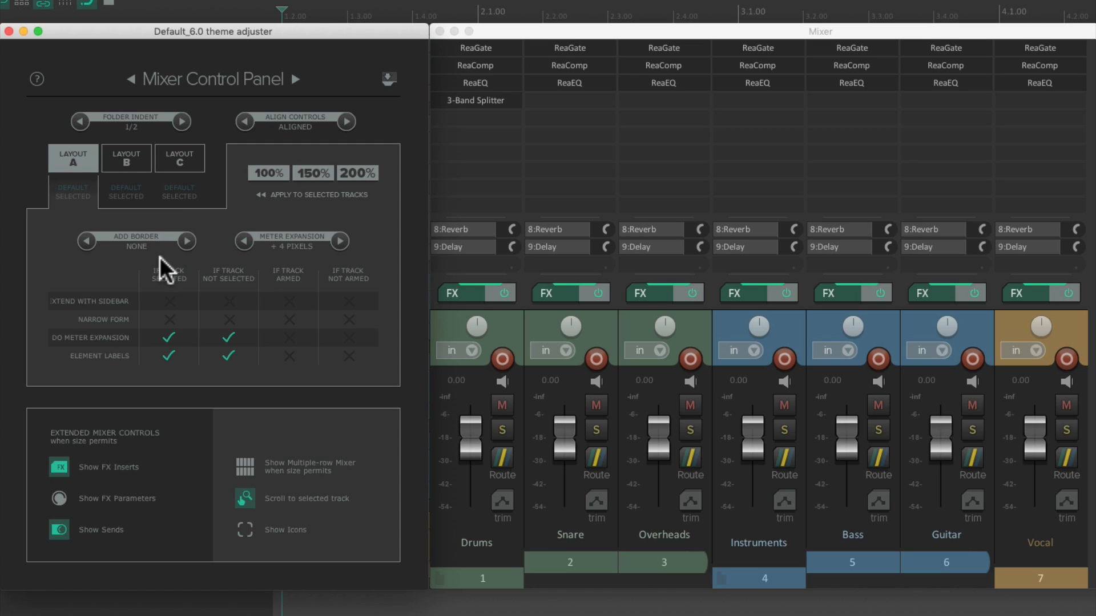
{"action": "mouse_move", "coordinate": [166, 271]}
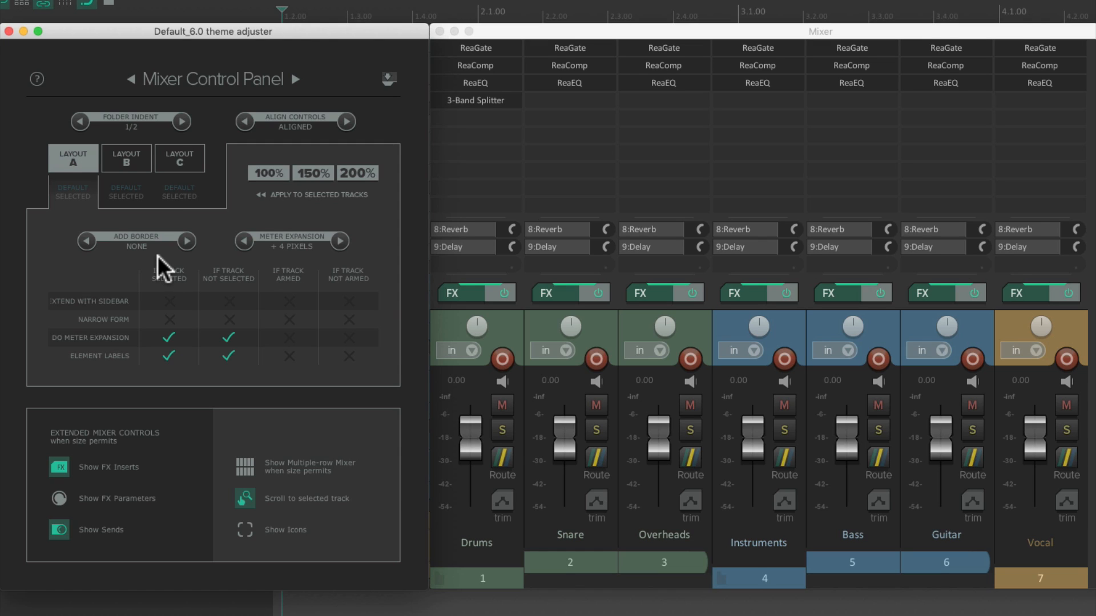
{"action": "mouse_move", "coordinate": [167, 269]}
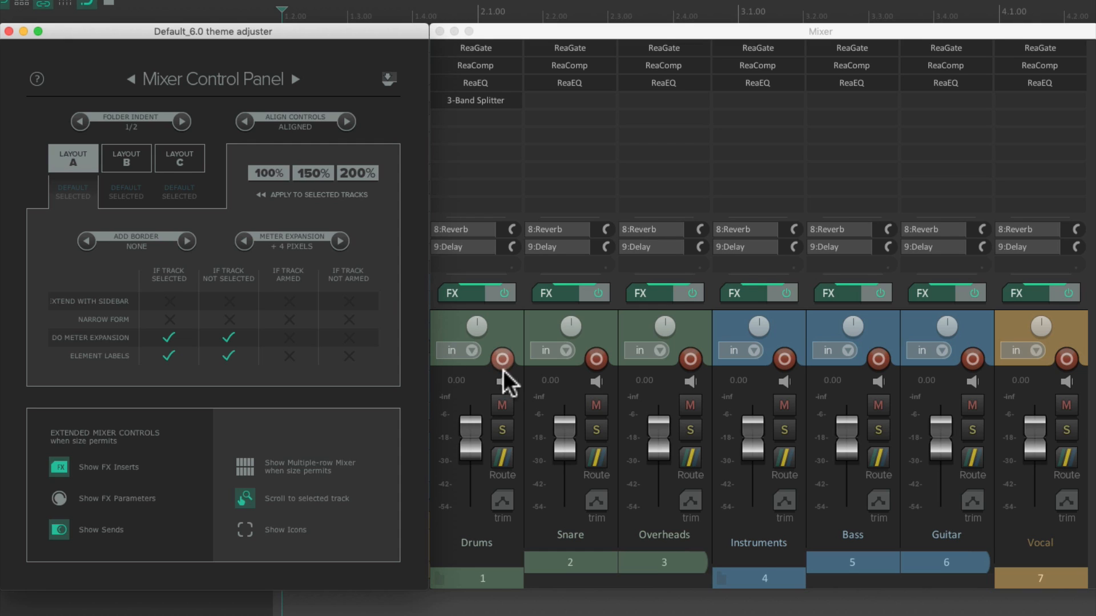
{"action": "mouse_move", "coordinate": [618, 392]}
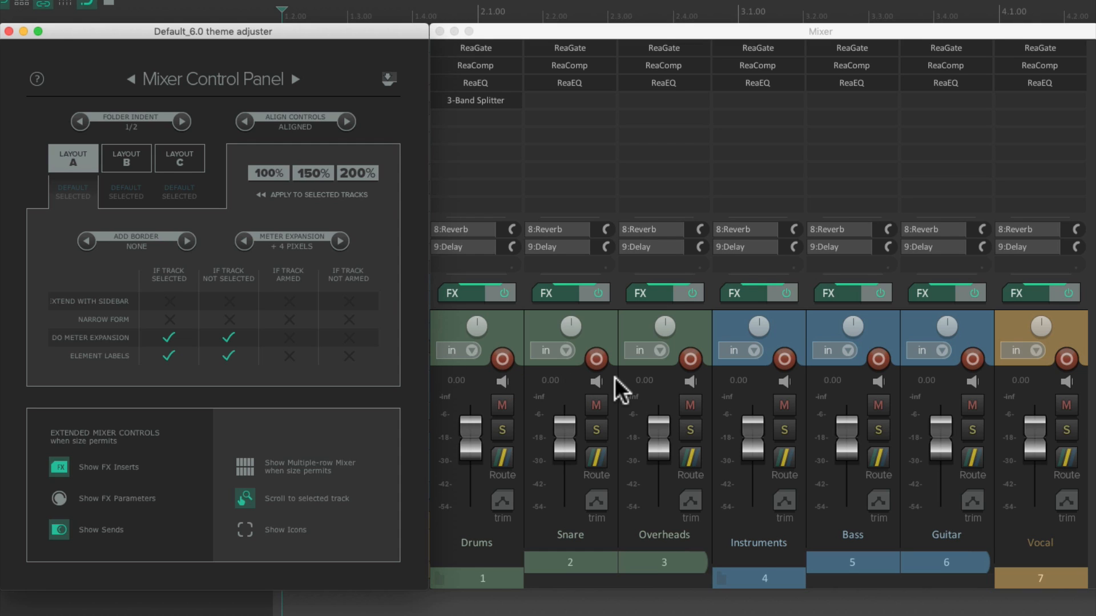
{"action": "mouse_move", "coordinate": [707, 392]}
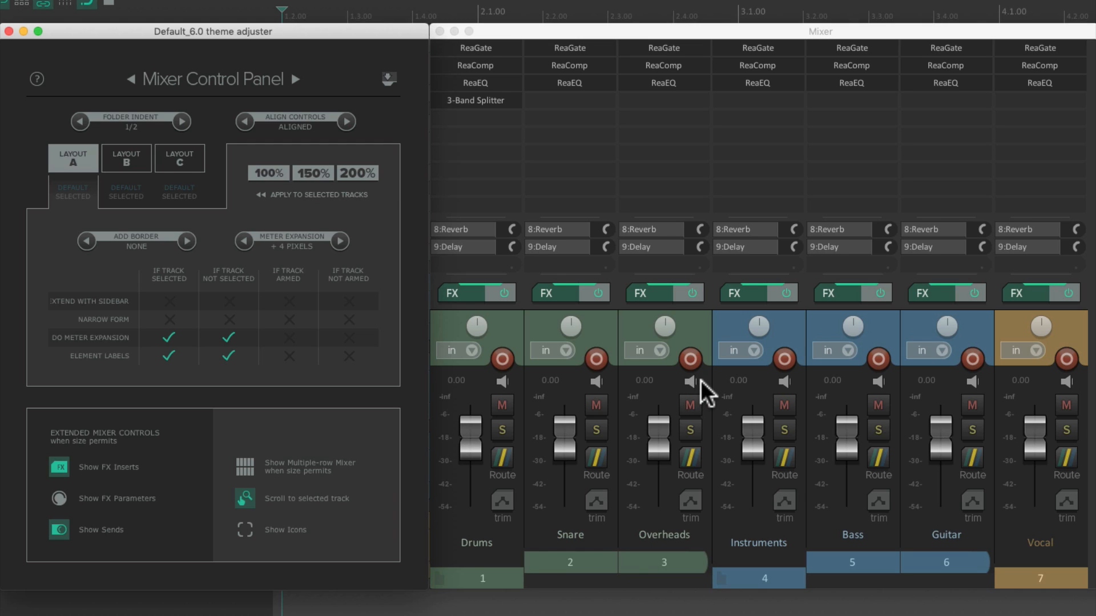
{"action": "mouse_move", "coordinate": [184, 250]}
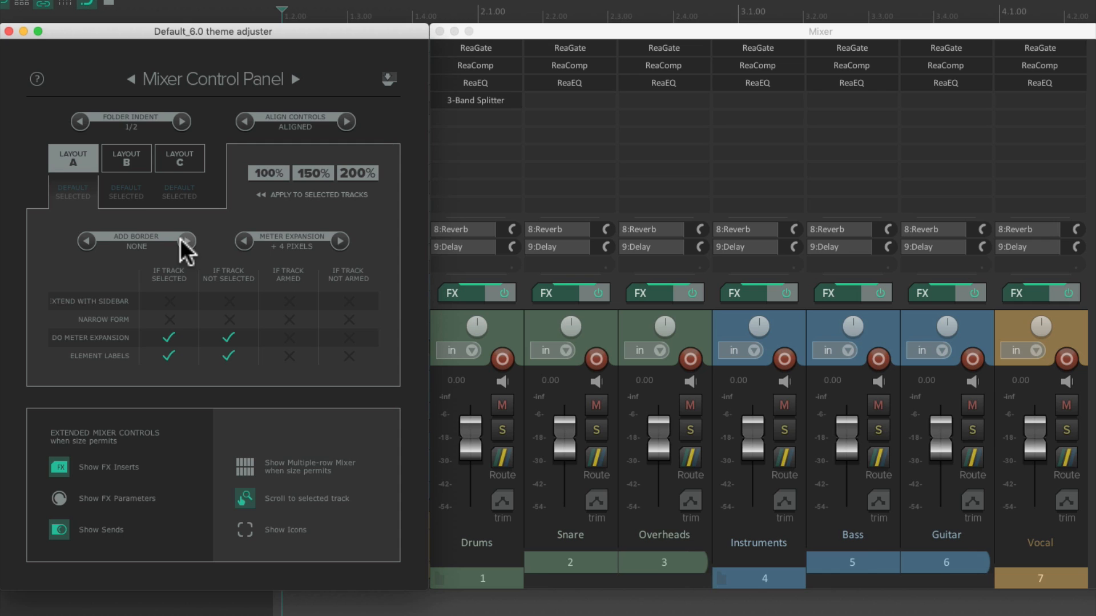
Step: Try Add Border on the Left Edge, then move it to the Right Edge
{"action": "left_click", "coordinate": [190, 241]}
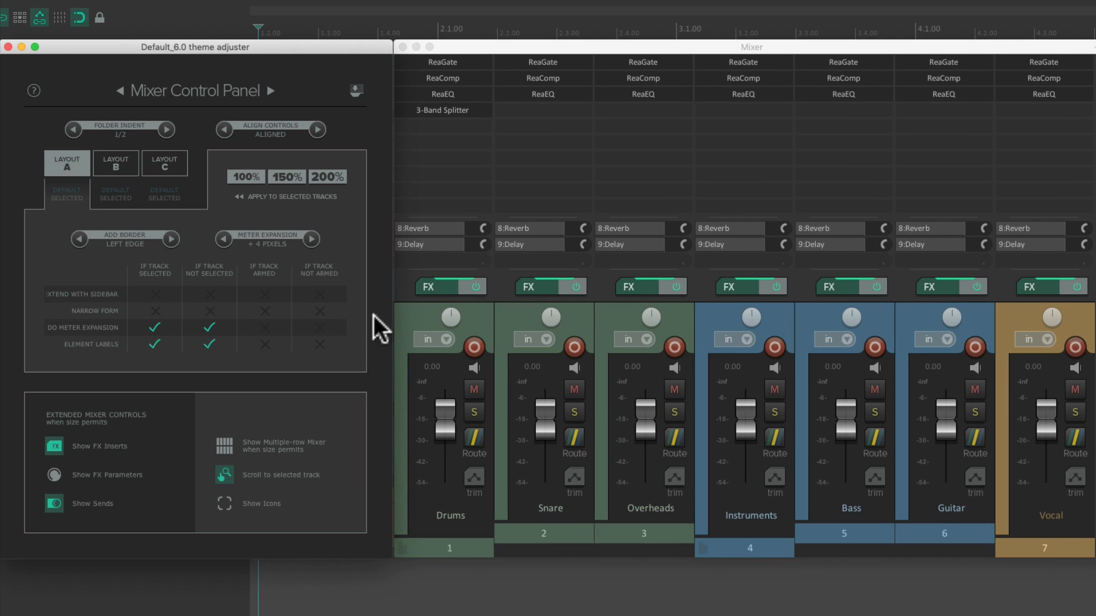
{"action": "mouse_move", "coordinate": [604, 388]}
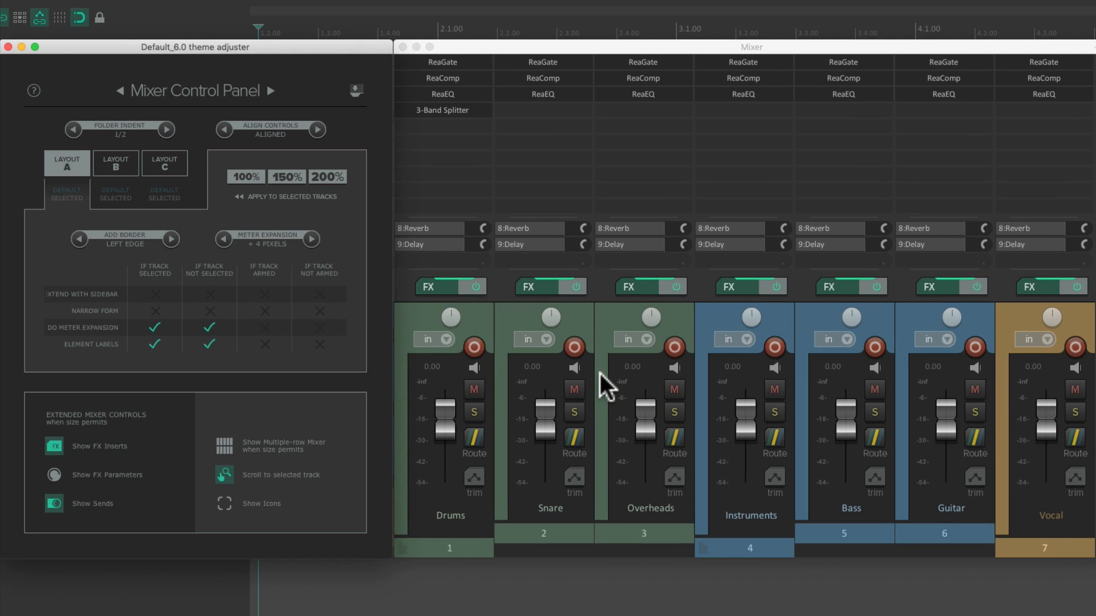
{"action": "mouse_move", "coordinate": [605, 402]}
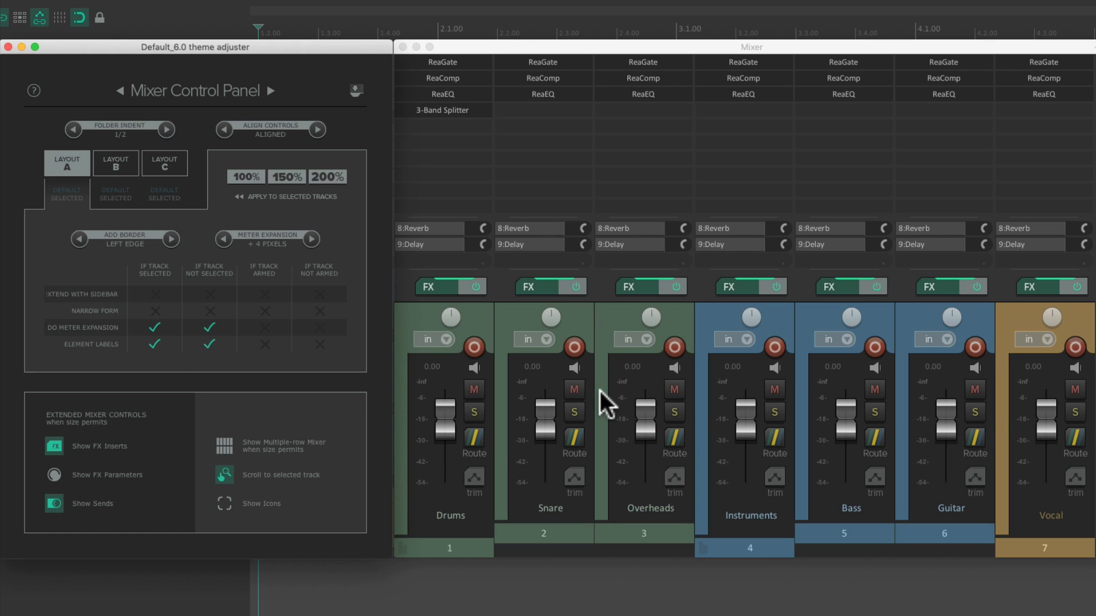
{"action": "mouse_move", "coordinate": [800, 399]}
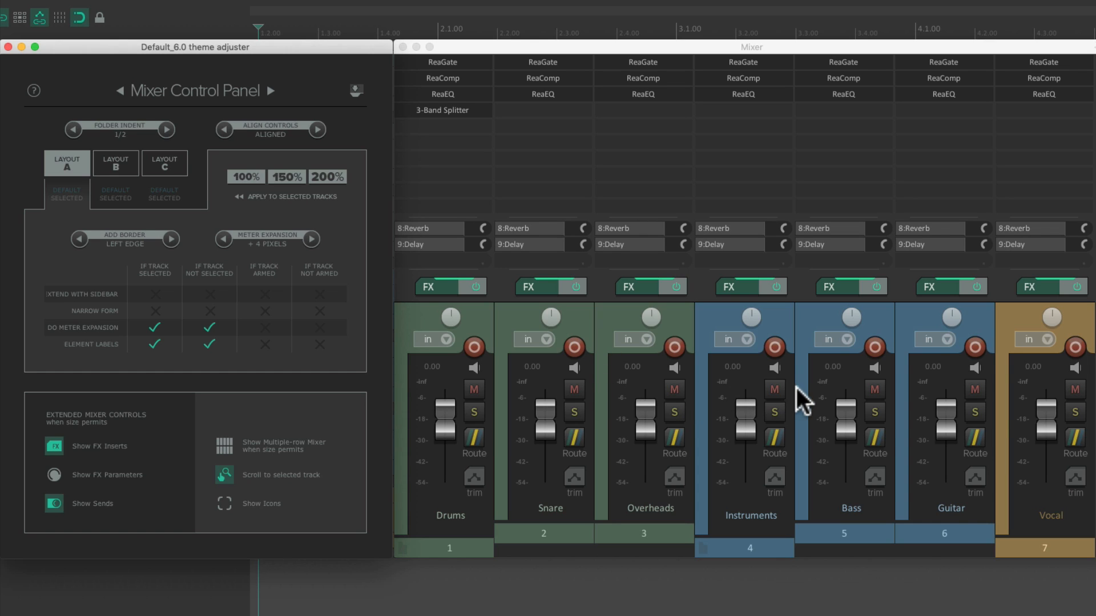
{"action": "left_click", "coordinate": [170, 238]}
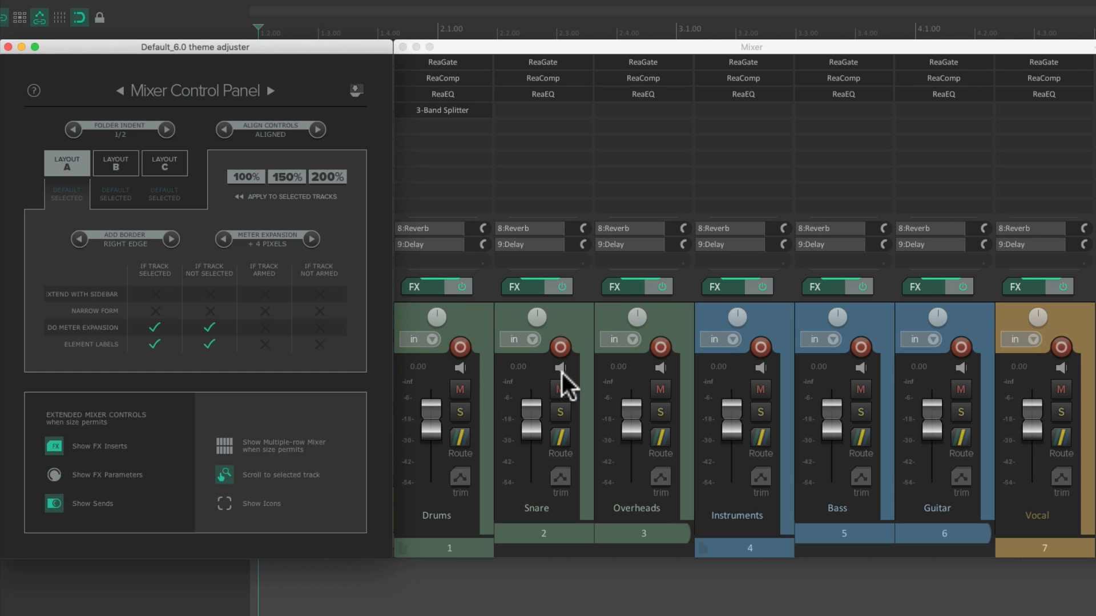
{"action": "mouse_move", "coordinate": [695, 395]}
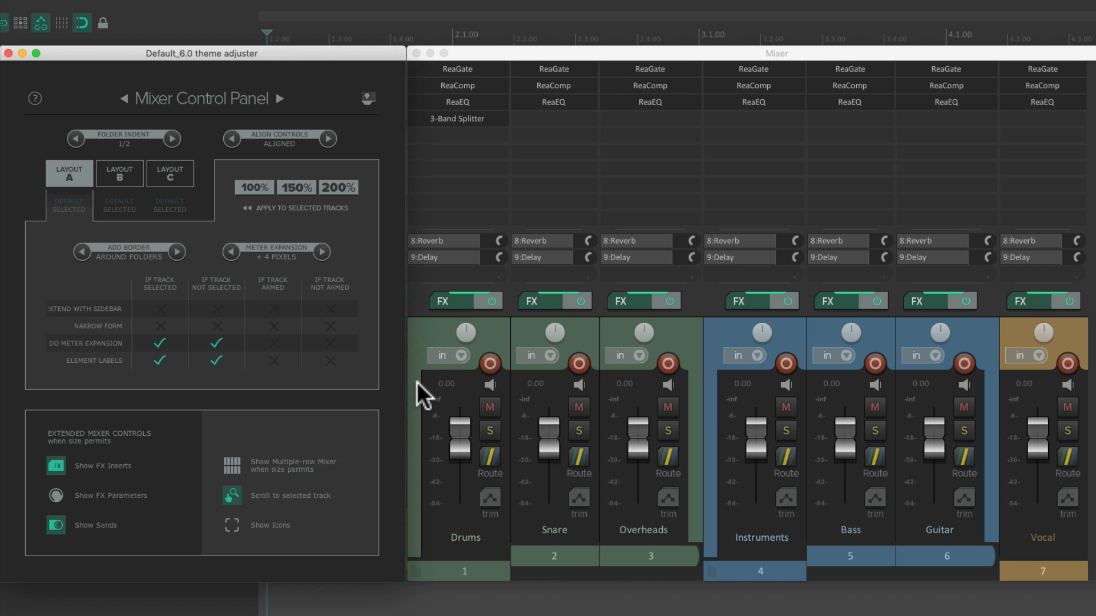
{"action": "mouse_move", "coordinate": [681, 398]}
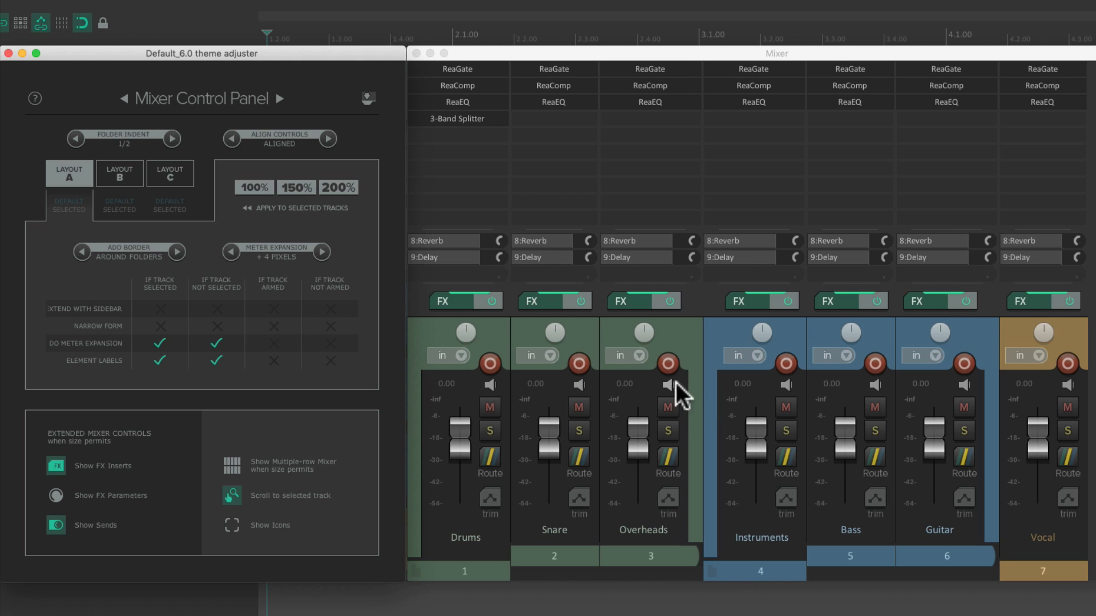
{"action": "mouse_move", "coordinate": [698, 424]}
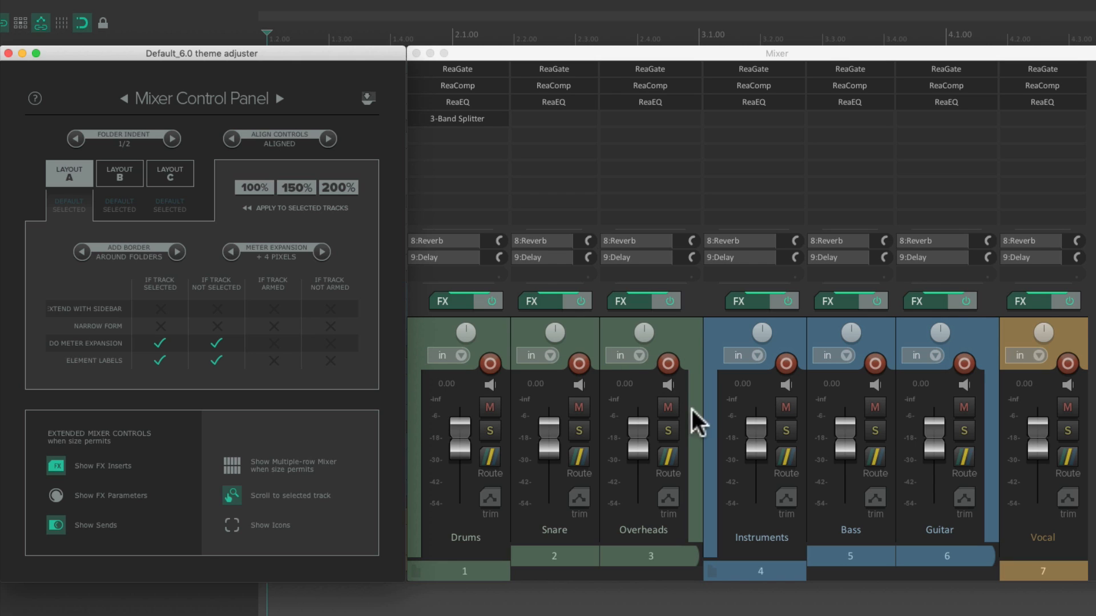
{"action": "mouse_move", "coordinate": [614, 450]}
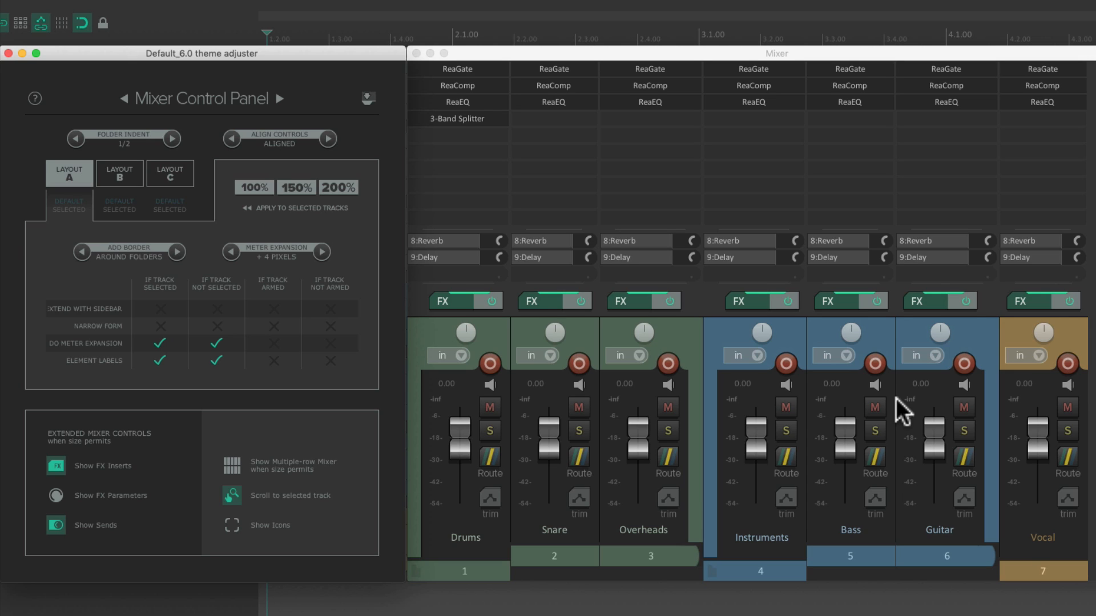
{"action": "mouse_move", "coordinate": [147, 148]}
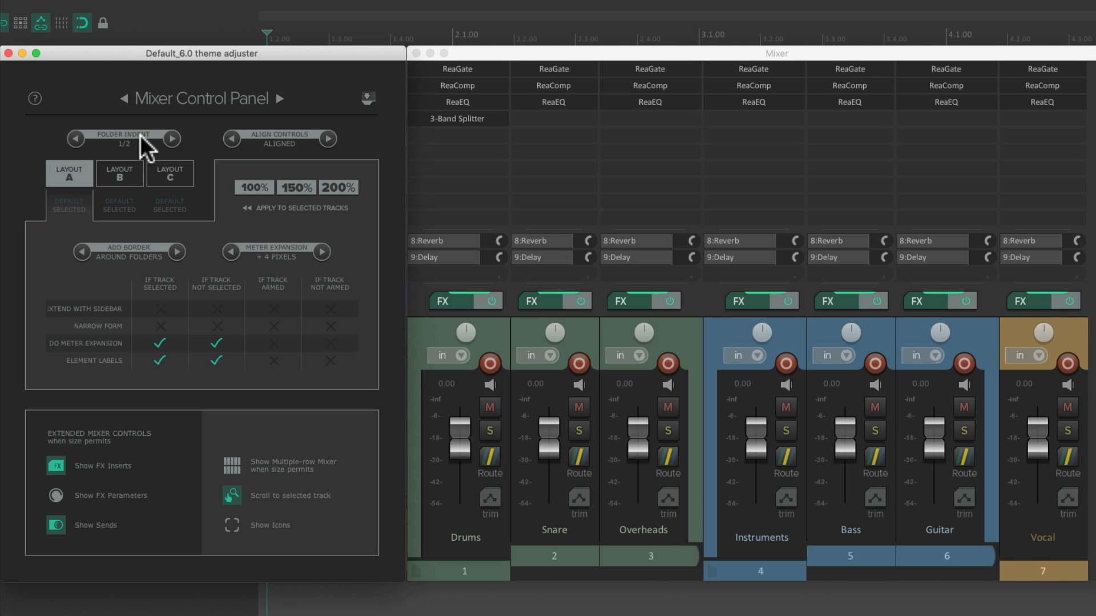
{"action": "left_click", "coordinate": [76, 139]}
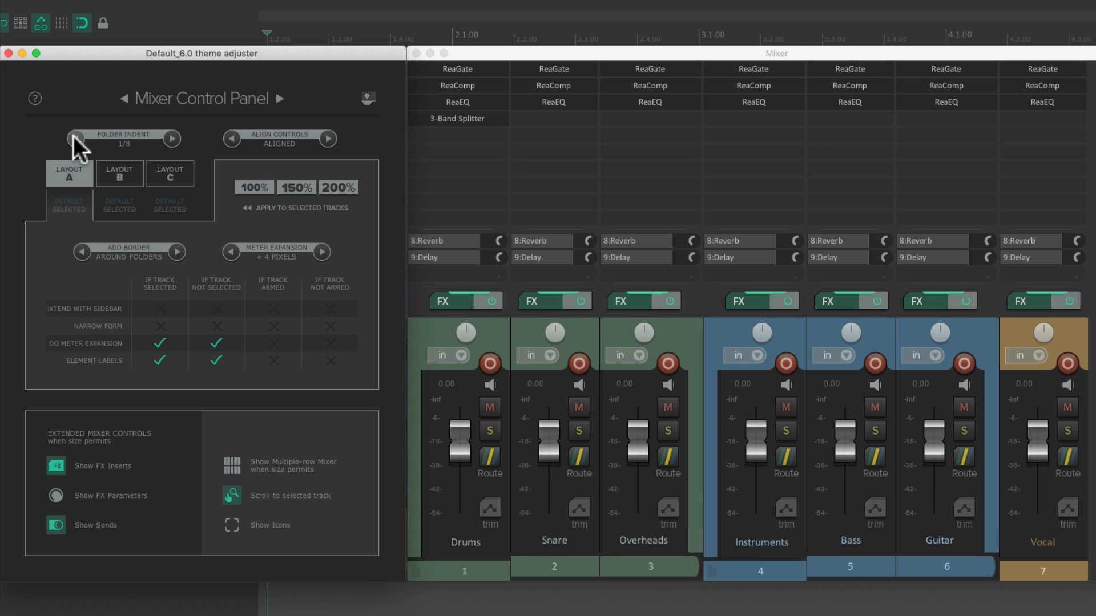
{"action": "left_click", "coordinate": [75, 140]}
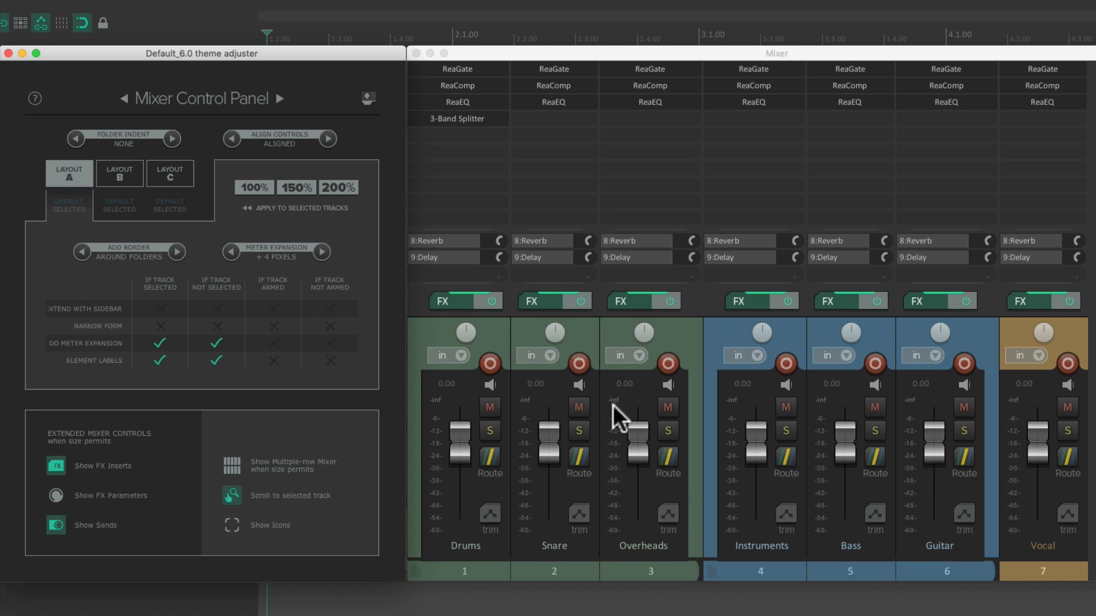
{"action": "mouse_move", "coordinate": [868, 513]}
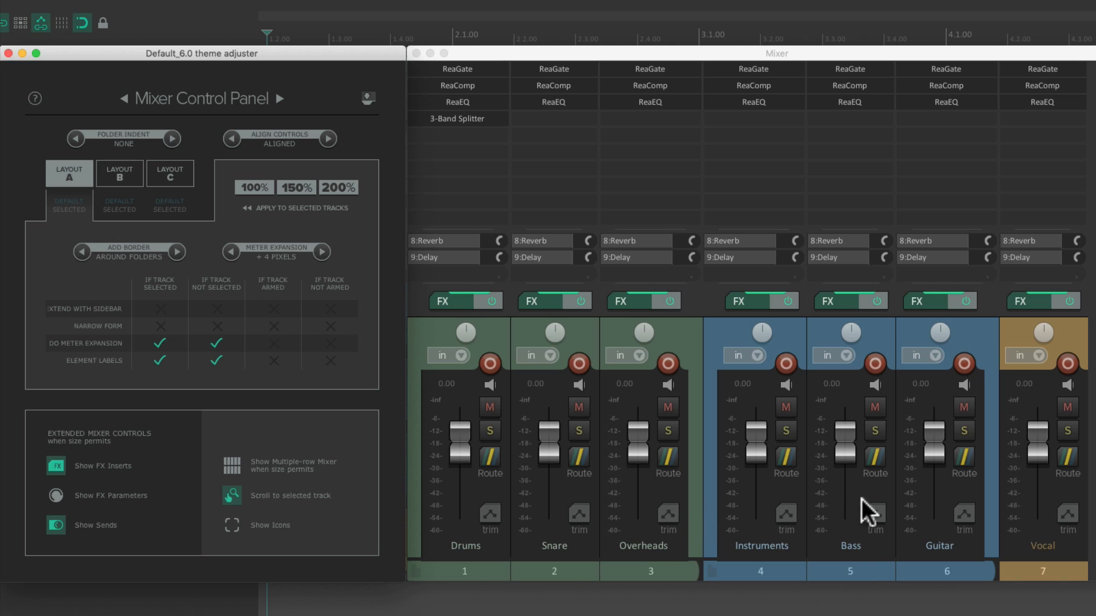
{"action": "mouse_move", "coordinate": [715, 478]}
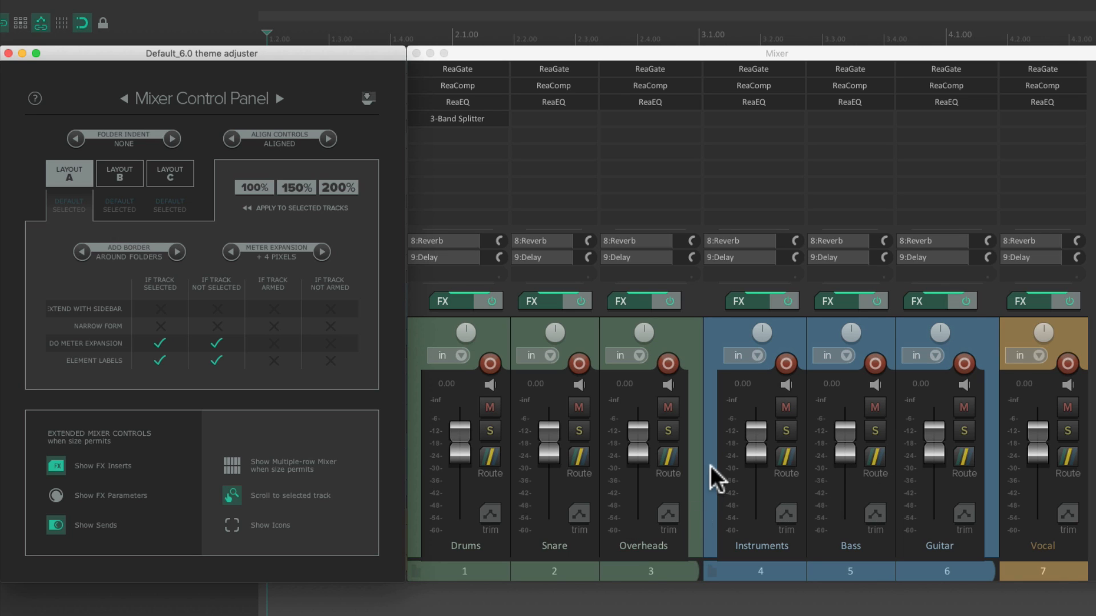
{"action": "mouse_move", "coordinate": [1003, 479]}
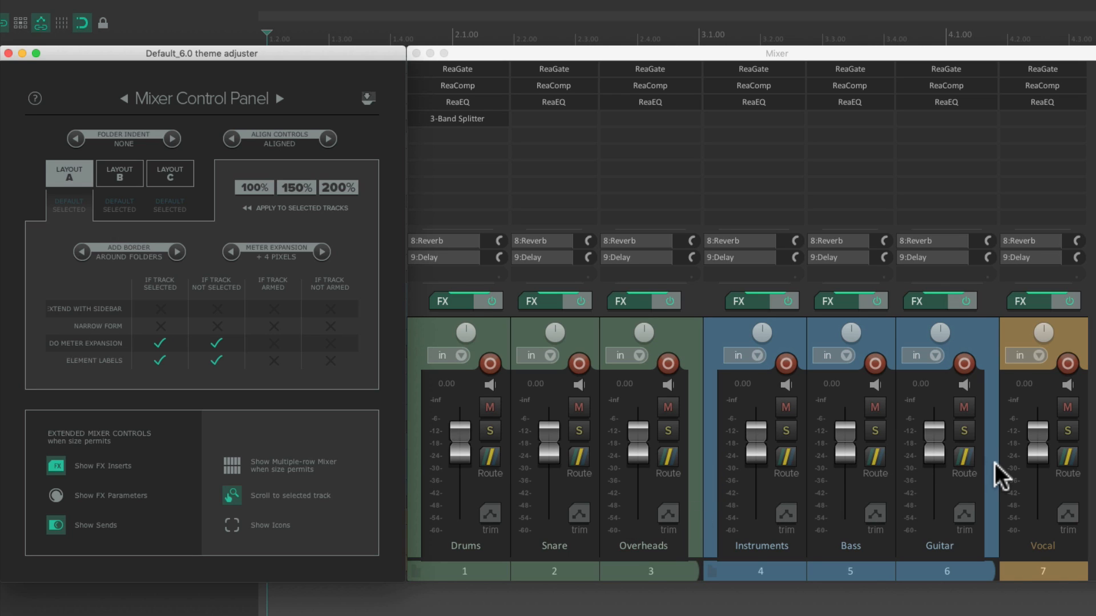
{"action": "mouse_move", "coordinate": [352, 223]}
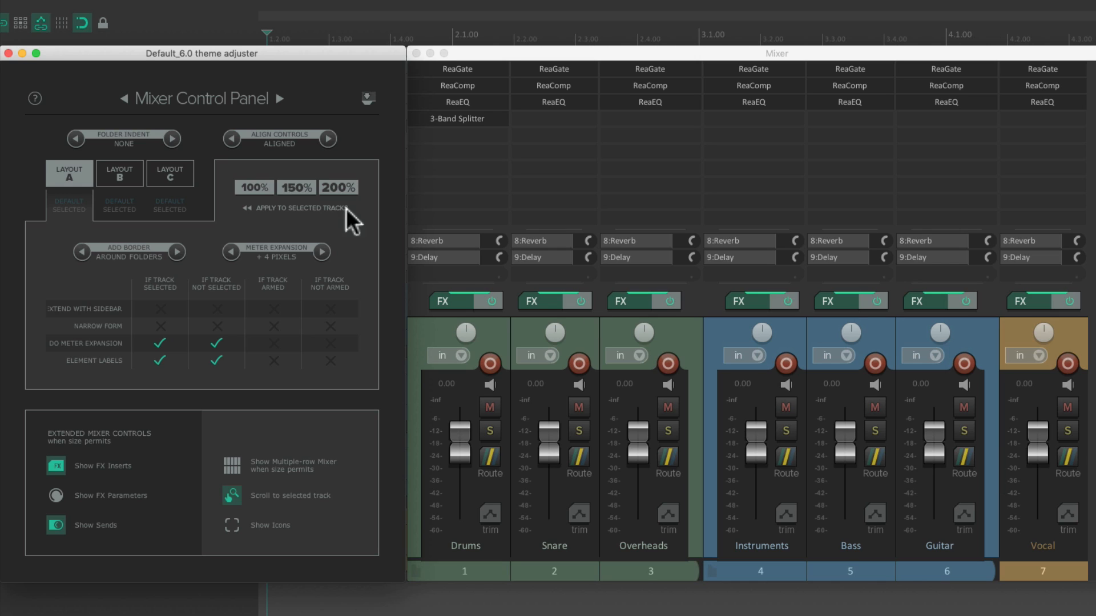
{"action": "left_click", "coordinate": [173, 138]}
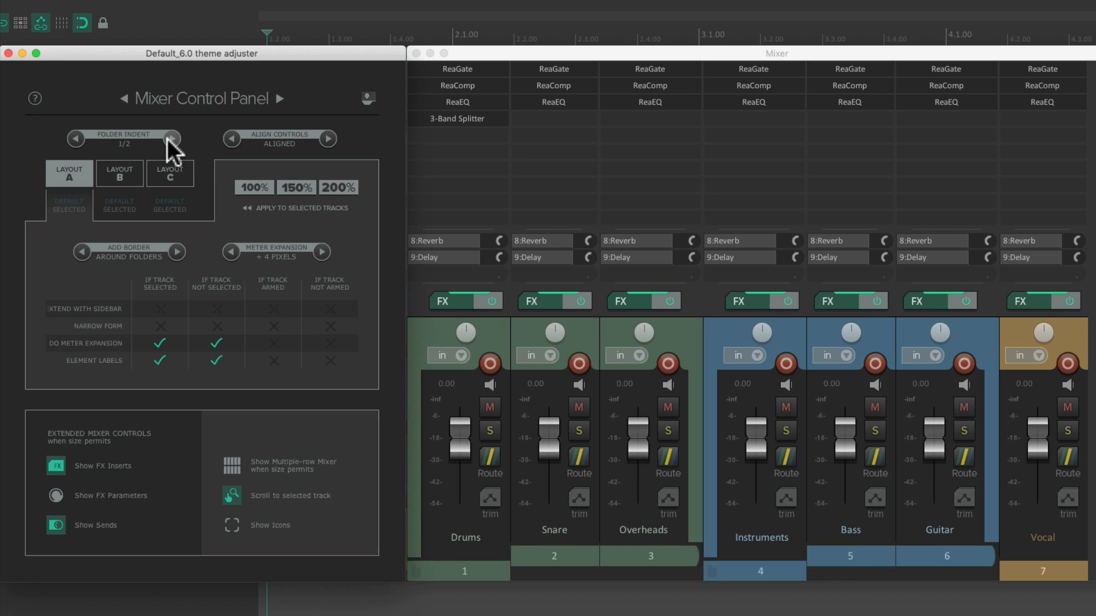
{"action": "mouse_move", "coordinate": [82, 253]}
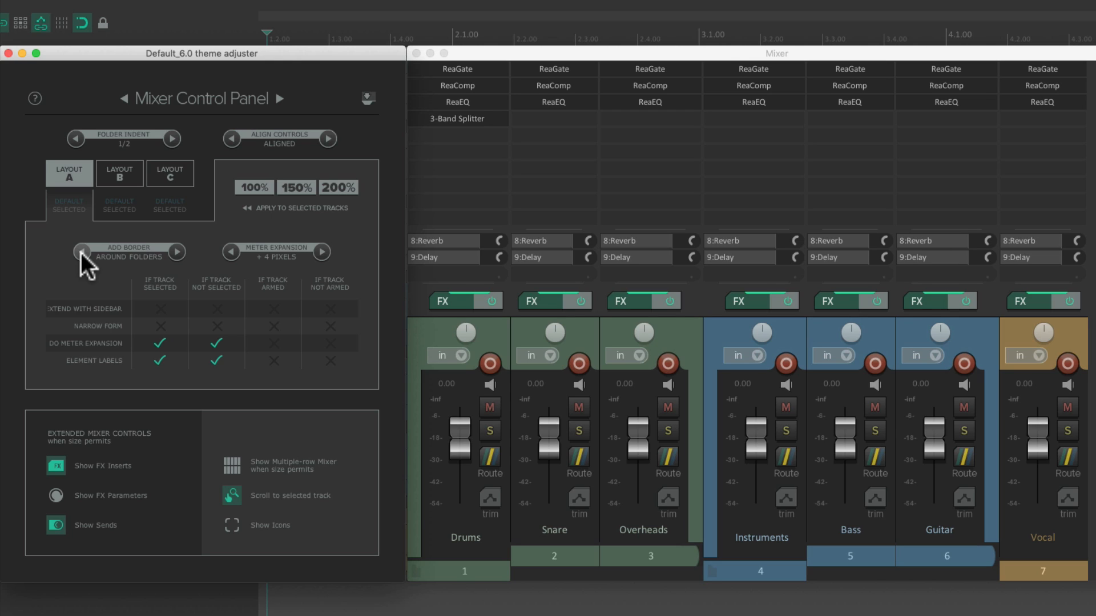
Step: Try a Root Folders border, then set Add Border to None
{"action": "left_click", "coordinate": [79, 253]}
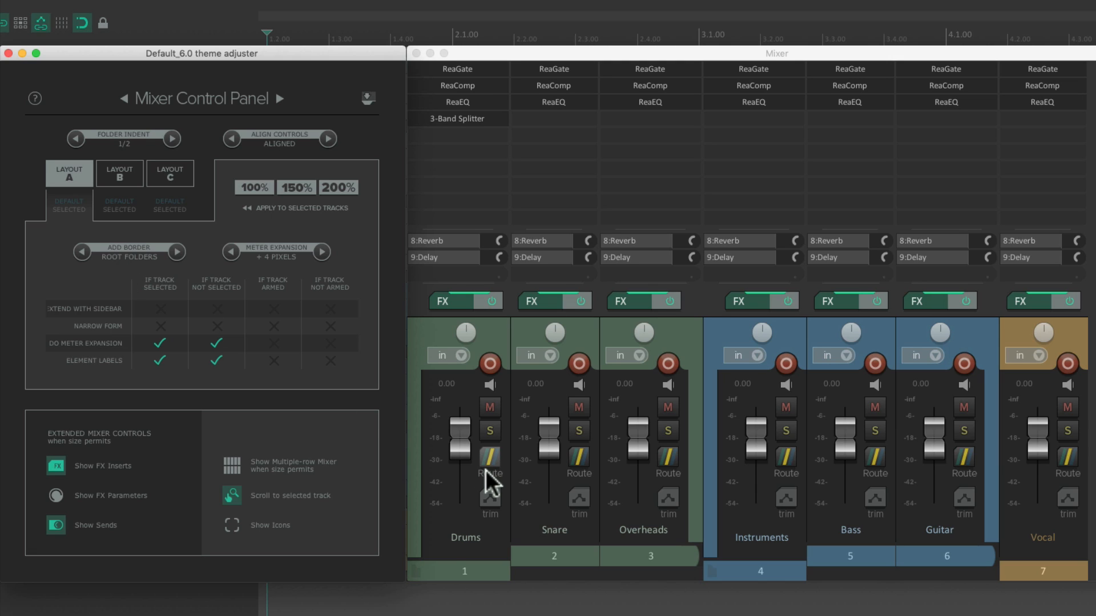
{"action": "mouse_move", "coordinate": [438, 497]}
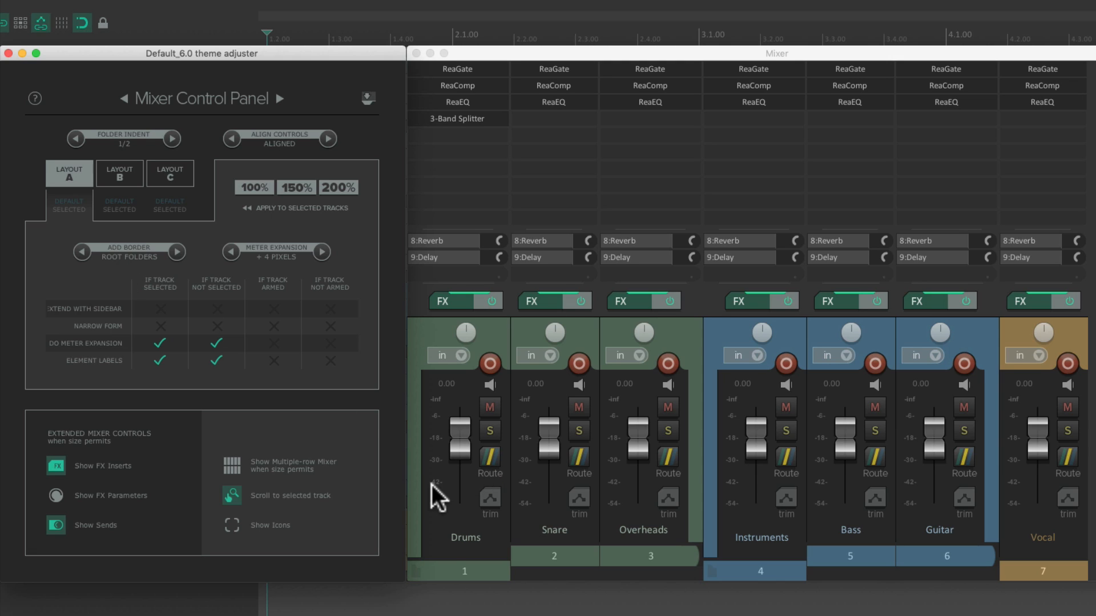
{"action": "mouse_move", "coordinate": [688, 490]}
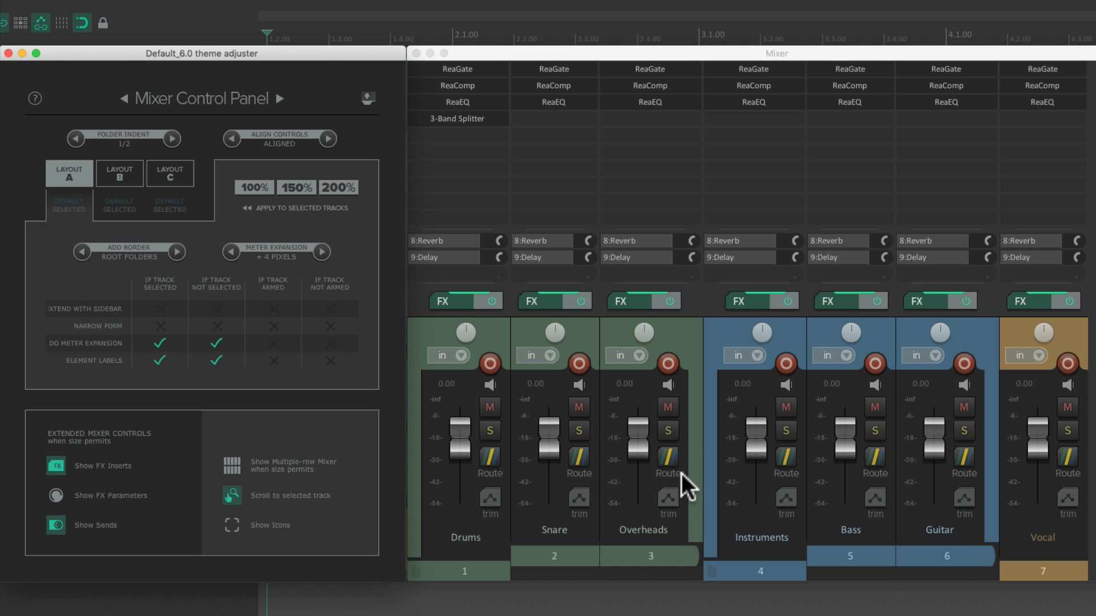
{"action": "left_click", "coordinate": [81, 251]}
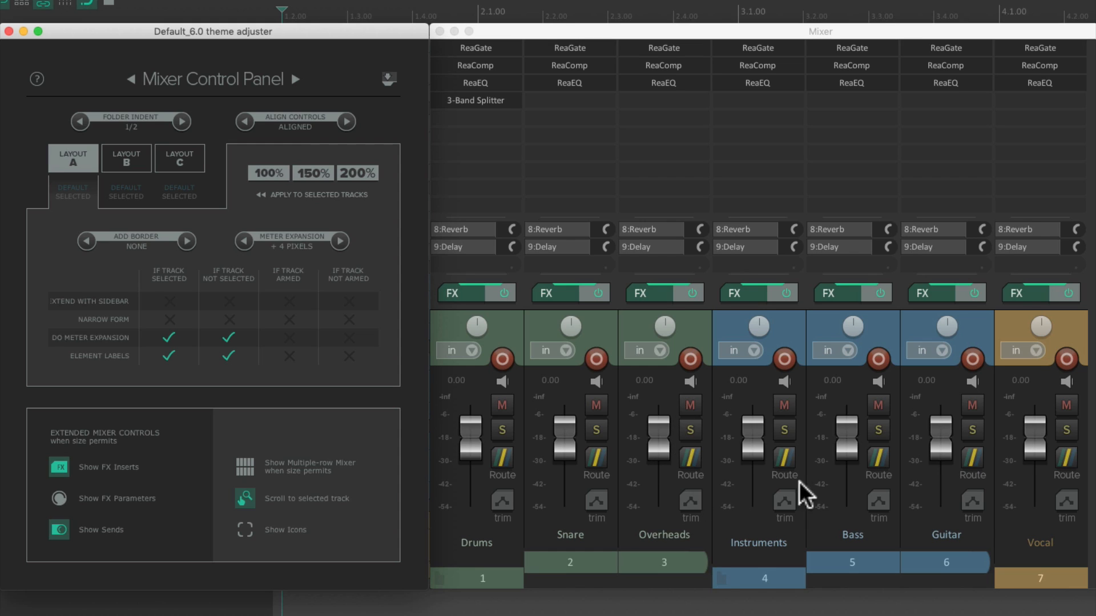
{"action": "mouse_move", "coordinate": [287, 356]}
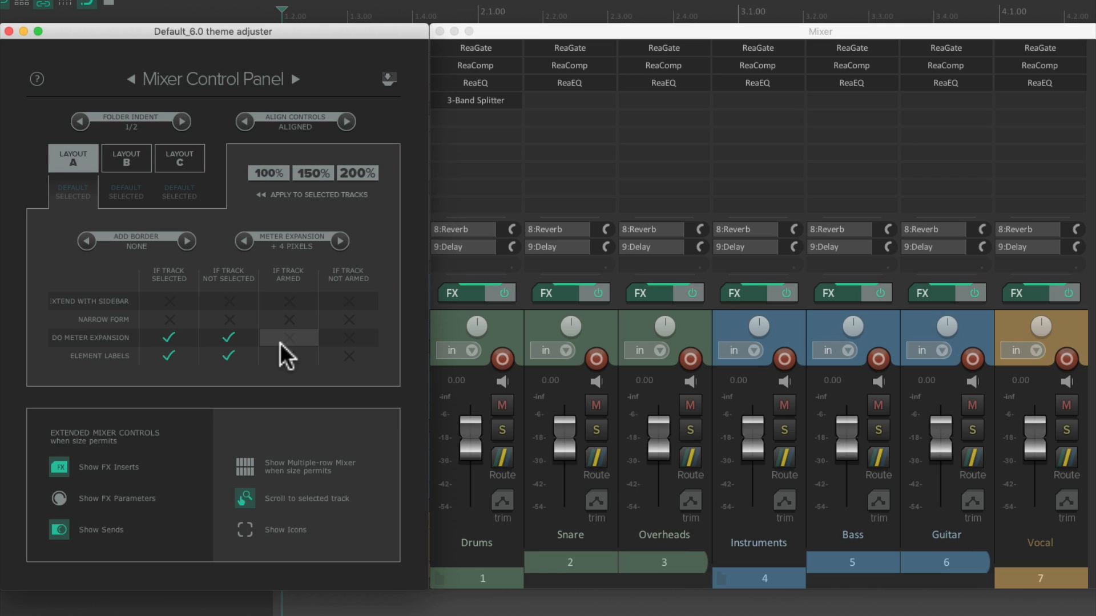
{"action": "mouse_move", "coordinate": [135, 313]}
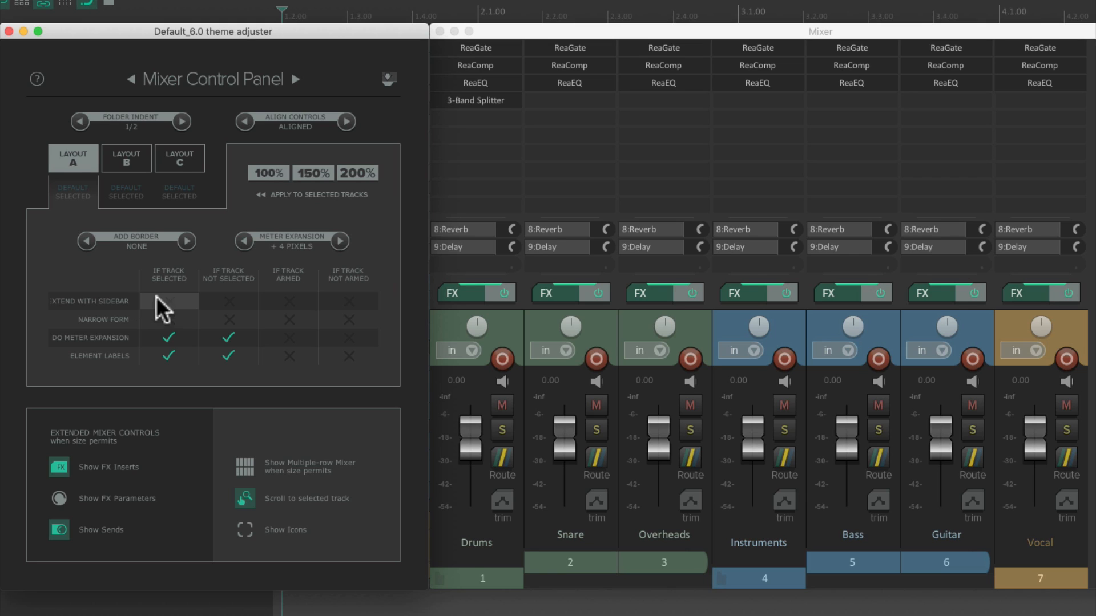
Step: Toggle Extend with Sidebar for selected tracks on, then back off
{"action": "left_click", "coordinate": [168, 301]}
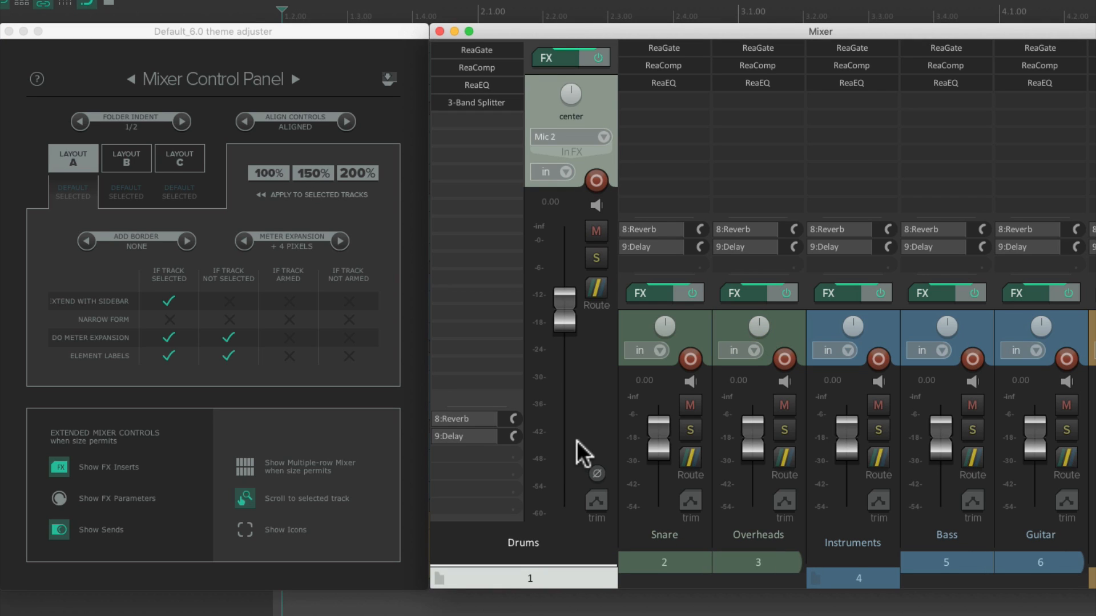
{"action": "mouse_move", "coordinate": [590, 385]}
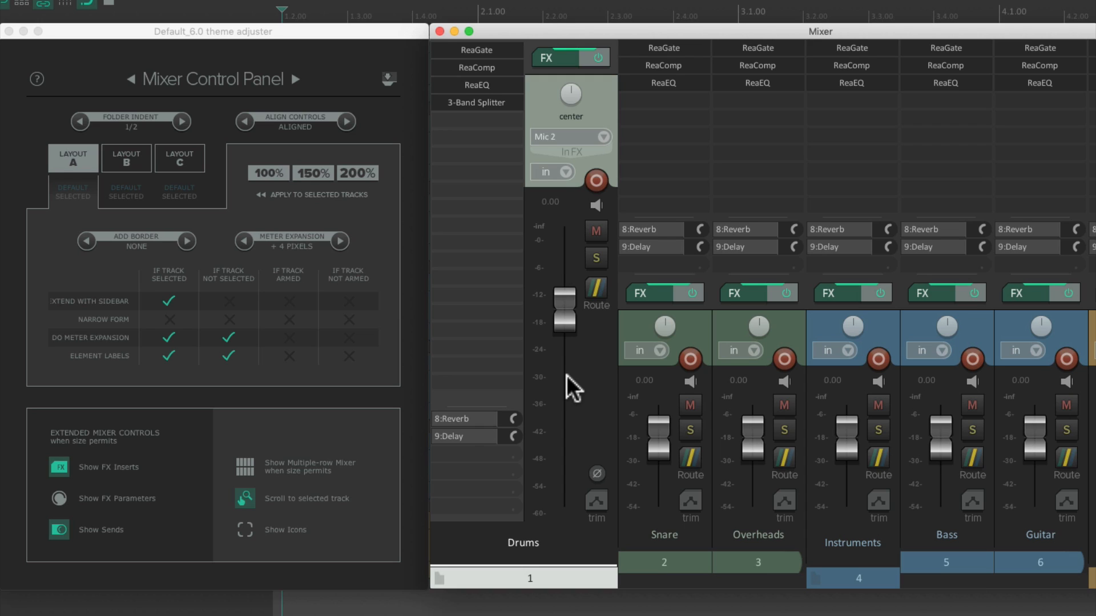
{"action": "mouse_move", "coordinate": [487, 478]}
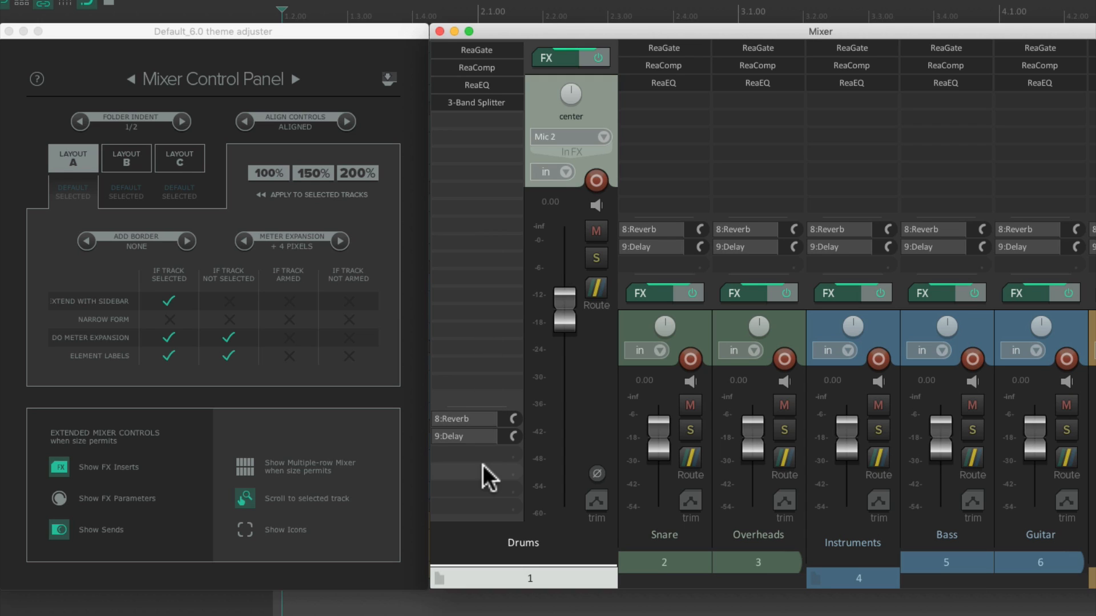
{"action": "mouse_move", "coordinate": [475, 332]}
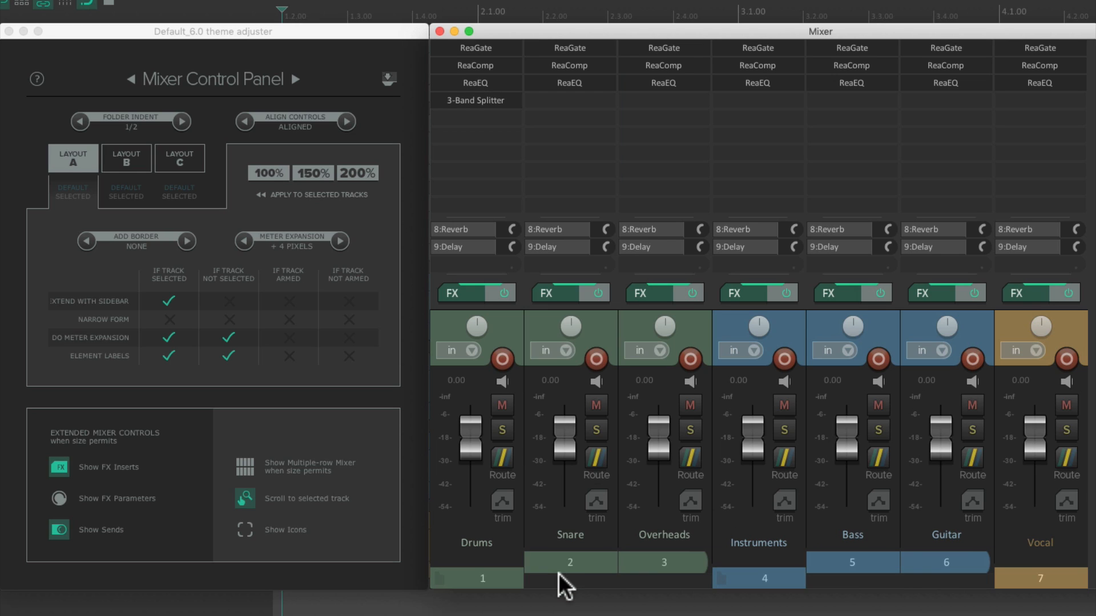
{"action": "mouse_move", "coordinate": [593, 527]}
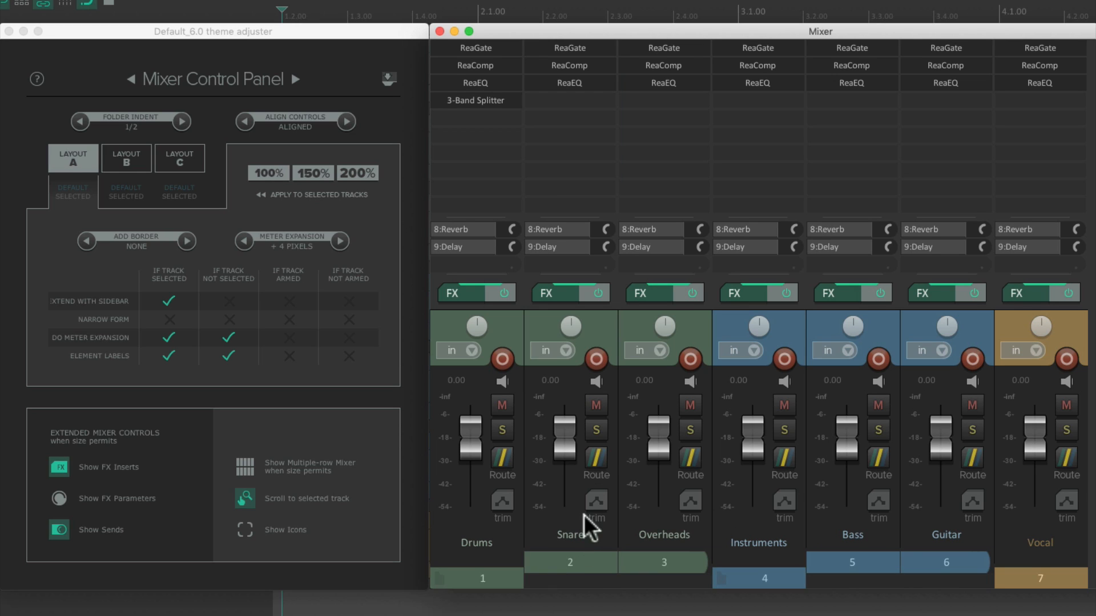
{"action": "mouse_move", "coordinate": [229, 301]}
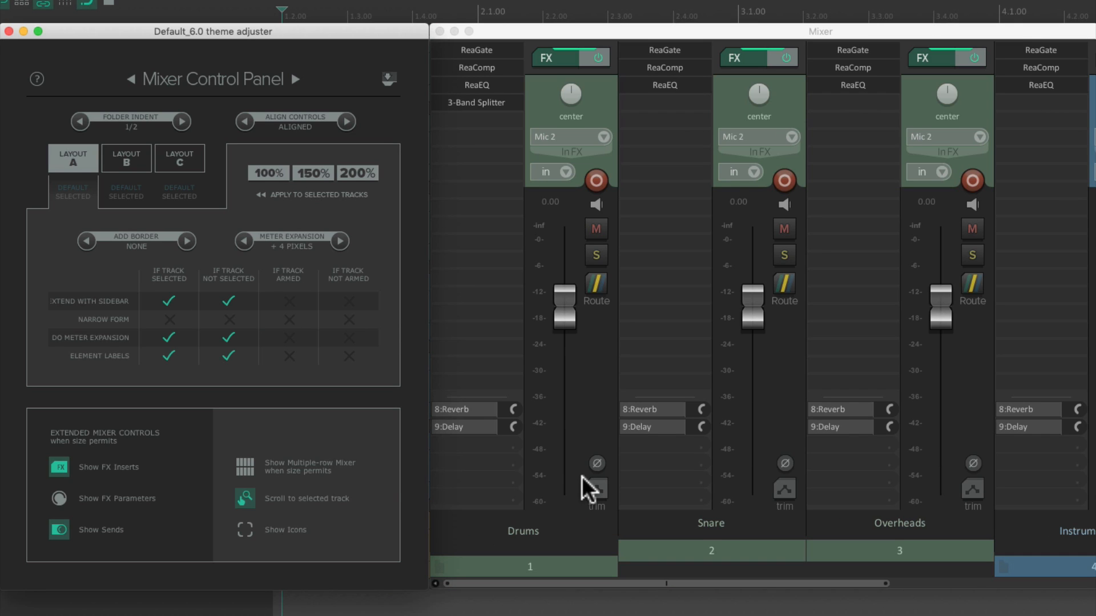
{"action": "mouse_move", "coordinate": [565, 572]}
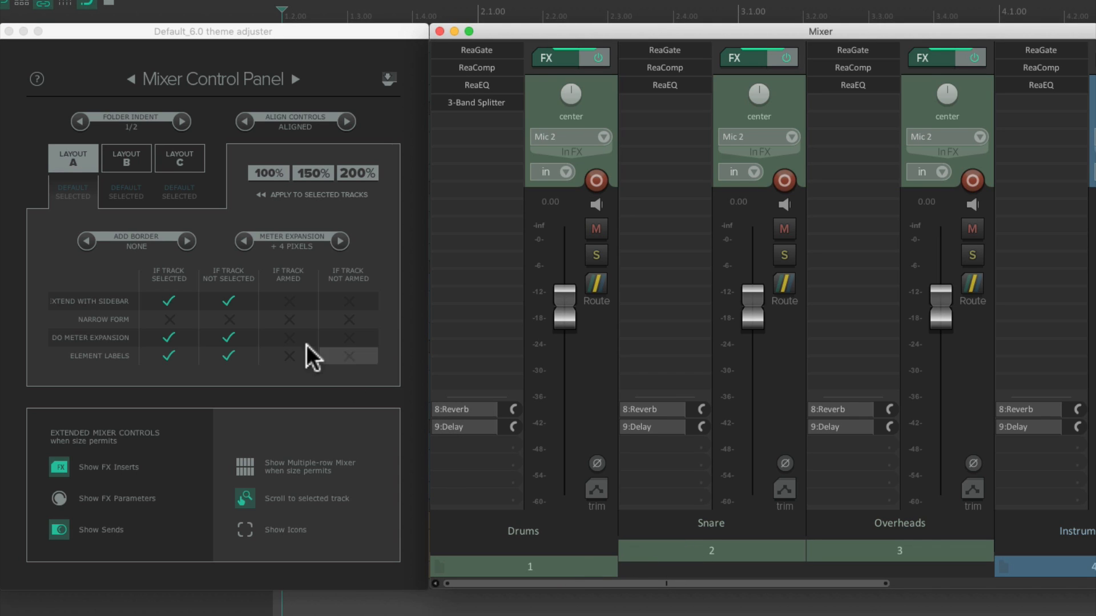
{"action": "left_click", "coordinate": [168, 301]}
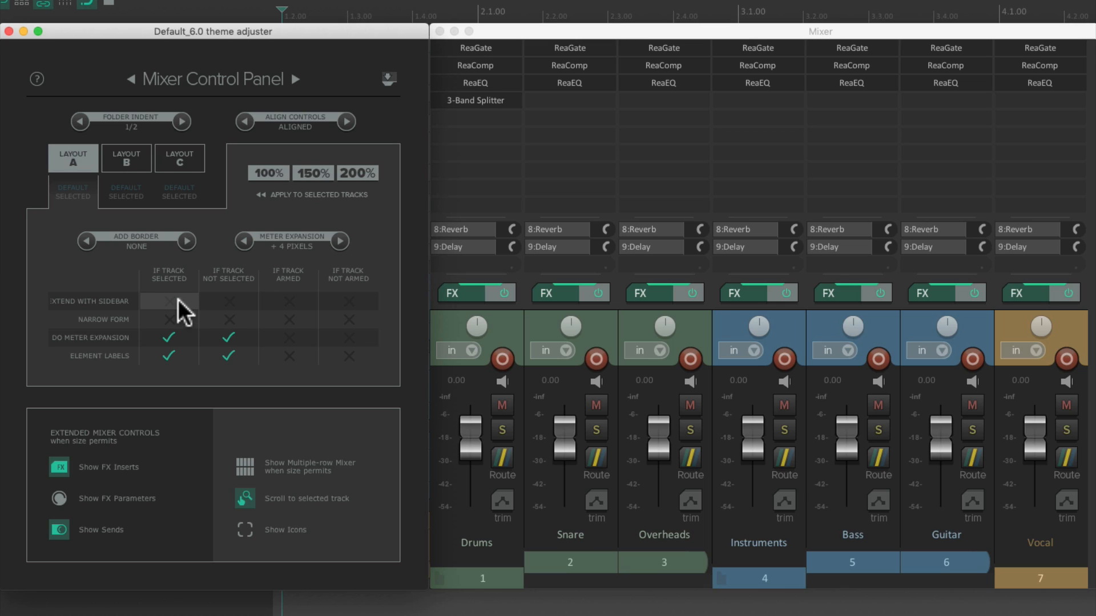
{"action": "mouse_move", "coordinate": [228, 302]}
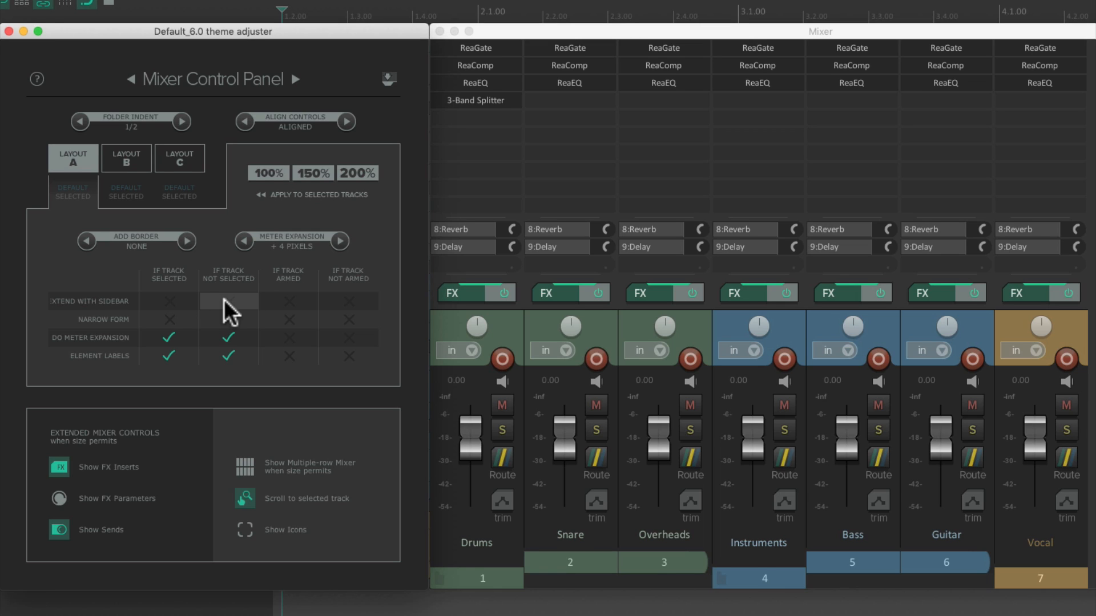
{"action": "mouse_move", "coordinate": [289, 301]}
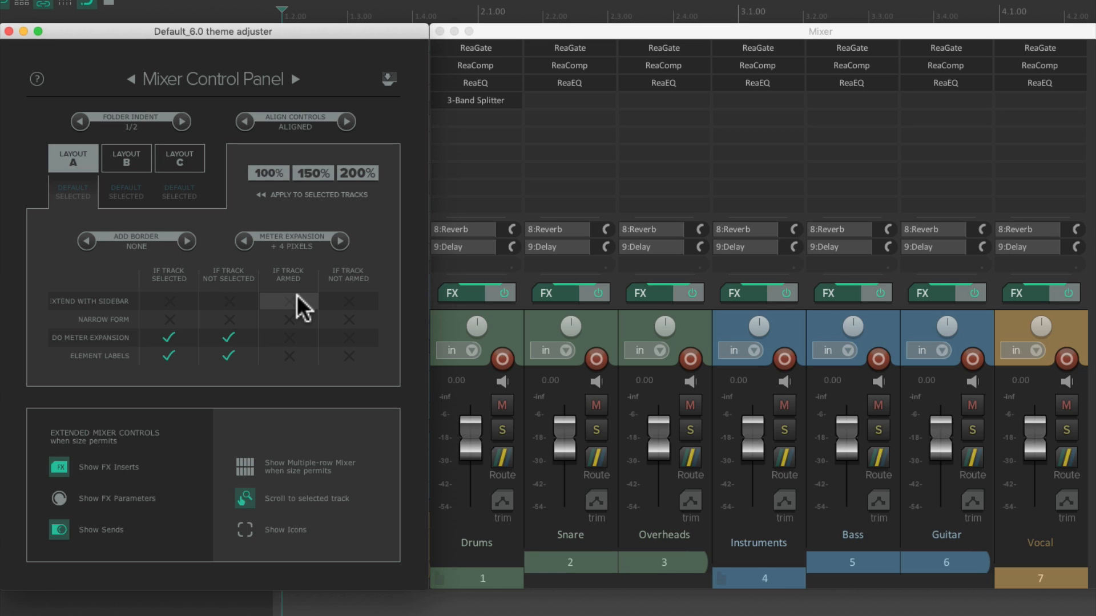
{"action": "mouse_move", "coordinate": [346, 307]}
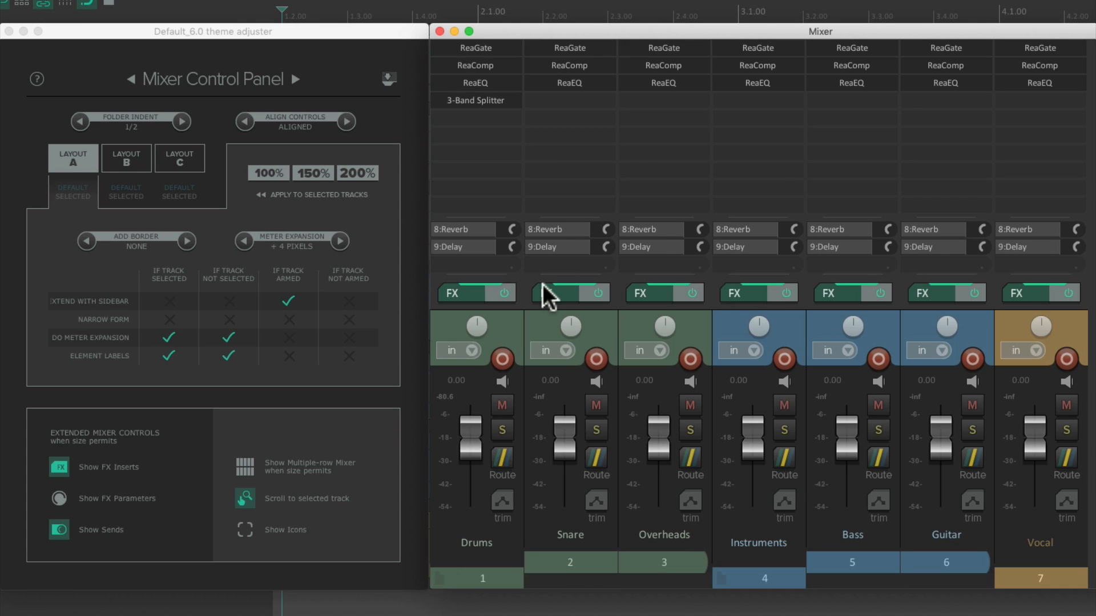
{"action": "mouse_move", "coordinate": [349, 302]}
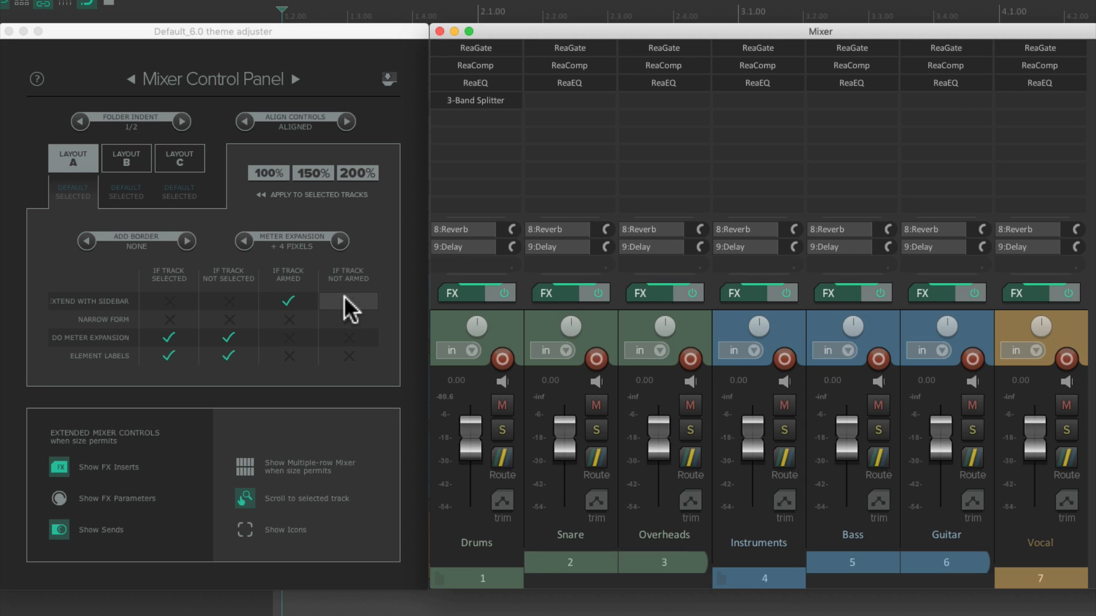
{"action": "left_click", "coordinate": [348, 300]}
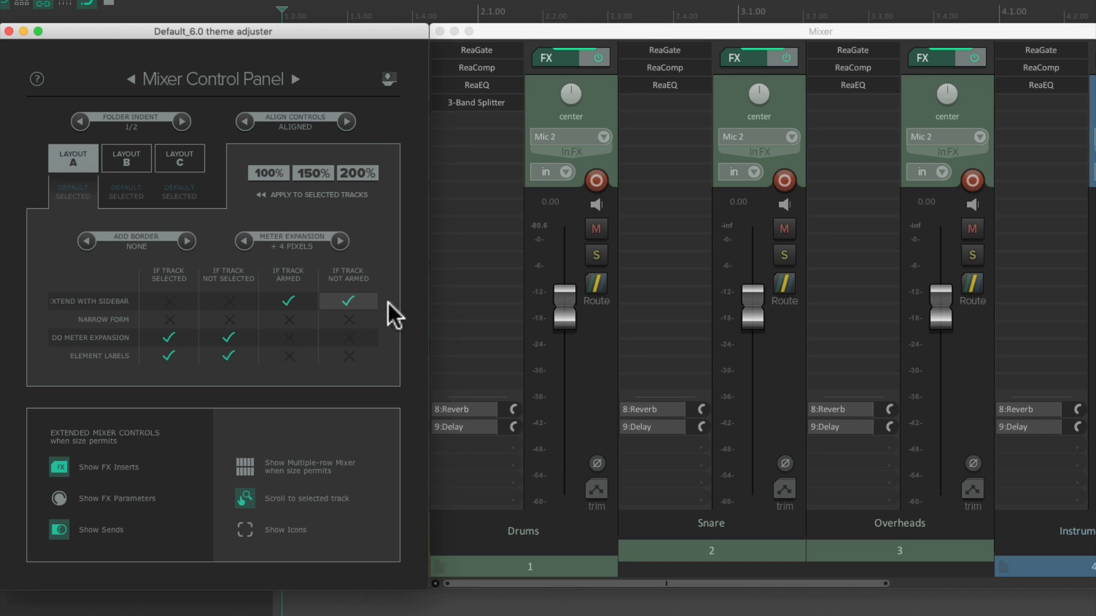
{"action": "mouse_move", "coordinate": [524, 366]}
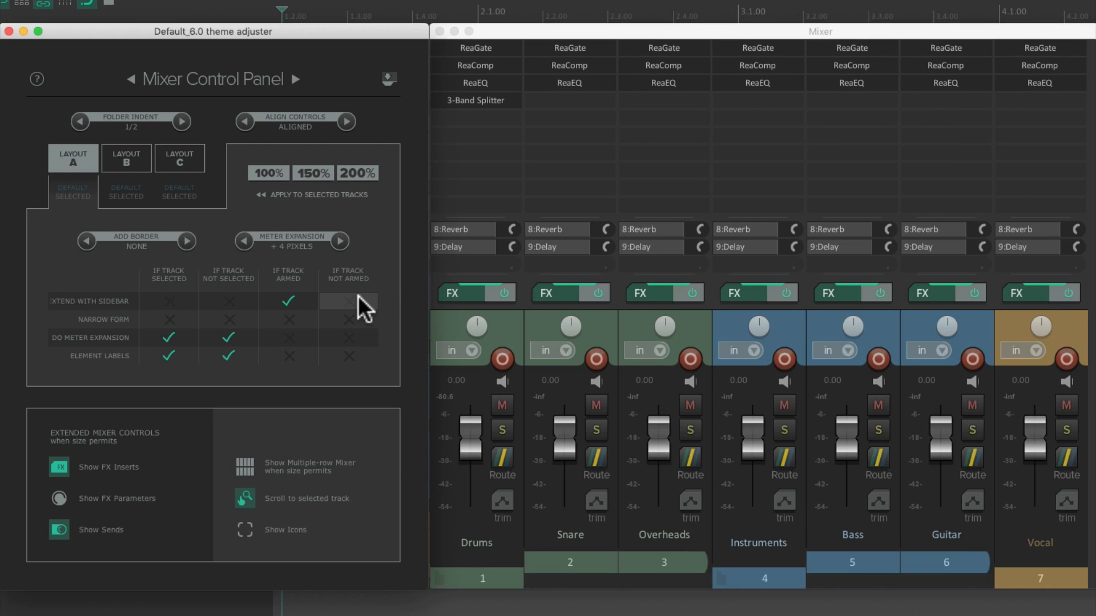
{"action": "left_click", "coordinate": [287, 300]}
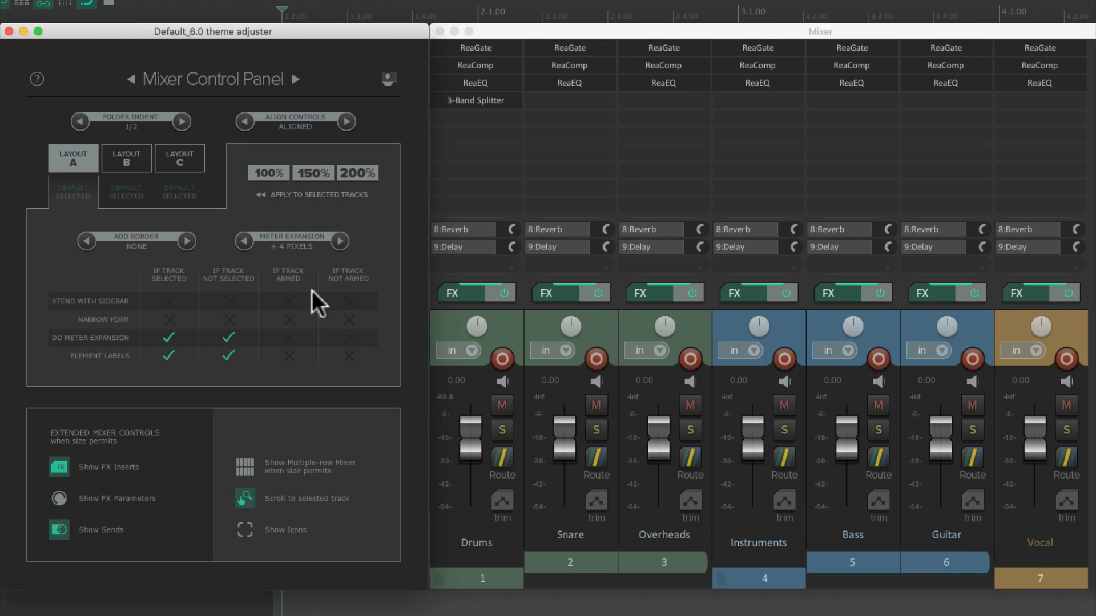
{"action": "mouse_move", "coordinate": [145, 338]}
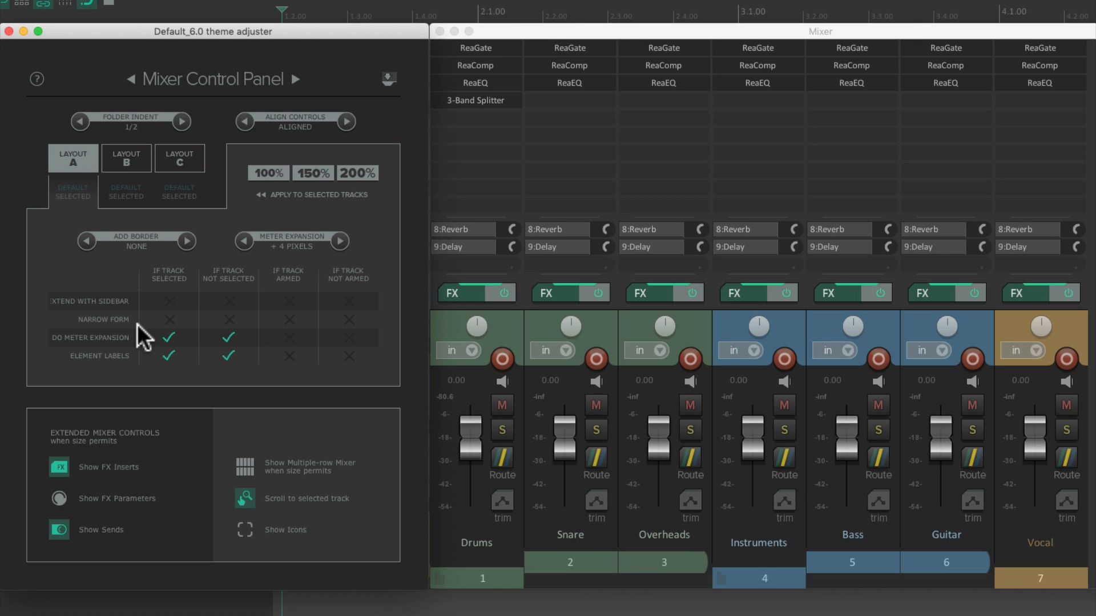
{"action": "left_click", "coordinate": [168, 320]}
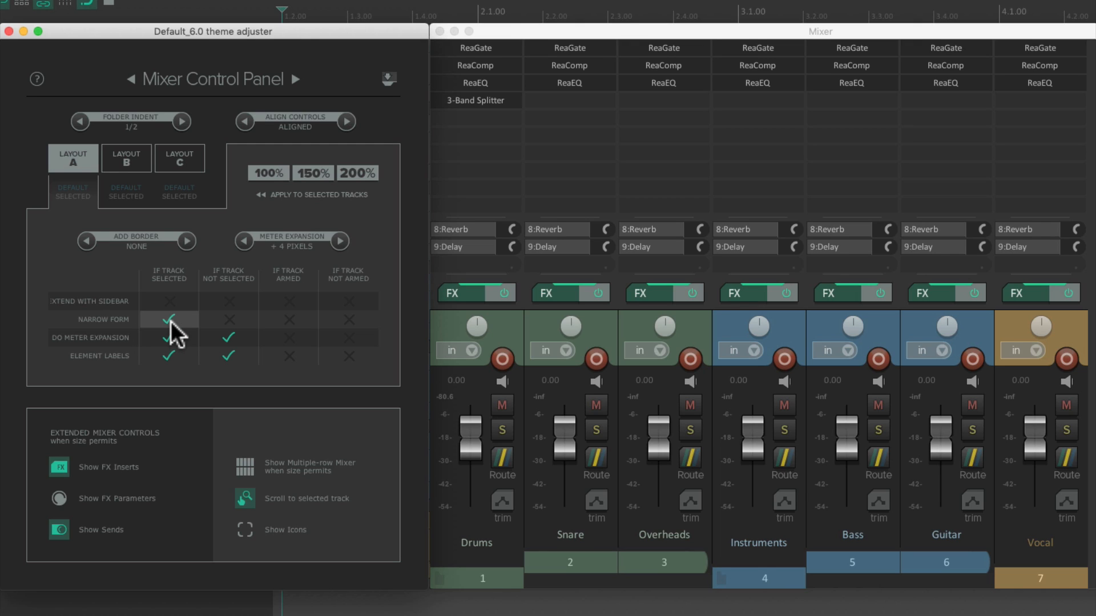
{"action": "mouse_move", "coordinate": [466, 566]}
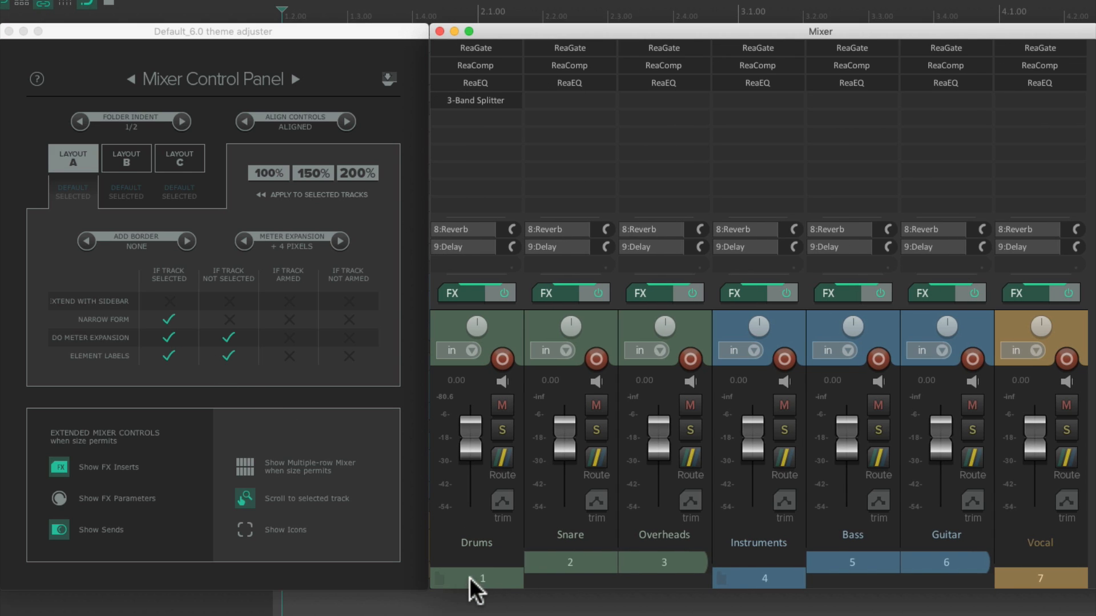
{"action": "mouse_move", "coordinate": [556, 556]}
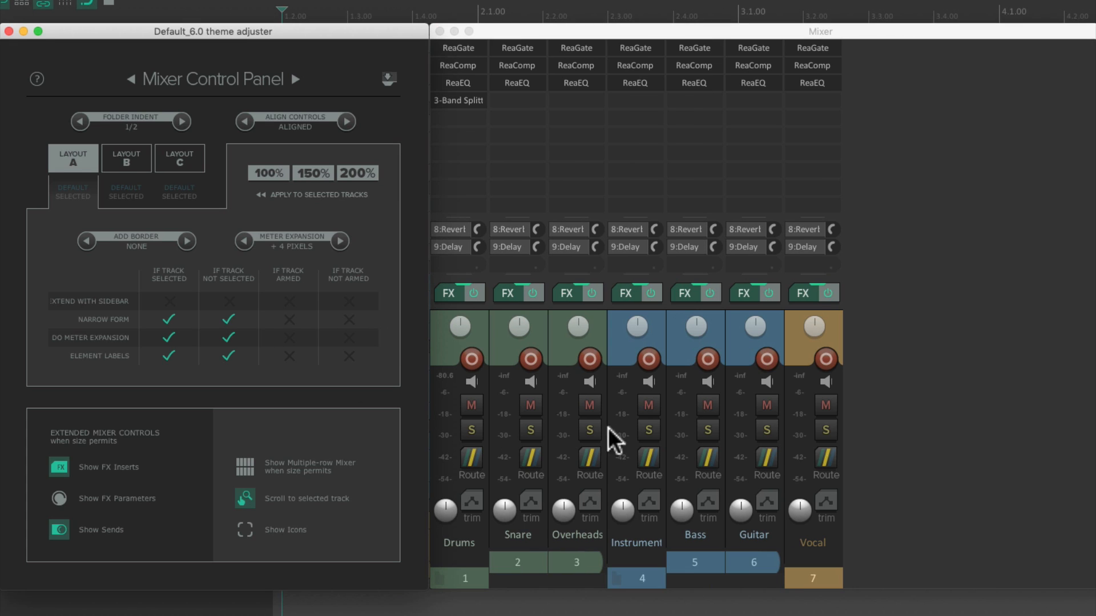
{"action": "mouse_move", "coordinate": [522, 559]}
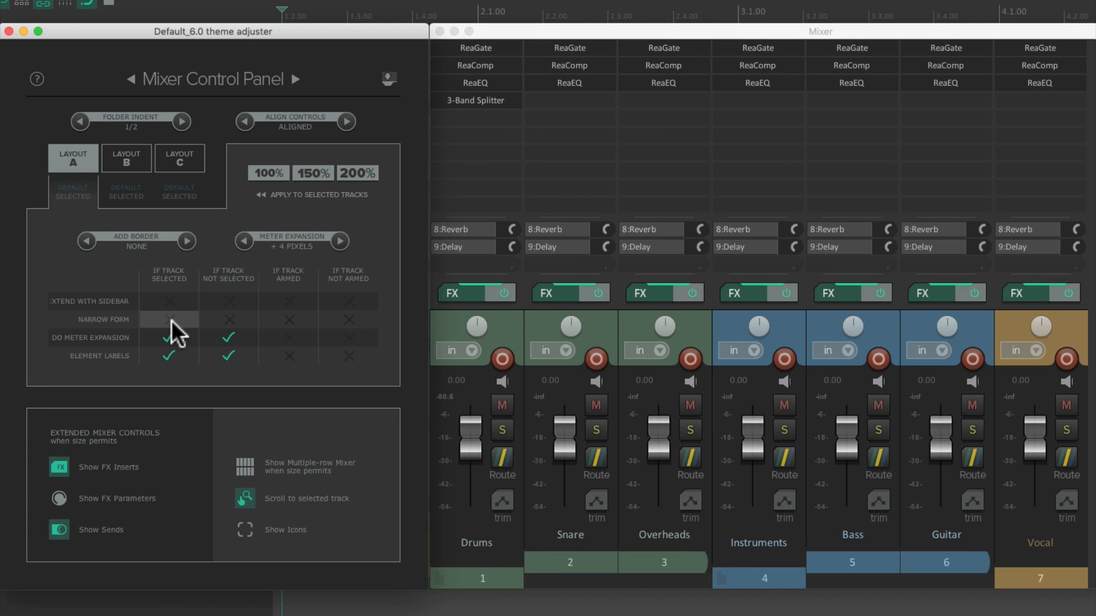
{"action": "left_click", "coordinate": [288, 319]}
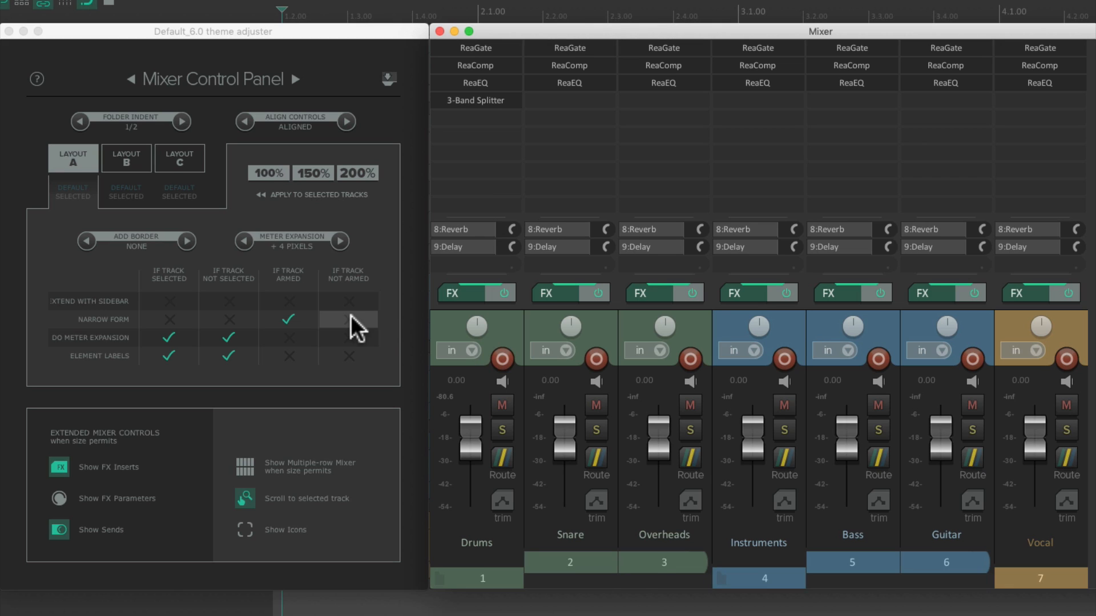
{"action": "left_click", "coordinate": [349, 320]}
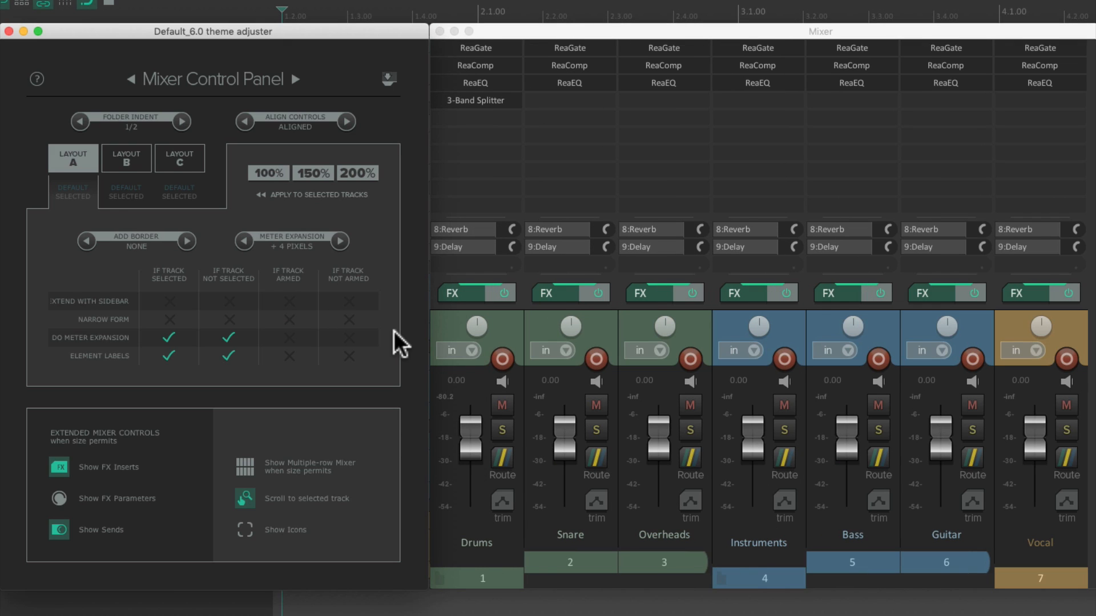
{"action": "mouse_move", "coordinate": [168, 302]}
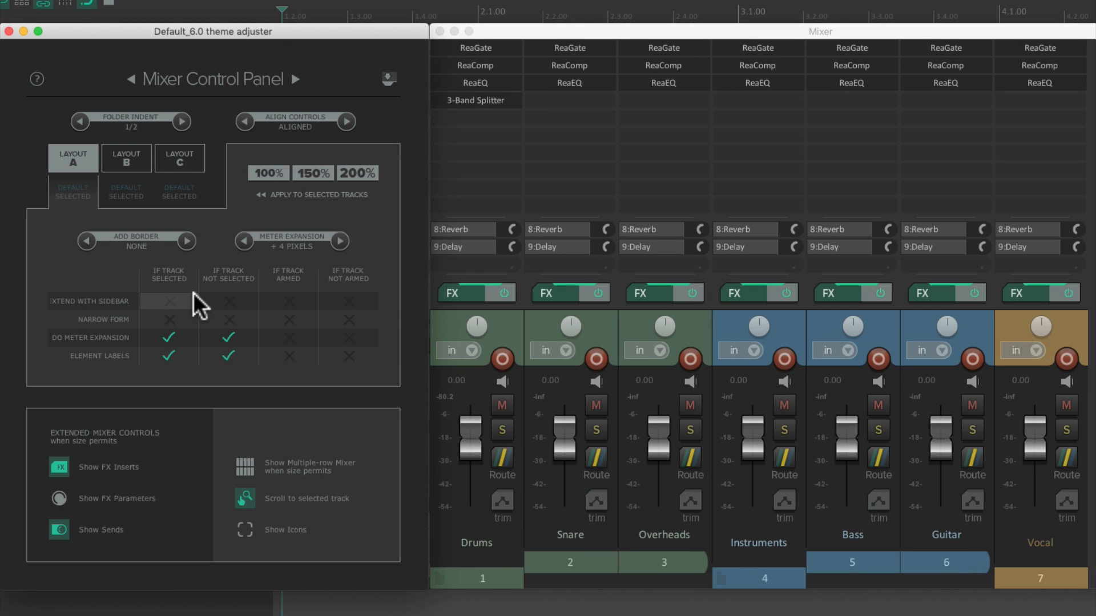
{"action": "left_click", "coordinate": [168, 300]}
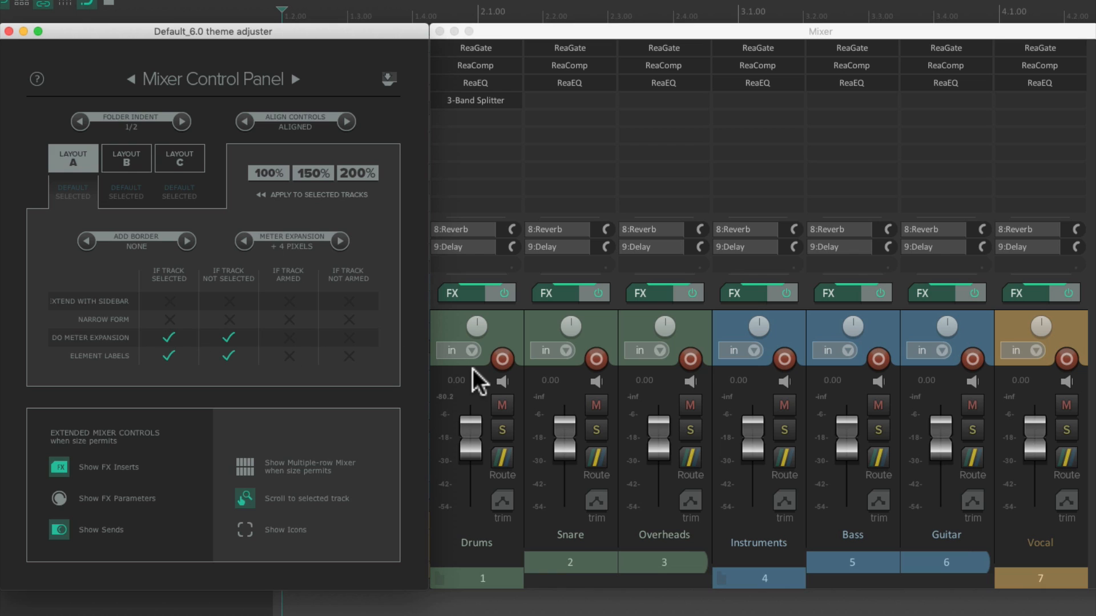
{"action": "mouse_move", "coordinate": [500, 467]}
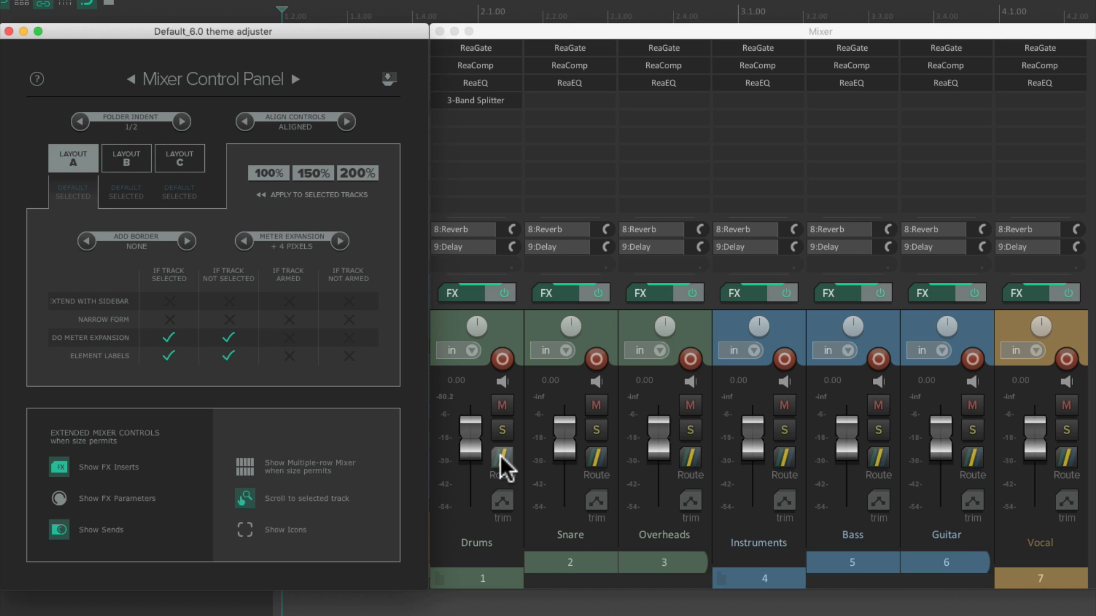
Step: Raise the Drums track's channel count in its routing window
{"action": "left_click", "coordinate": [503, 467]}
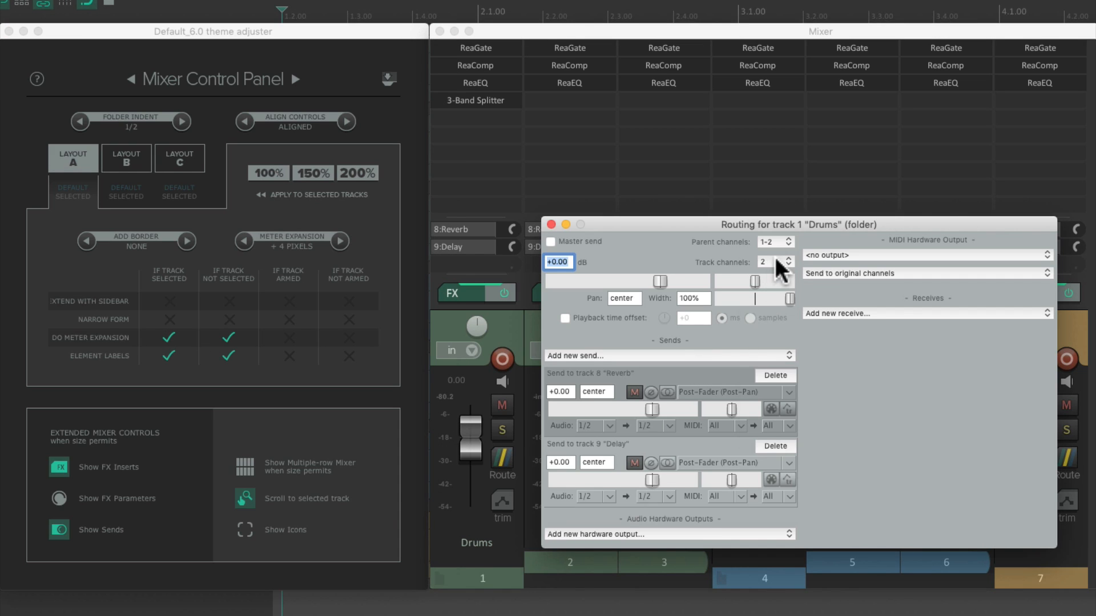
{"action": "left_click", "coordinate": [774, 261]}
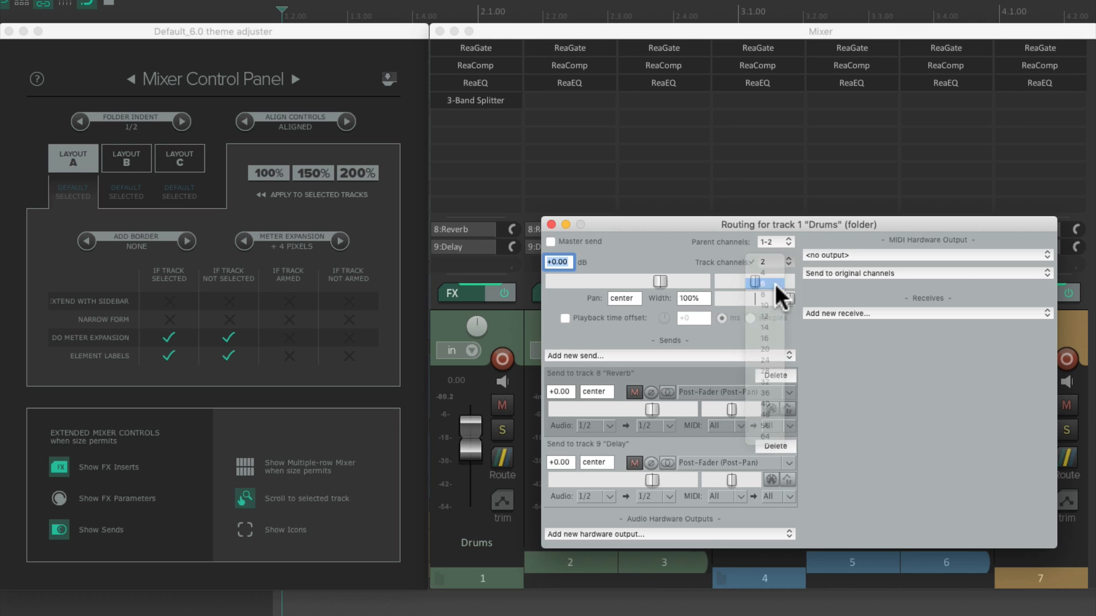
{"action": "left_click", "coordinate": [553, 225]}
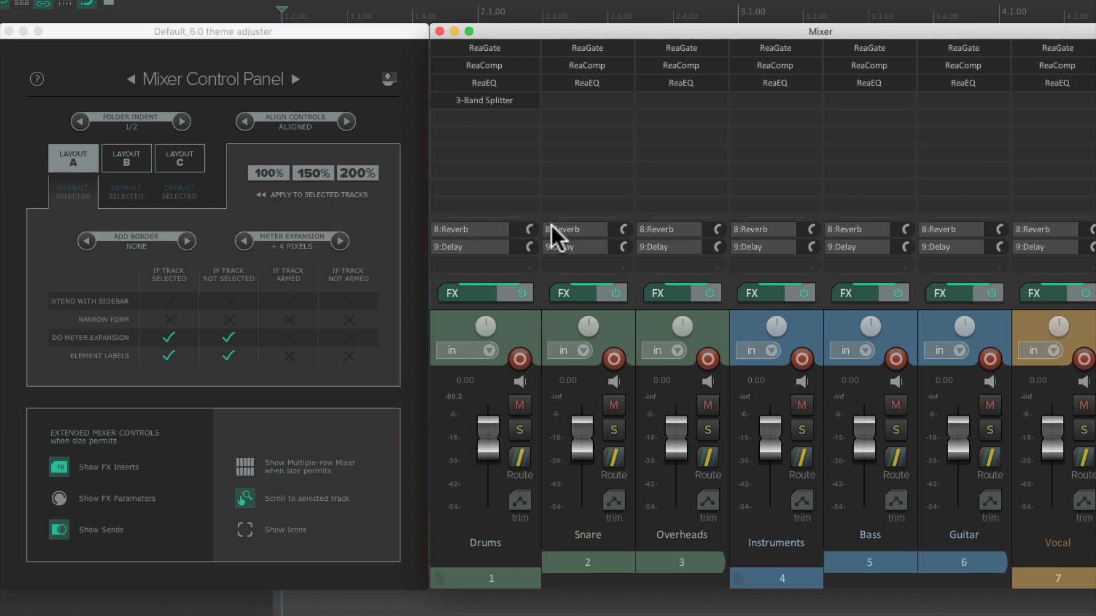
{"action": "mouse_move", "coordinate": [462, 460]}
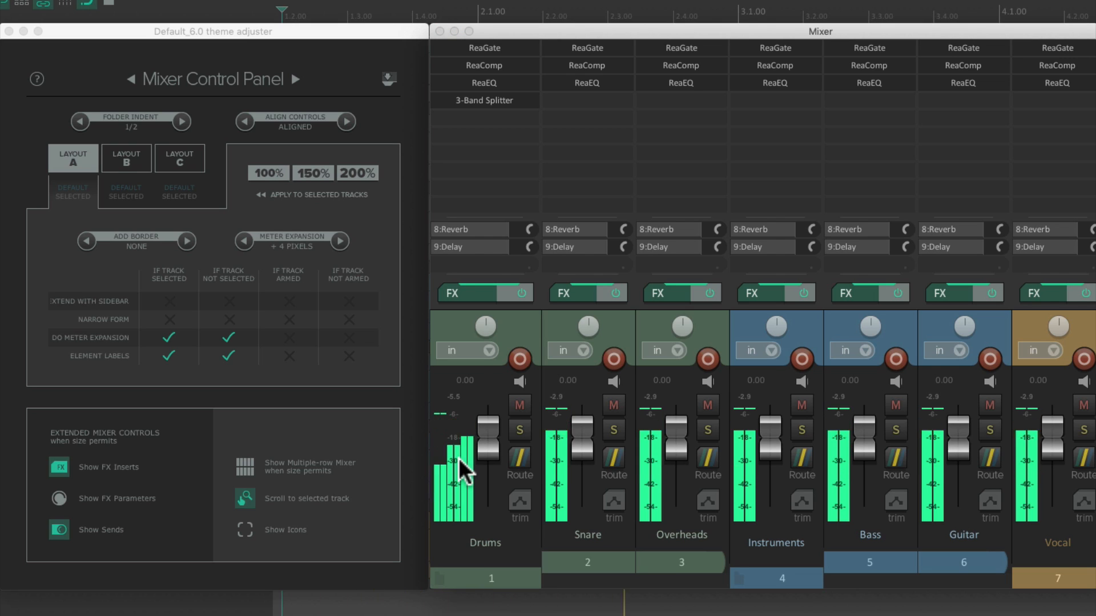
Step: Keep Do Meter Expansion on for selected and unselected tracks at +8 pixels, with Element Labels shown
{"action": "left_click", "coordinate": [168, 338]}
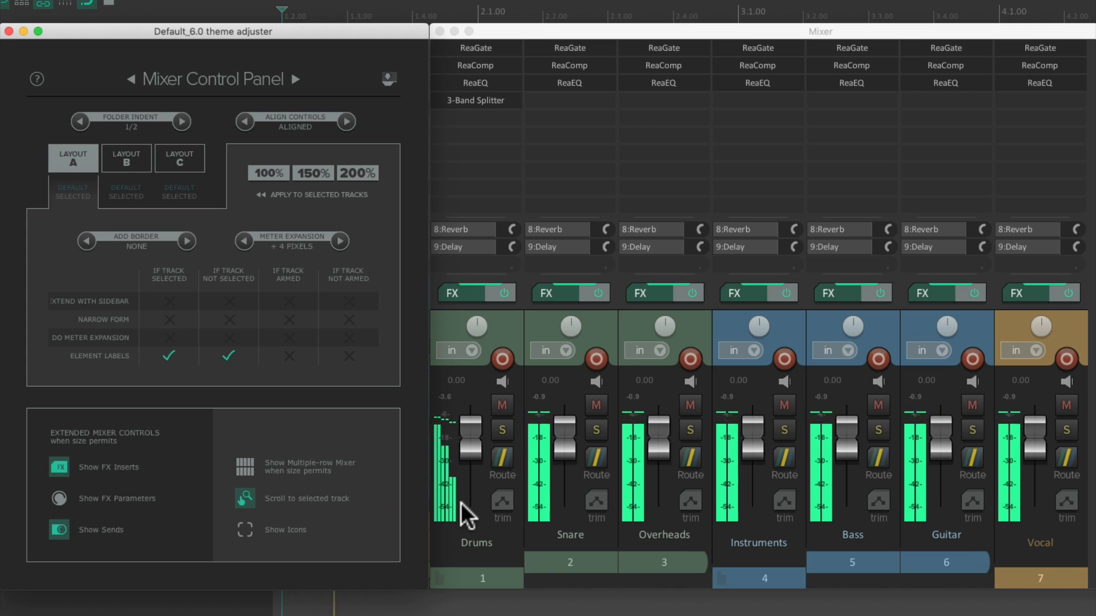
{"action": "left_click", "coordinate": [169, 337]}
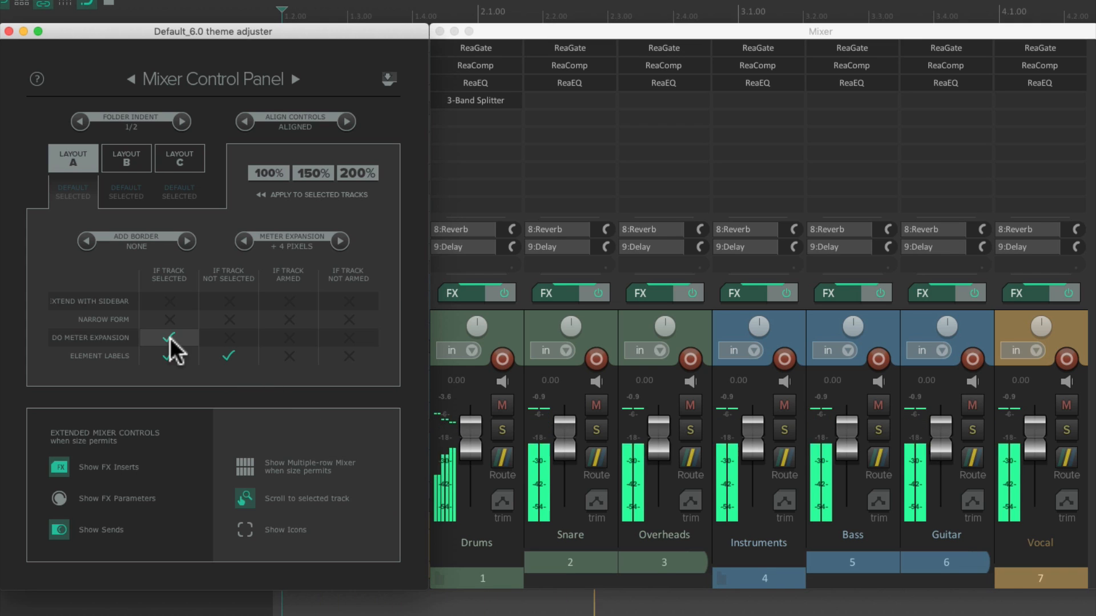
{"action": "left_click", "coordinate": [168, 338]}
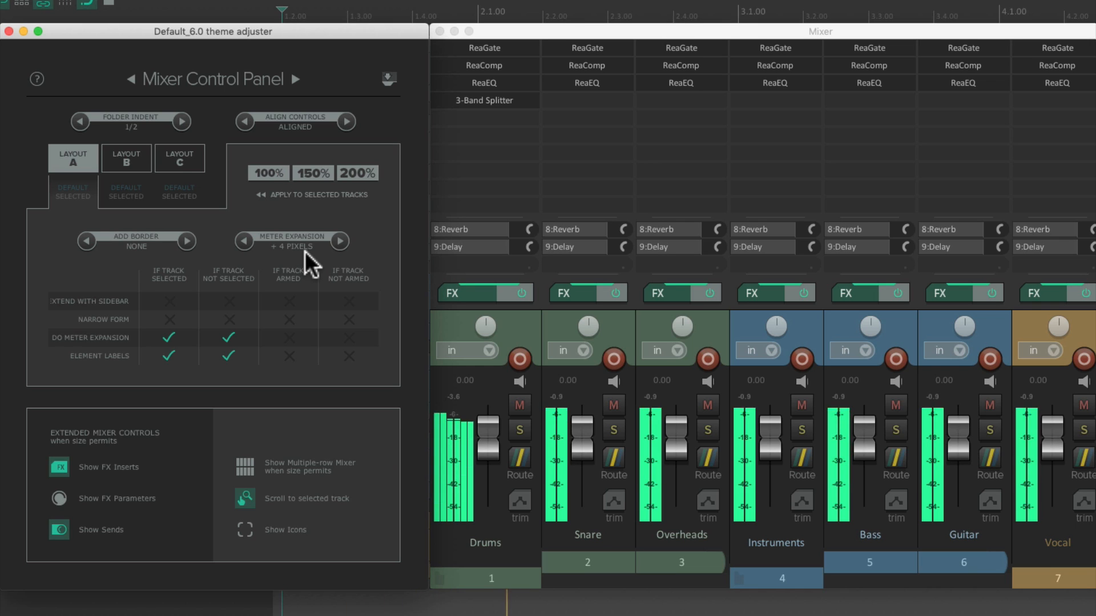
{"action": "left_click", "coordinate": [244, 241]}
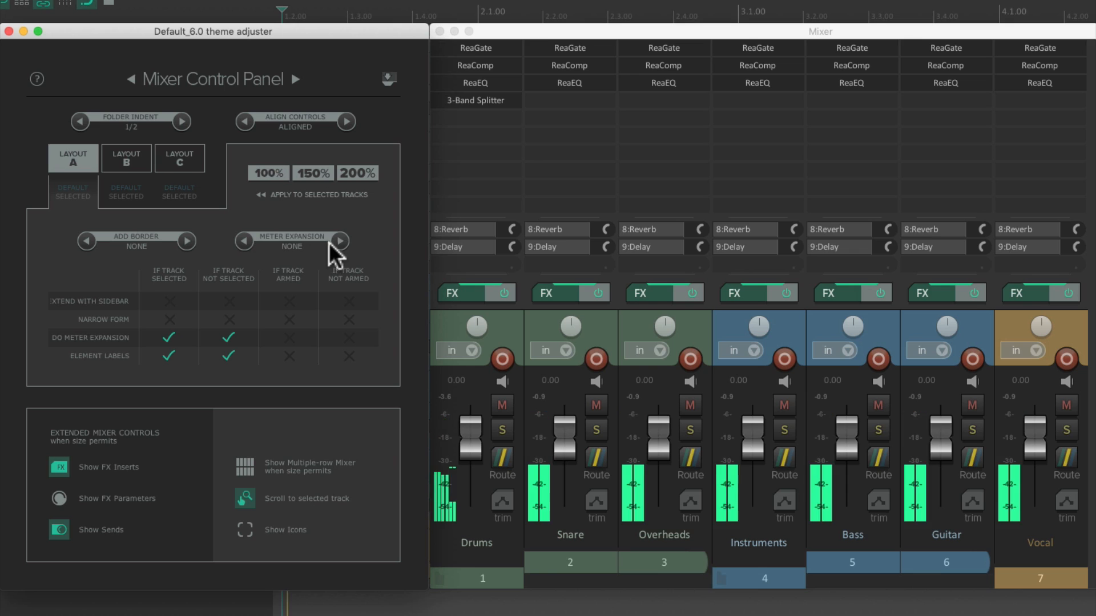
{"action": "left_click", "coordinate": [339, 241]}
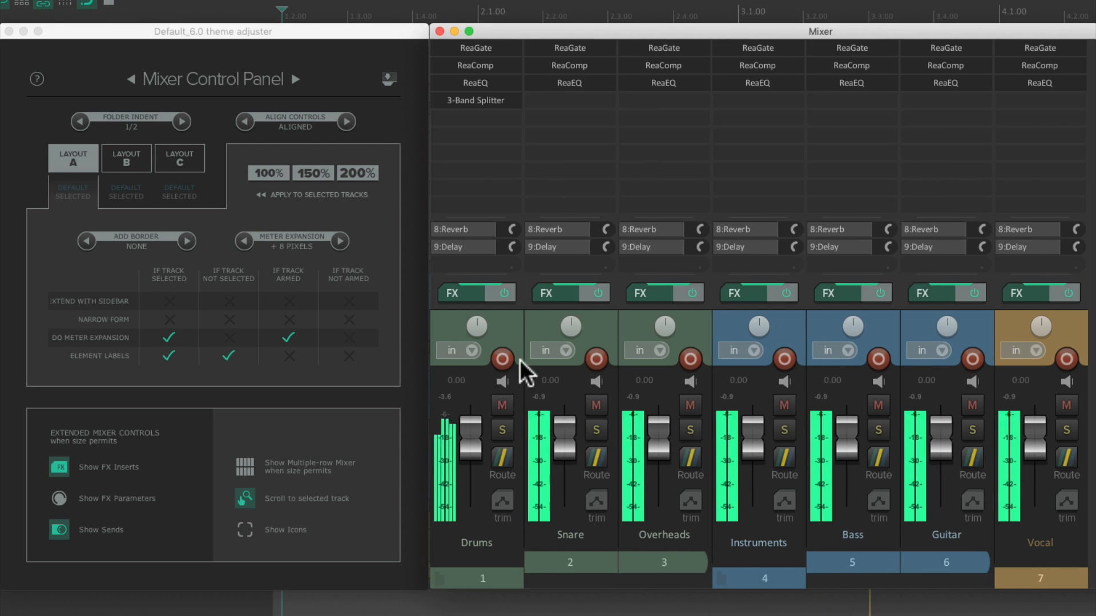
{"action": "left_click", "coordinate": [228, 337]}
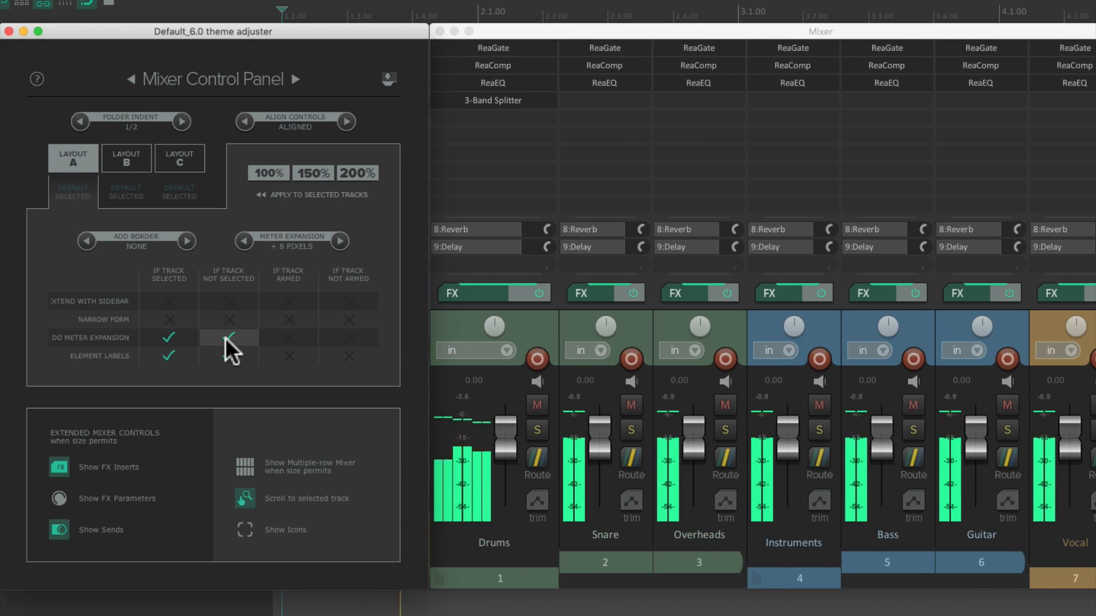
{"action": "left_click", "coordinate": [228, 338]}
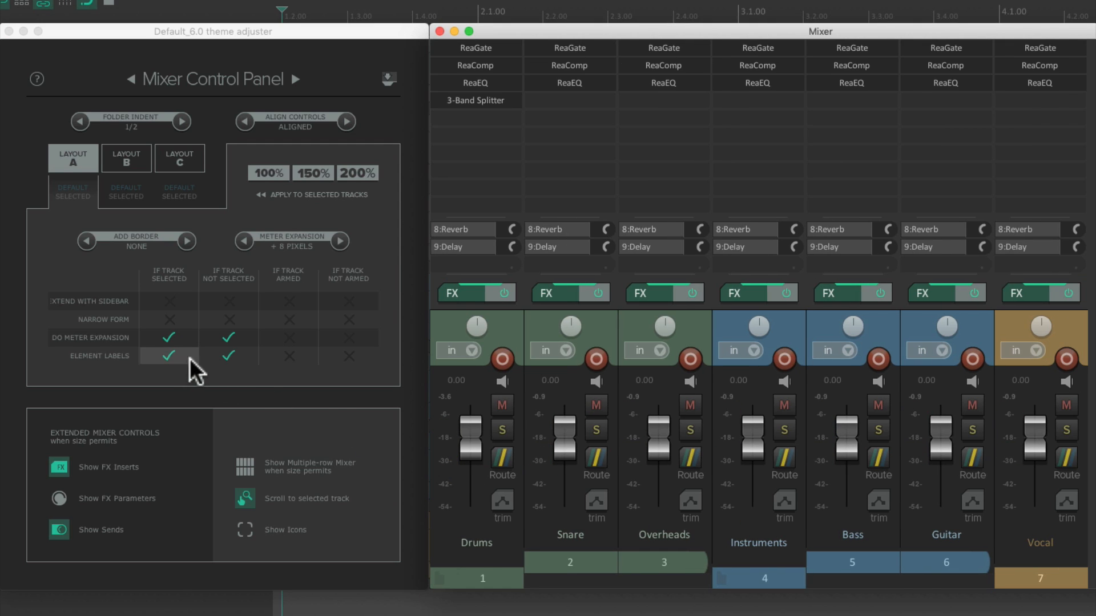
{"action": "mouse_move", "coordinate": [136, 369]}
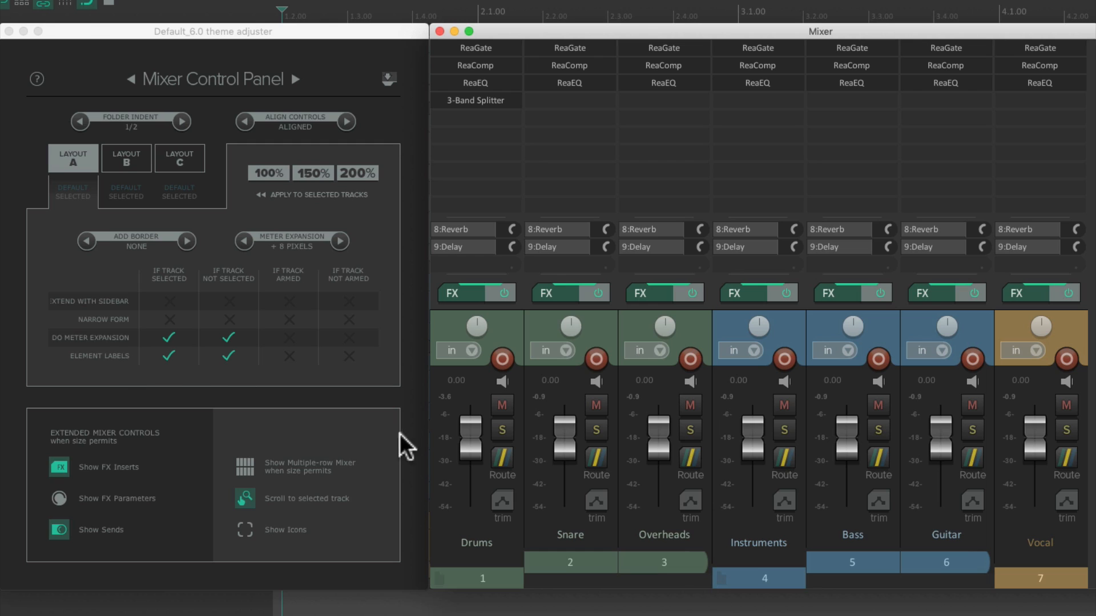
{"action": "mouse_move", "coordinate": [499, 490]}
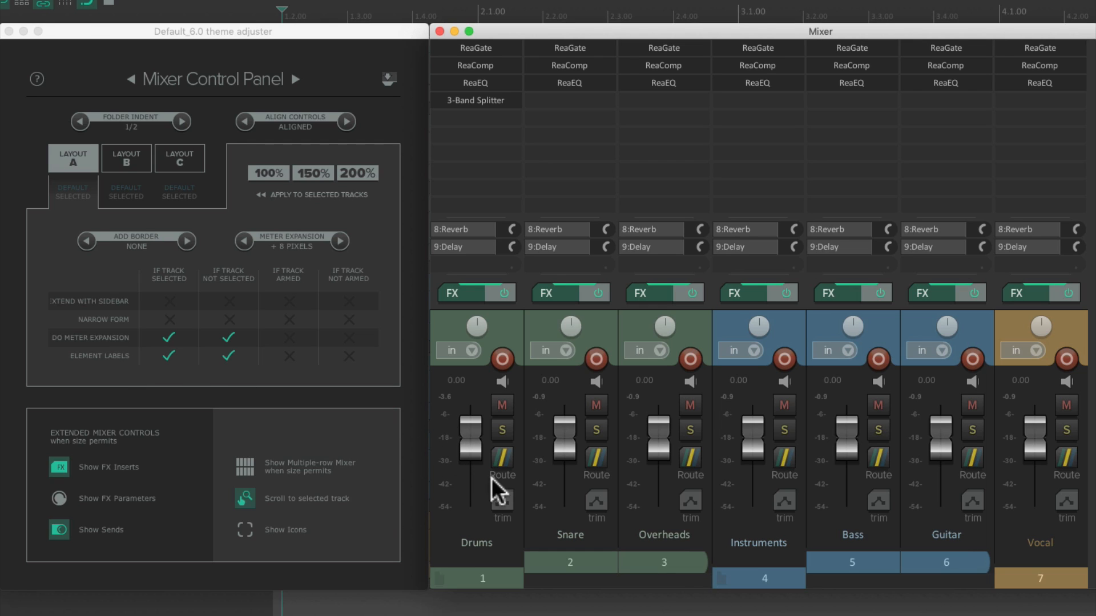
{"action": "mouse_move", "coordinate": [514, 493]}
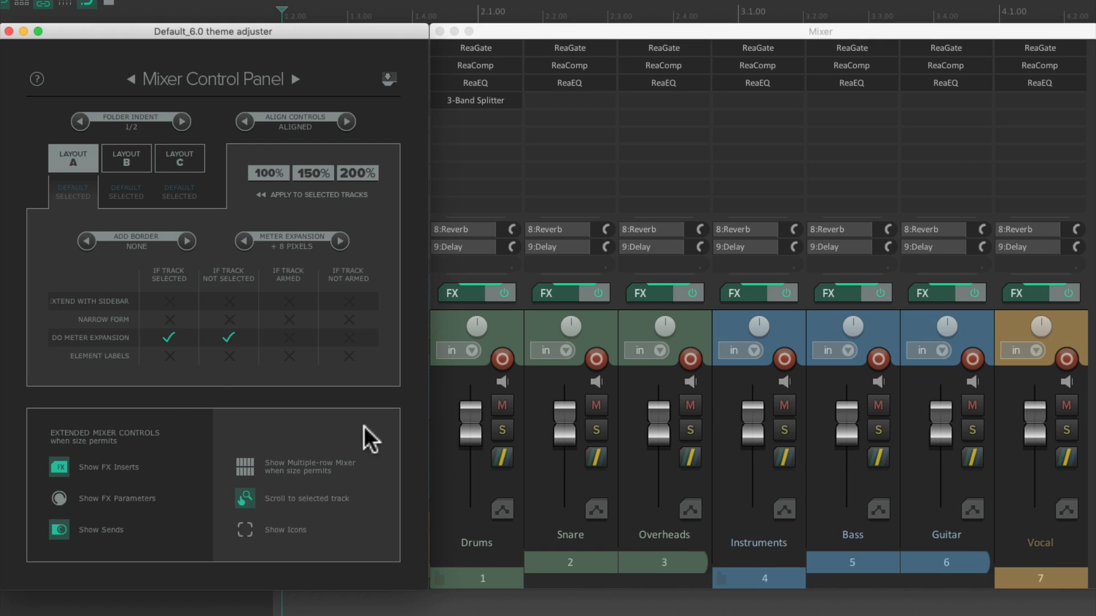
{"action": "mouse_move", "coordinate": [729, 533]}
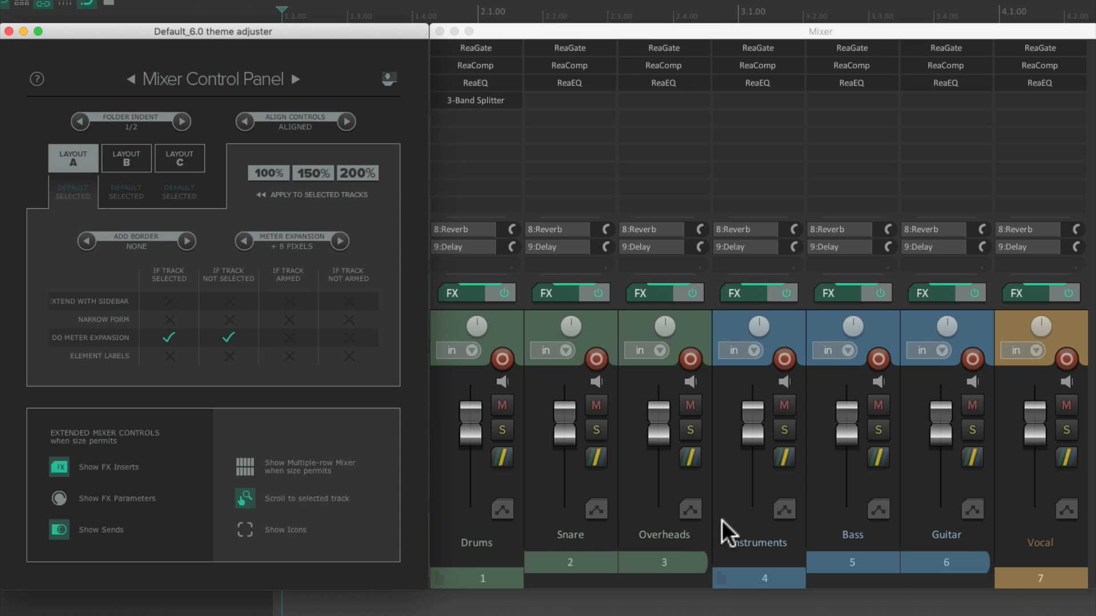
{"action": "mouse_move", "coordinate": [707, 521]}
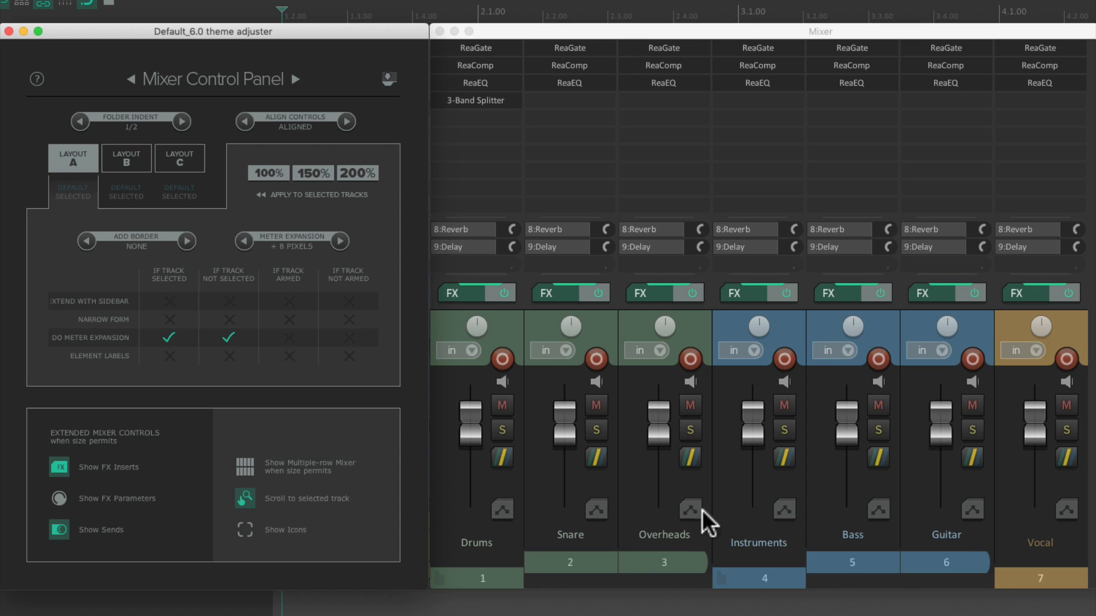
{"action": "left_click", "coordinate": [167, 356]}
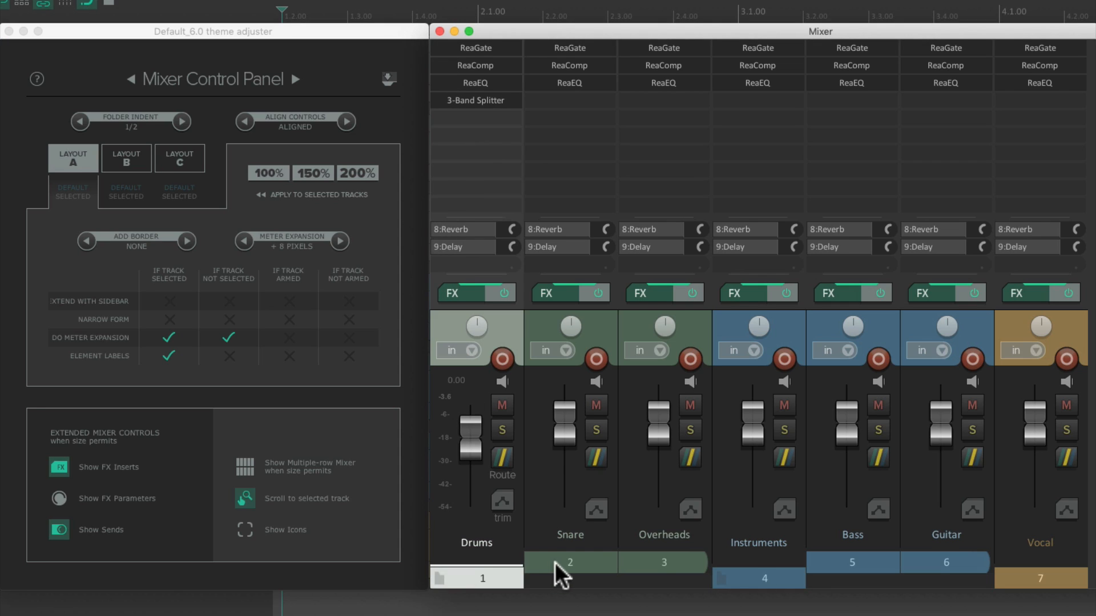
{"action": "left_click", "coordinate": [662, 561]}
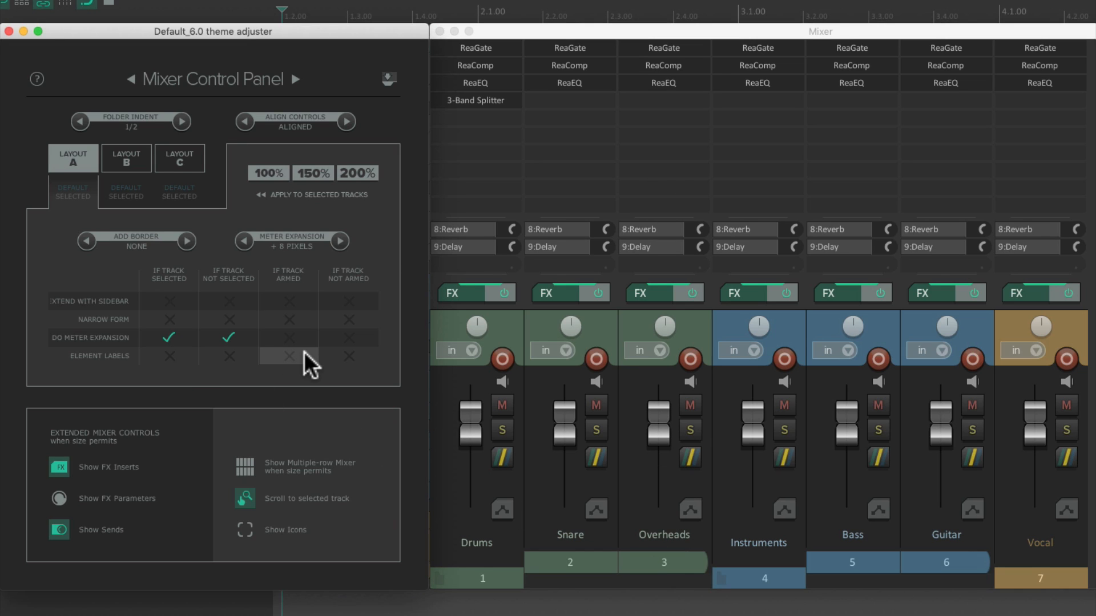
{"action": "left_click", "coordinate": [287, 356]}
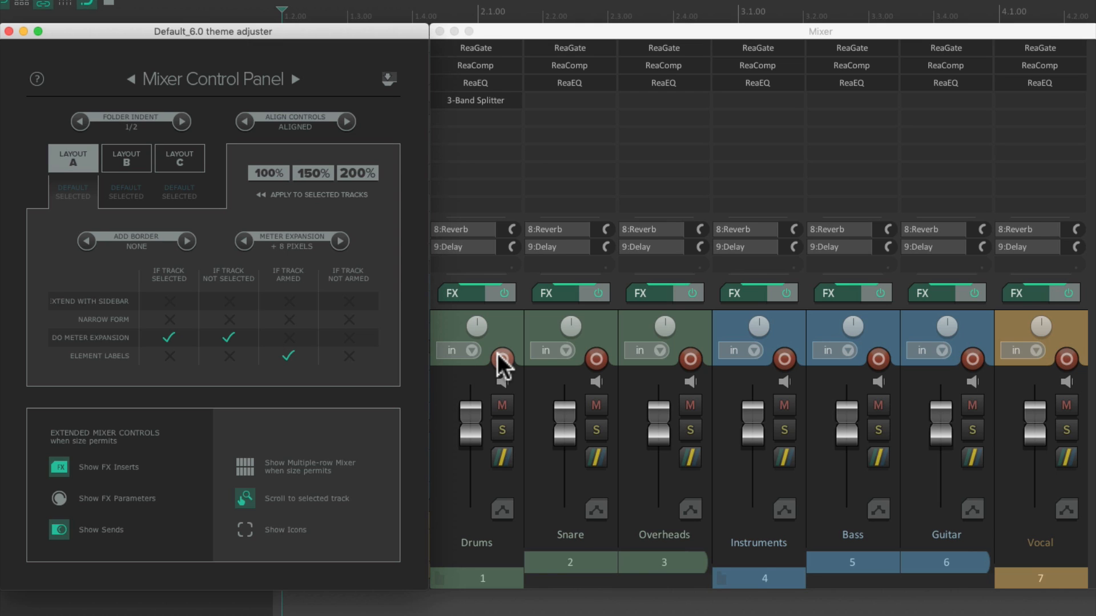
{"action": "left_click", "coordinate": [502, 358]}
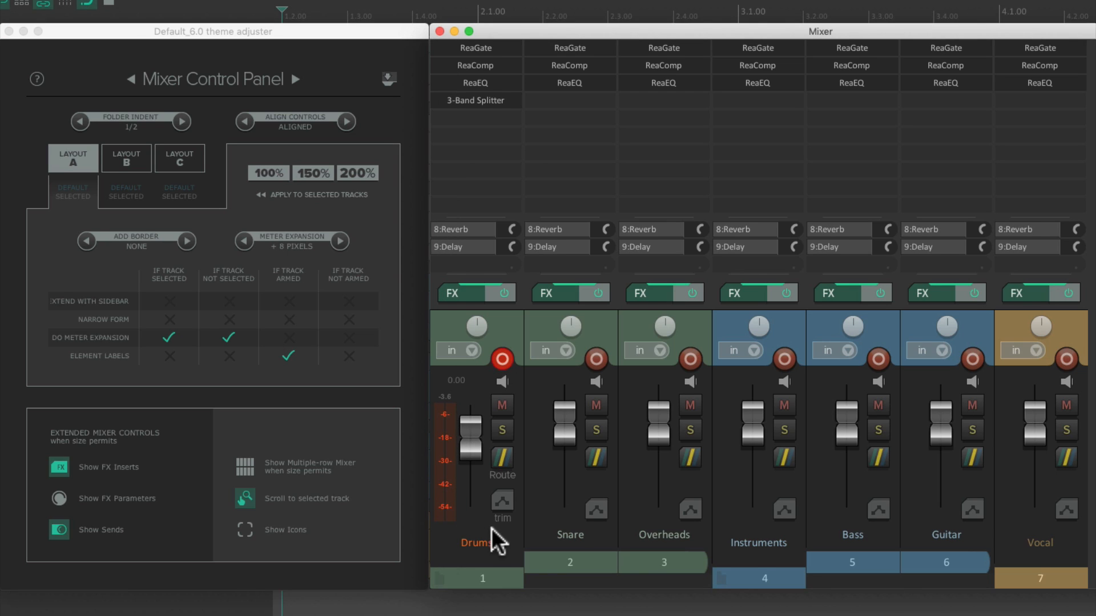
{"action": "mouse_move", "coordinate": [507, 534]}
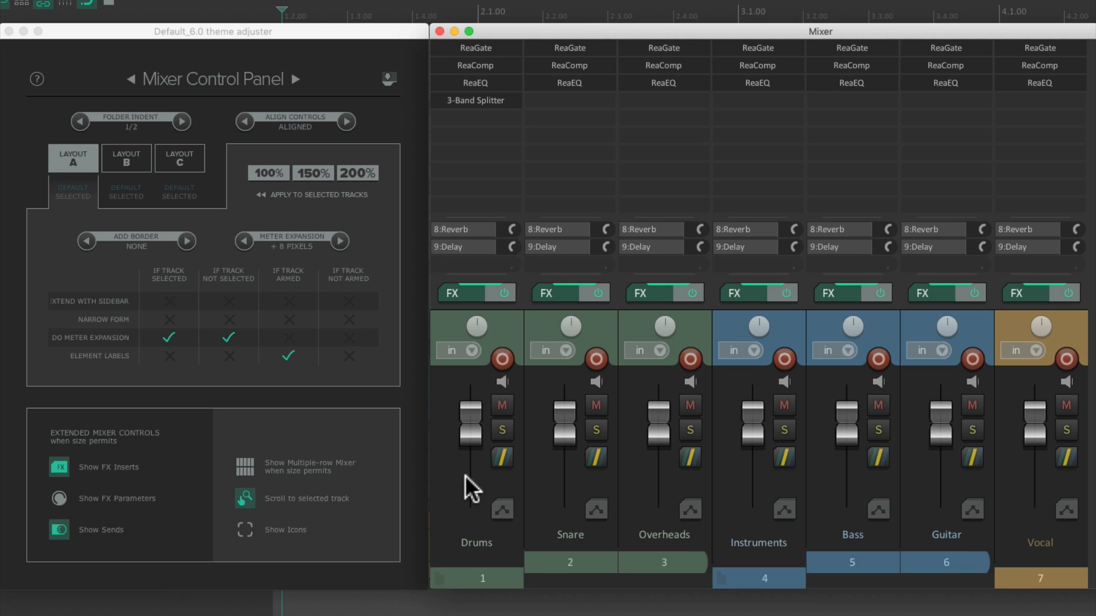
{"action": "left_click", "coordinate": [348, 356]}
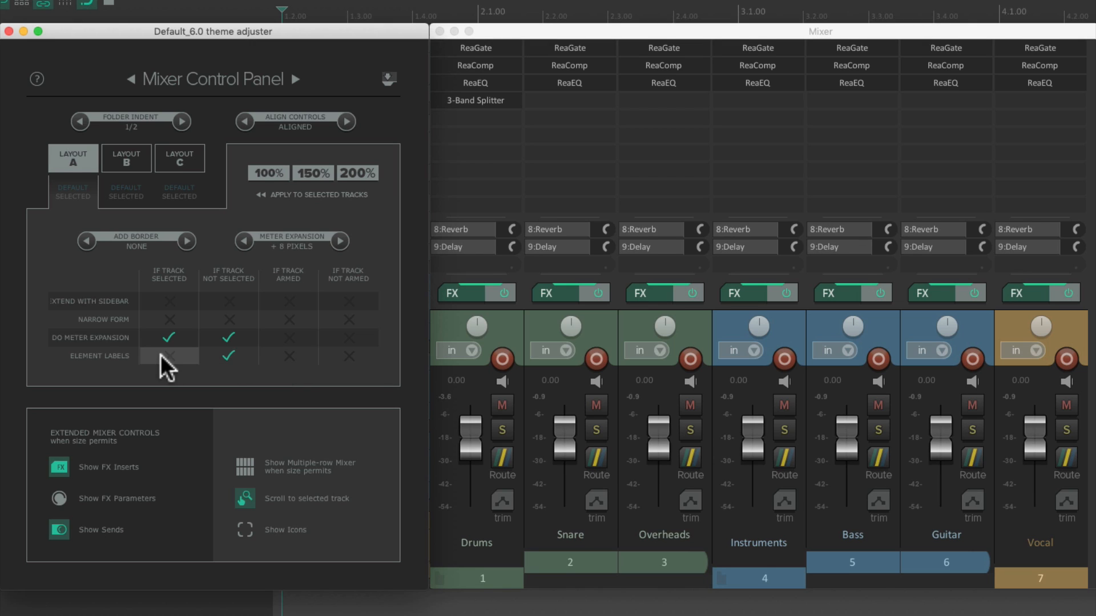
{"action": "left_click", "coordinate": [168, 356]}
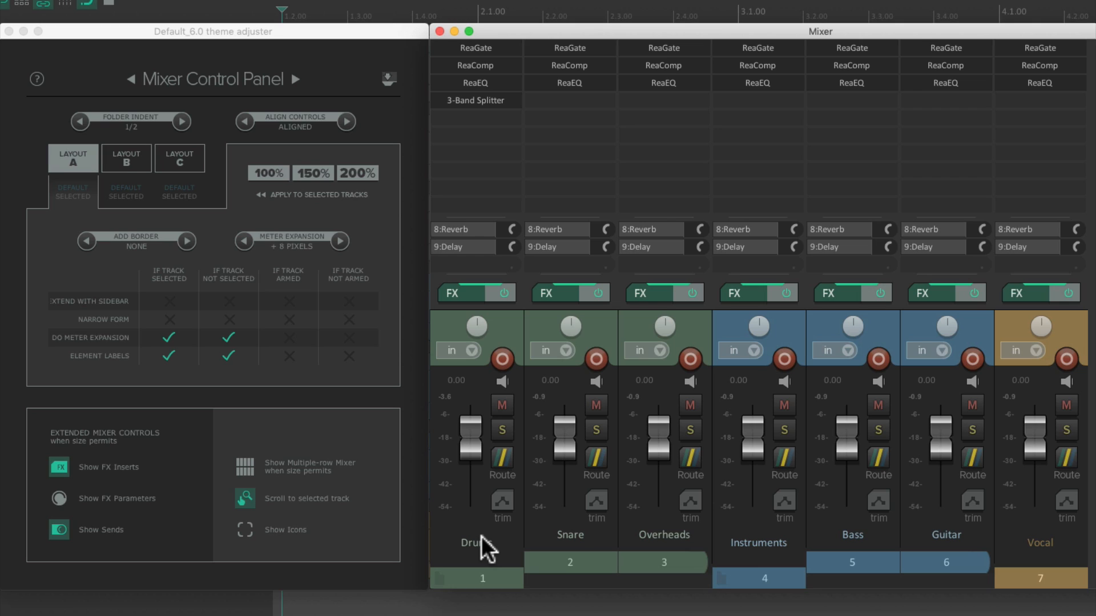
{"action": "mouse_move", "coordinate": [288, 338]}
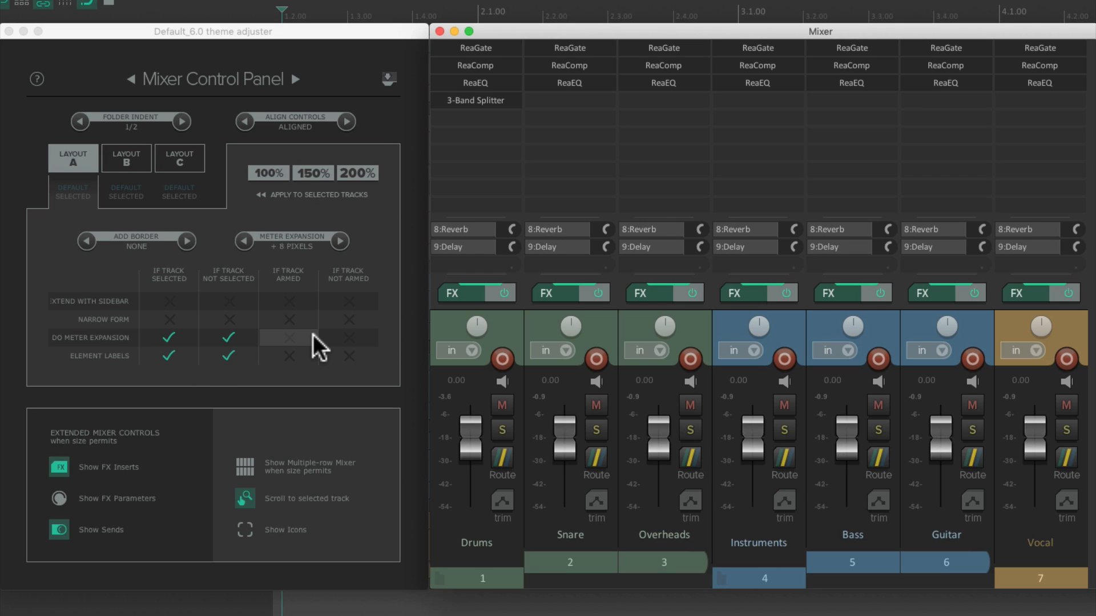
{"action": "mouse_move", "coordinate": [152, 194]}
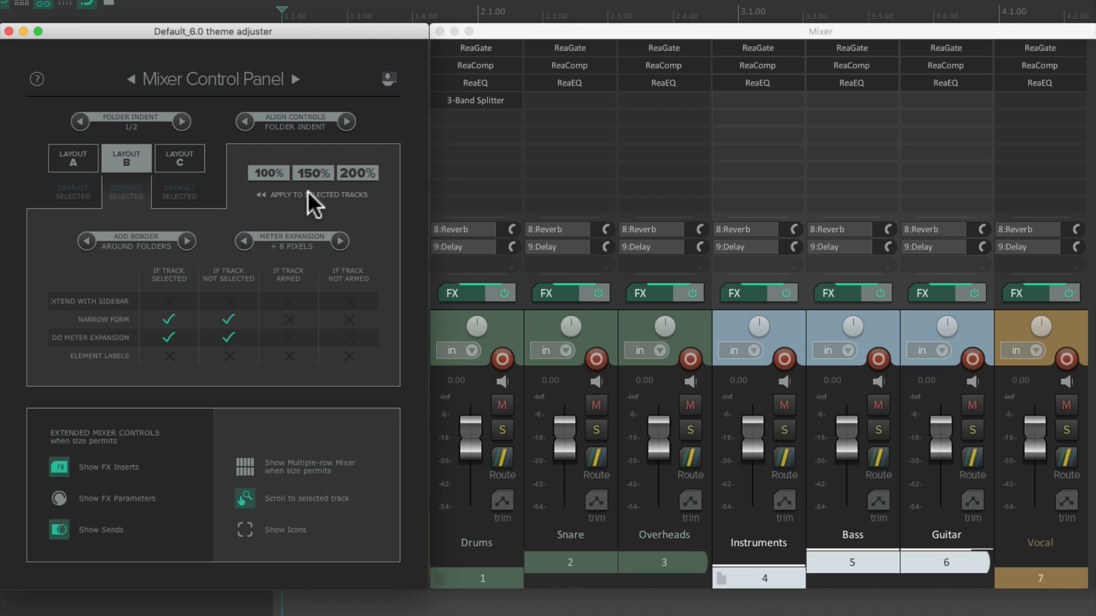
{"action": "mouse_move", "coordinate": [314, 173]}
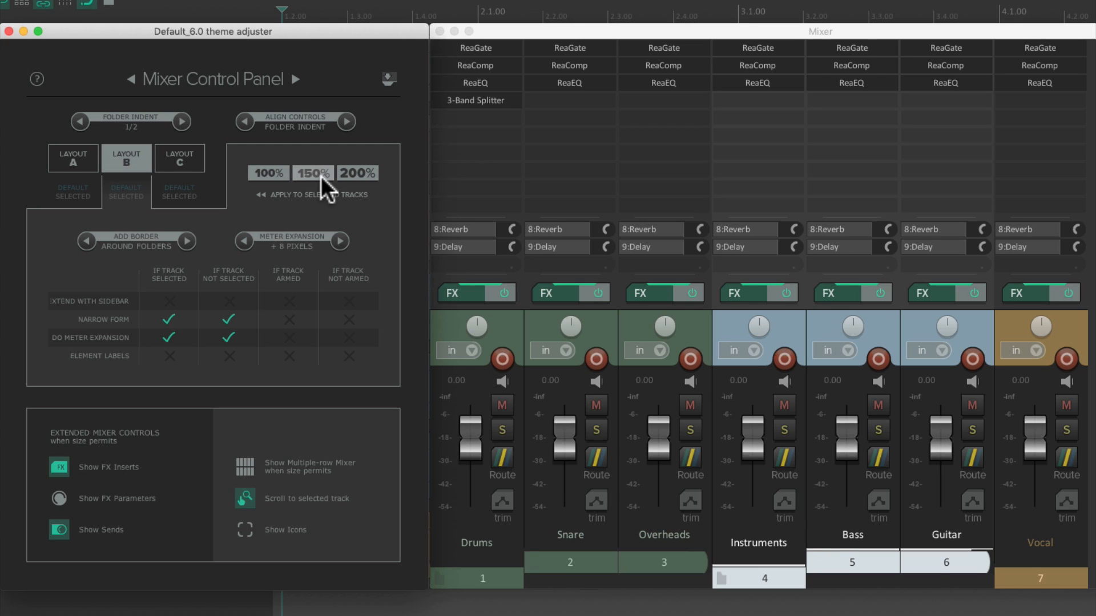
Step: Apply layout B to the selected Instruments, Bass and Guitar tracks
{"action": "left_click", "coordinate": [313, 172]}
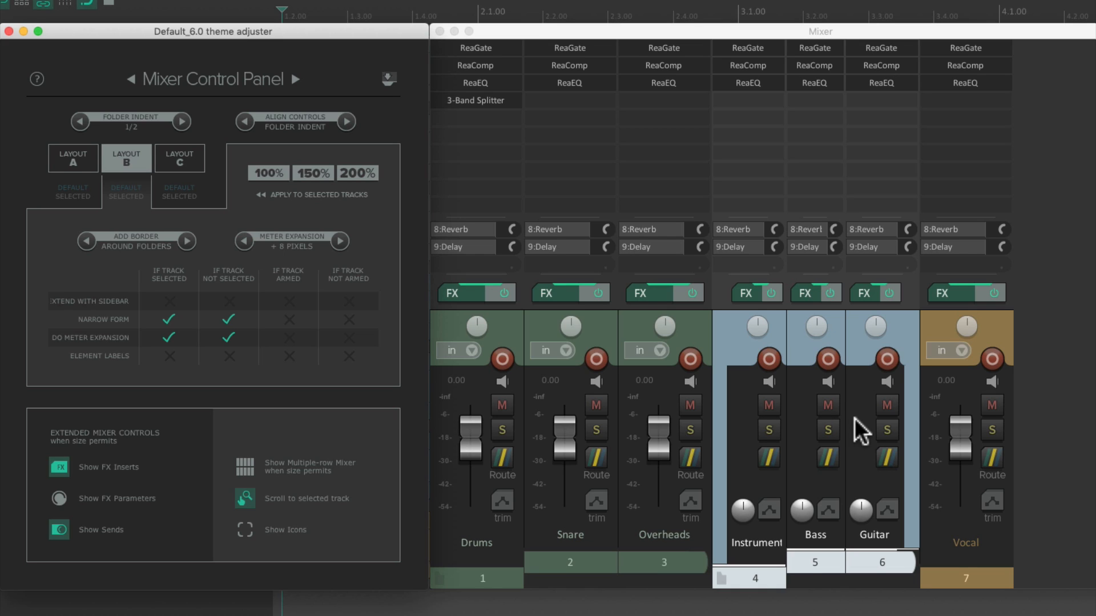
{"action": "mouse_move", "coordinate": [805, 450]}
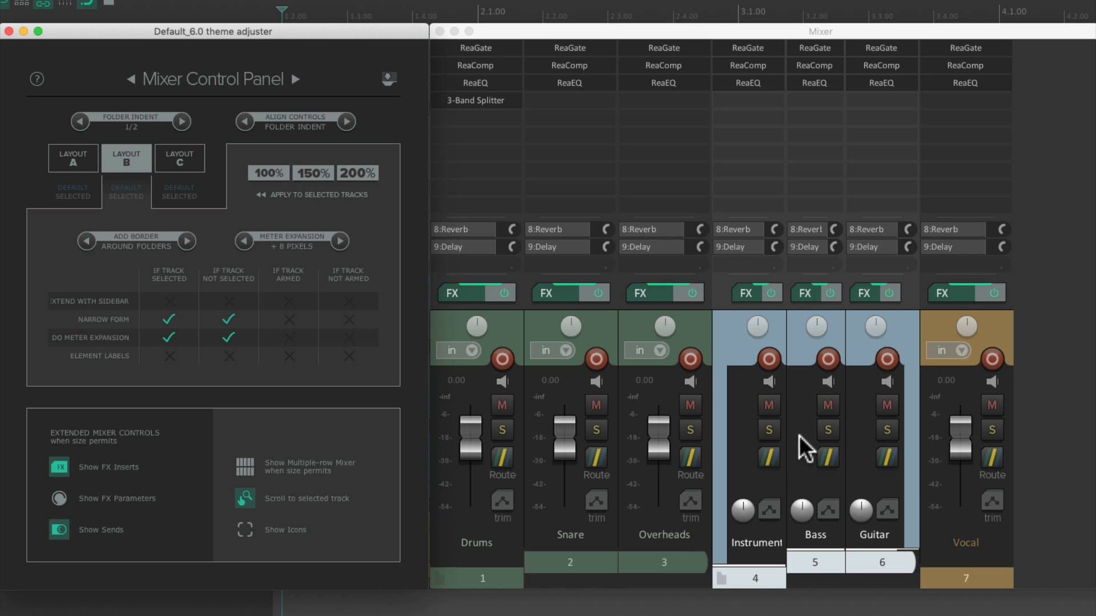
{"action": "mouse_move", "coordinate": [678, 454]}
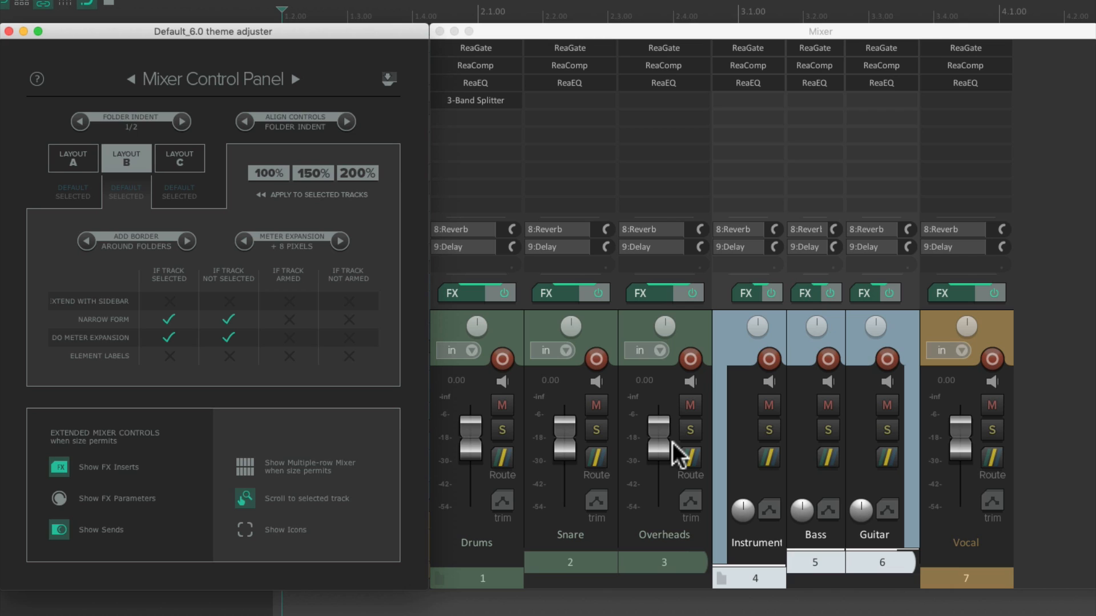
{"action": "mouse_move", "coordinate": [197, 289]}
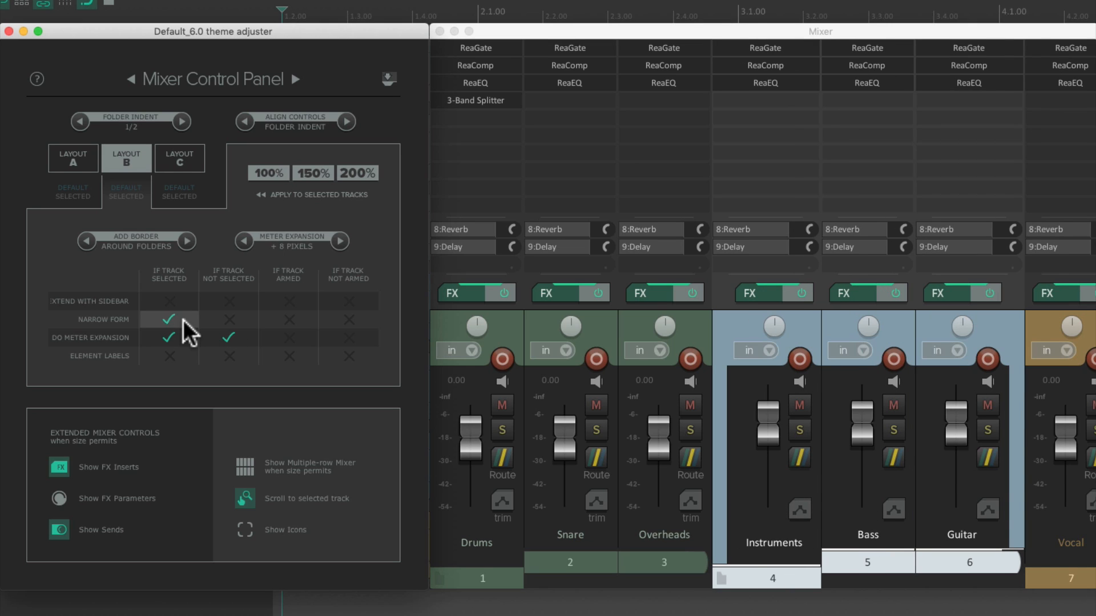
Step: Keep Narrow Form for selected tracks and give the Vocal track mixer layout C with its extended sidebar
{"action": "left_click", "coordinate": [229, 319]}
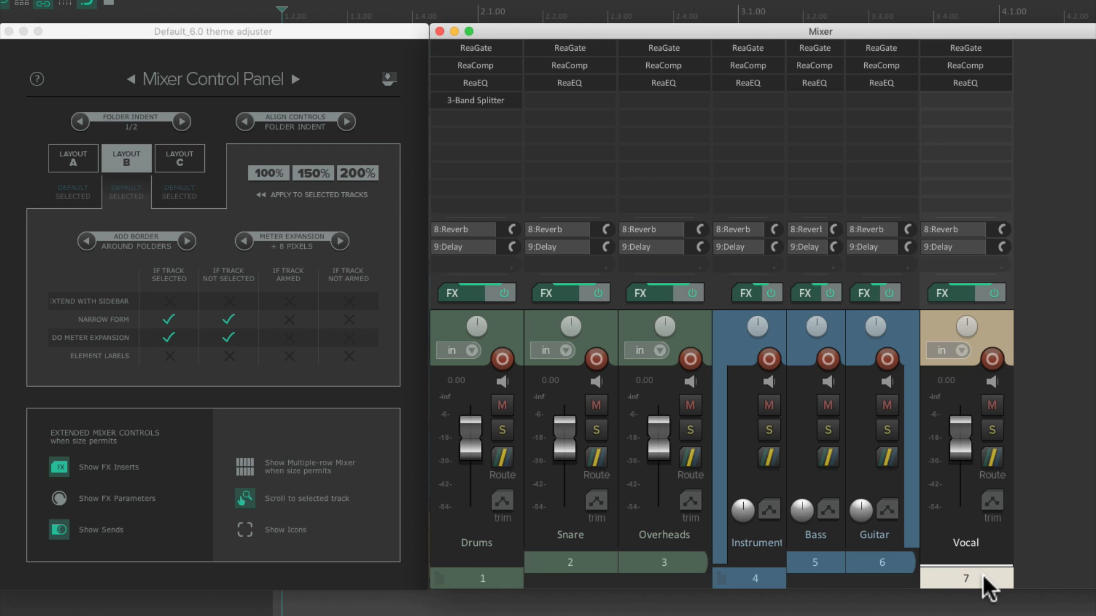
{"action": "left_click", "coordinate": [179, 157]}
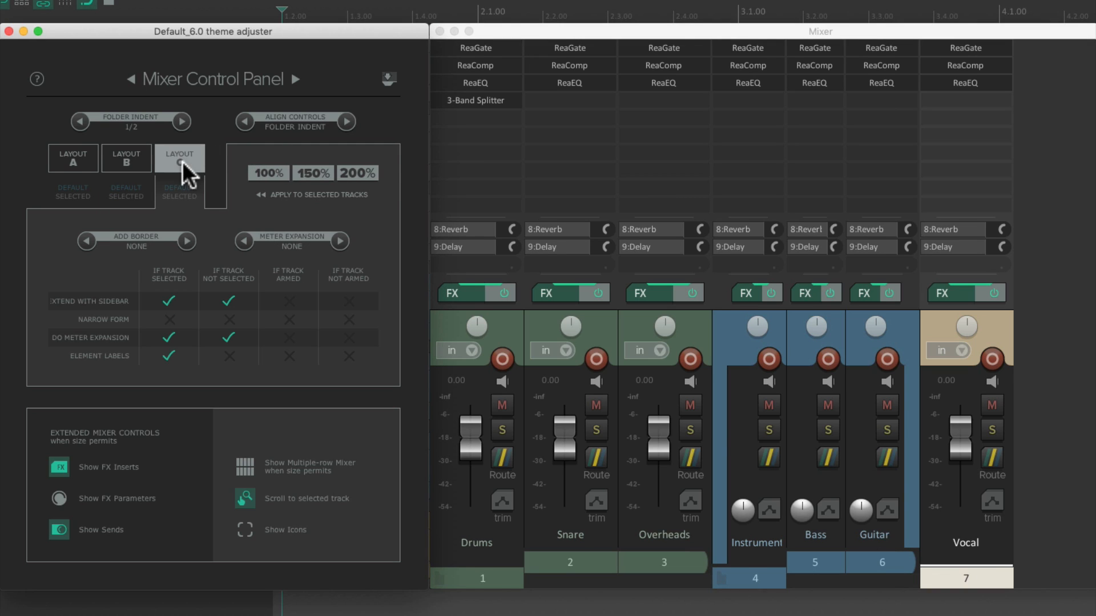
{"action": "left_click", "coordinate": [179, 158]}
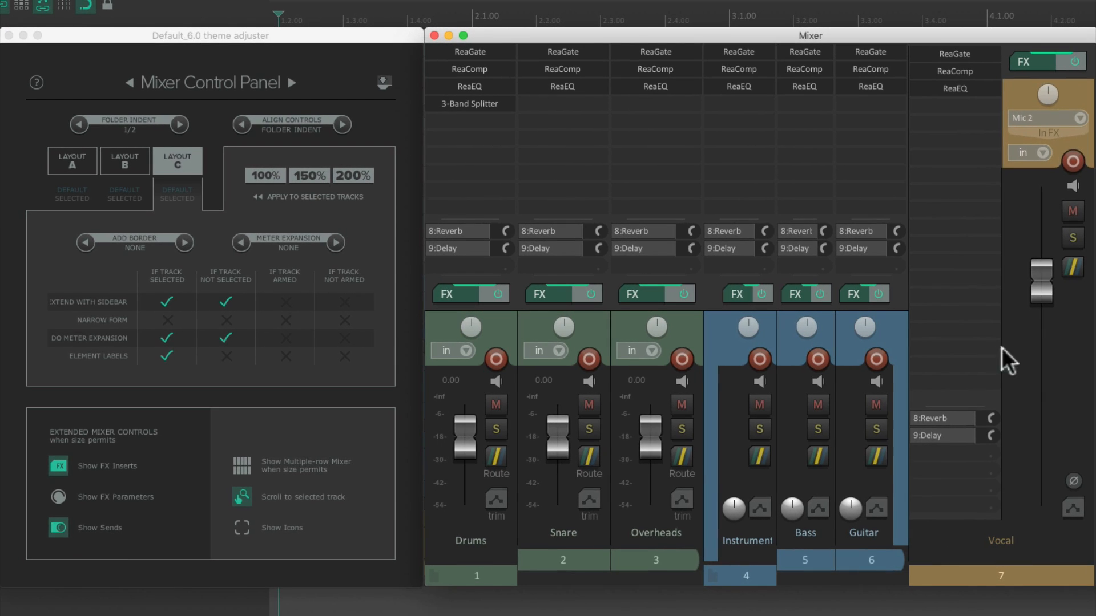
{"action": "mouse_move", "coordinate": [204, 131]}
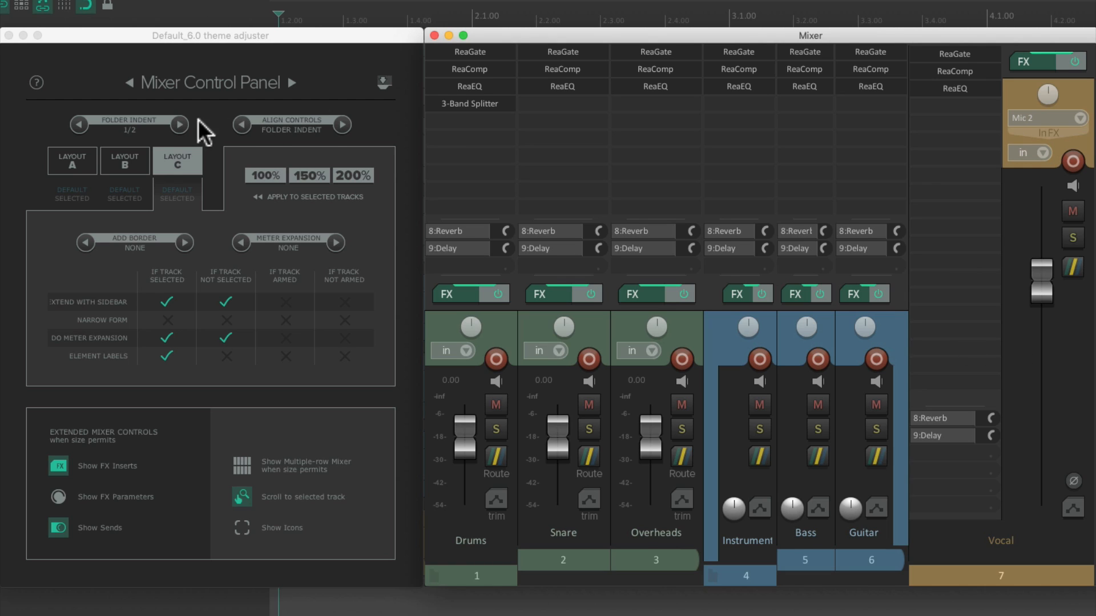
{"action": "mouse_move", "coordinate": [985, 241]}
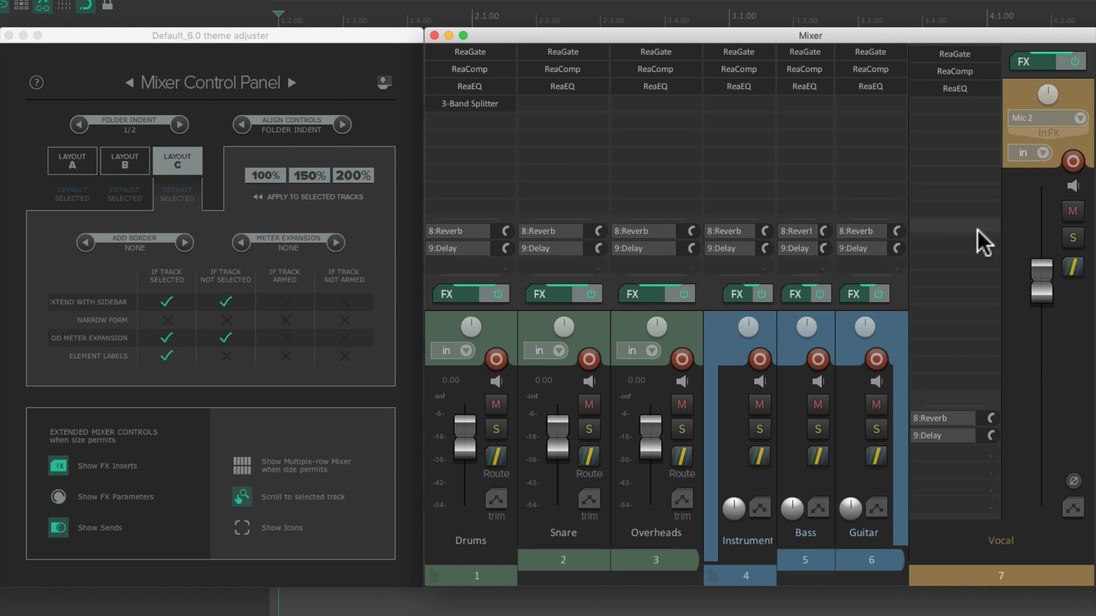
{"action": "mouse_move", "coordinate": [944, 293]}
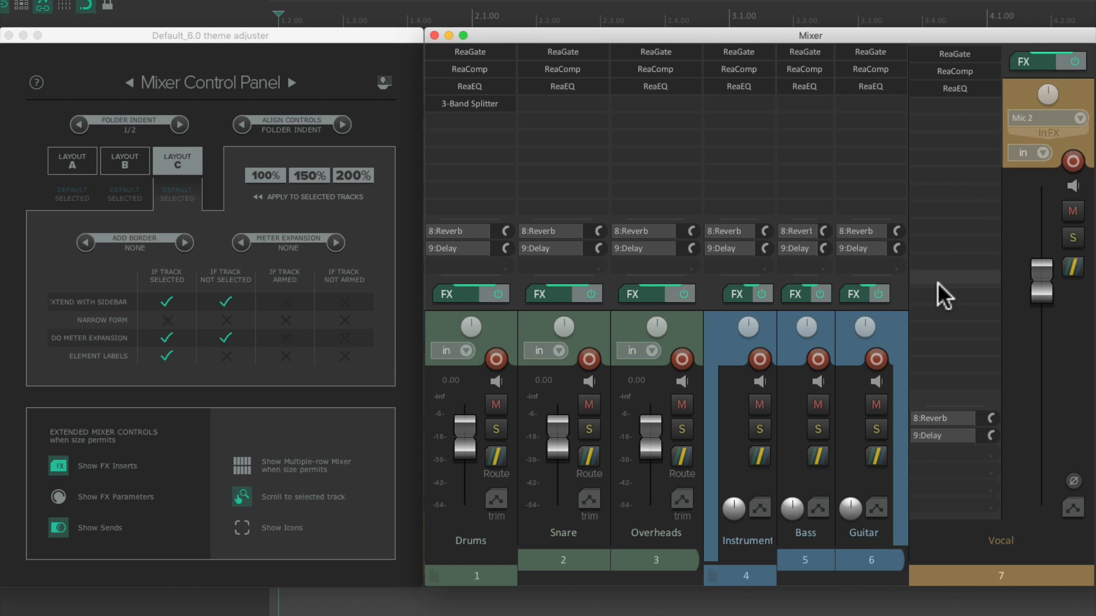
{"action": "mouse_move", "coordinate": [971, 270]}
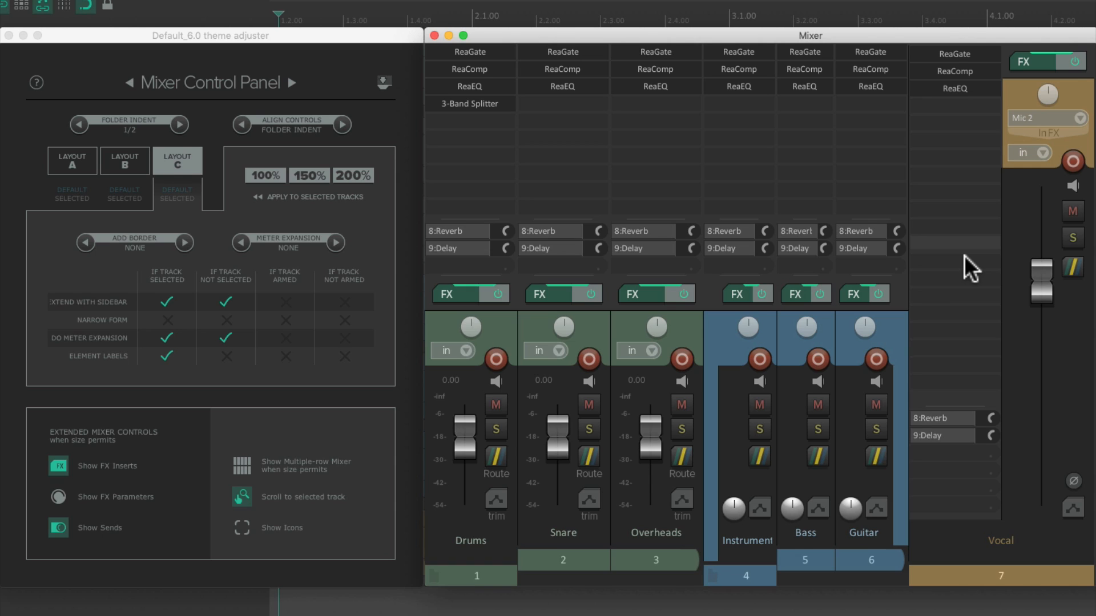
{"action": "mouse_move", "coordinate": [882, 278]}
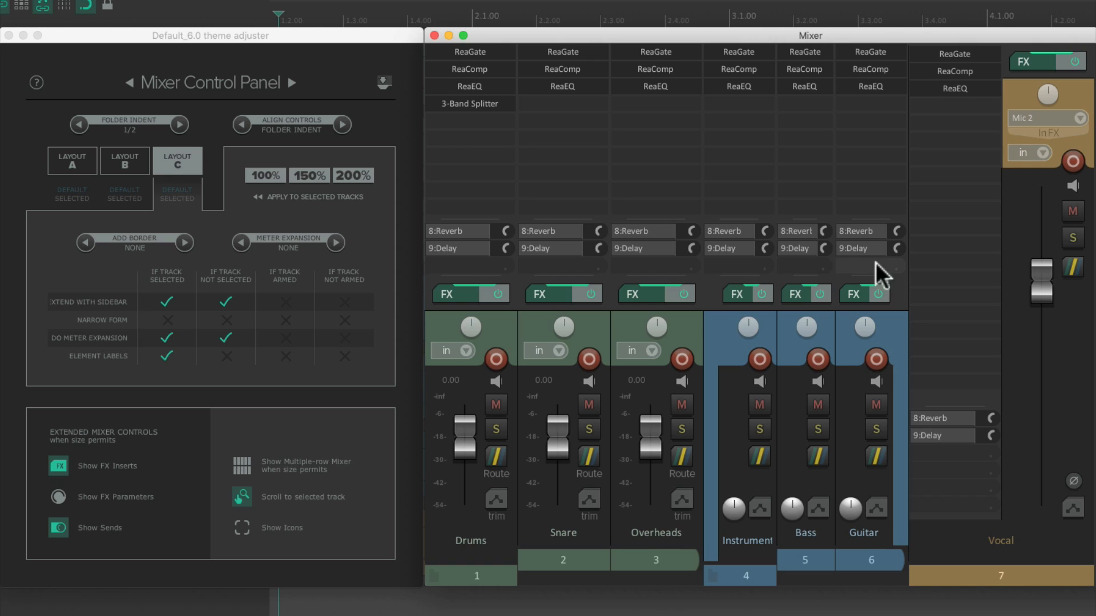
{"action": "mouse_move", "coordinate": [310, 388]}
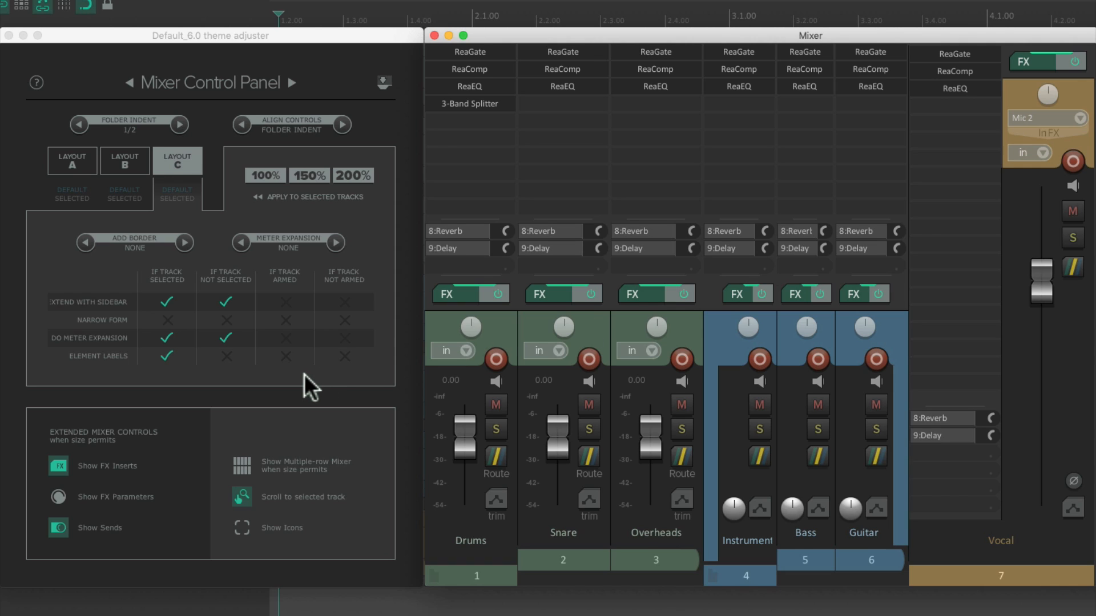
{"action": "mouse_move", "coordinate": [180, 467]}
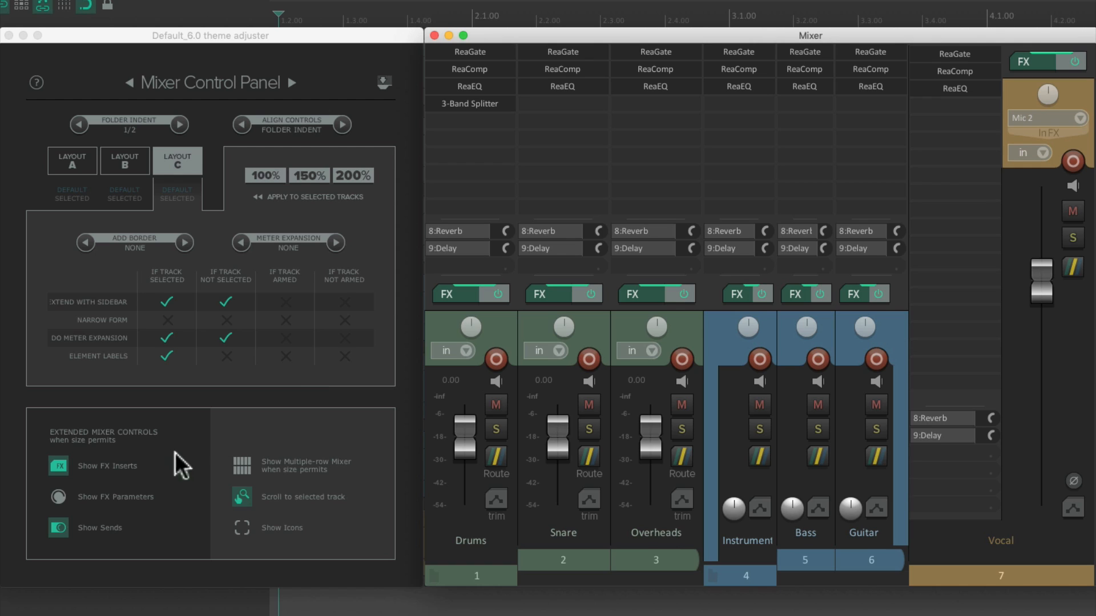
{"action": "mouse_move", "coordinate": [135, 483]}
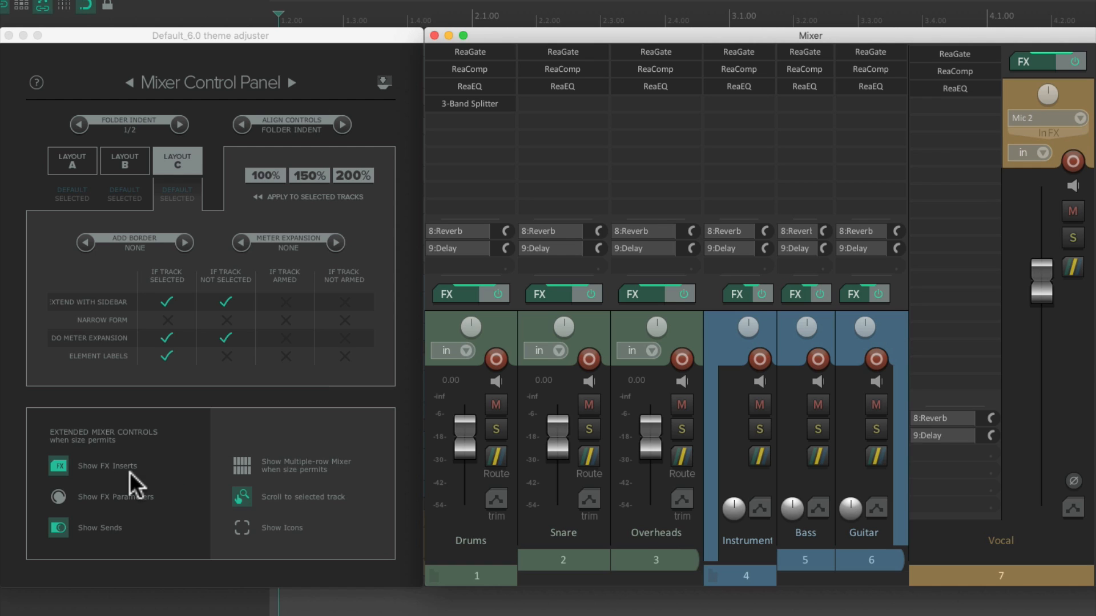
{"action": "mouse_move", "coordinate": [307, 454]}
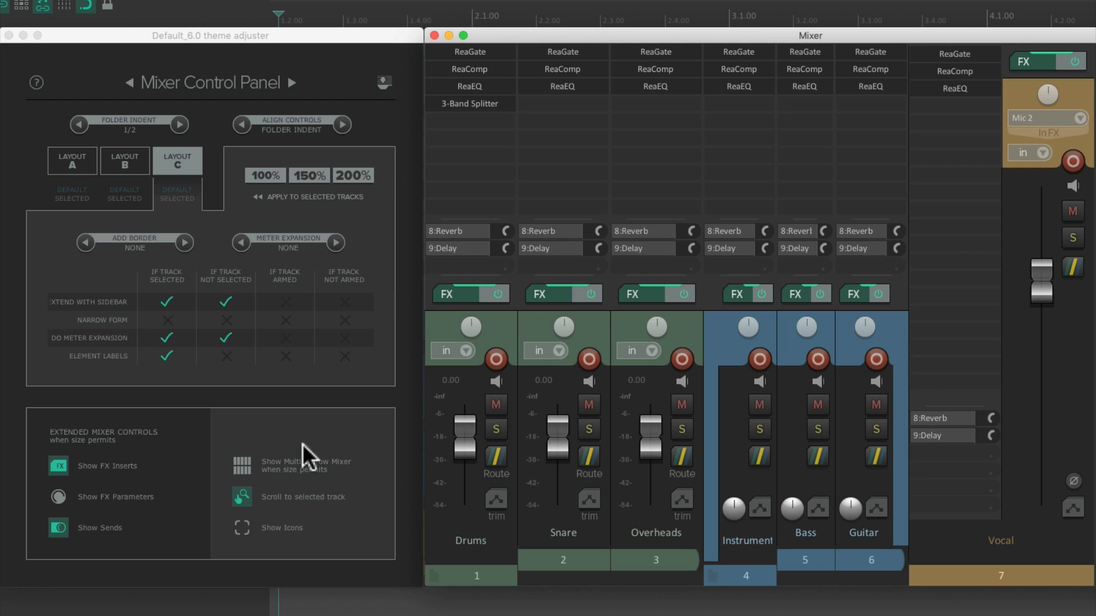
{"action": "mouse_move", "coordinate": [164, 428]}
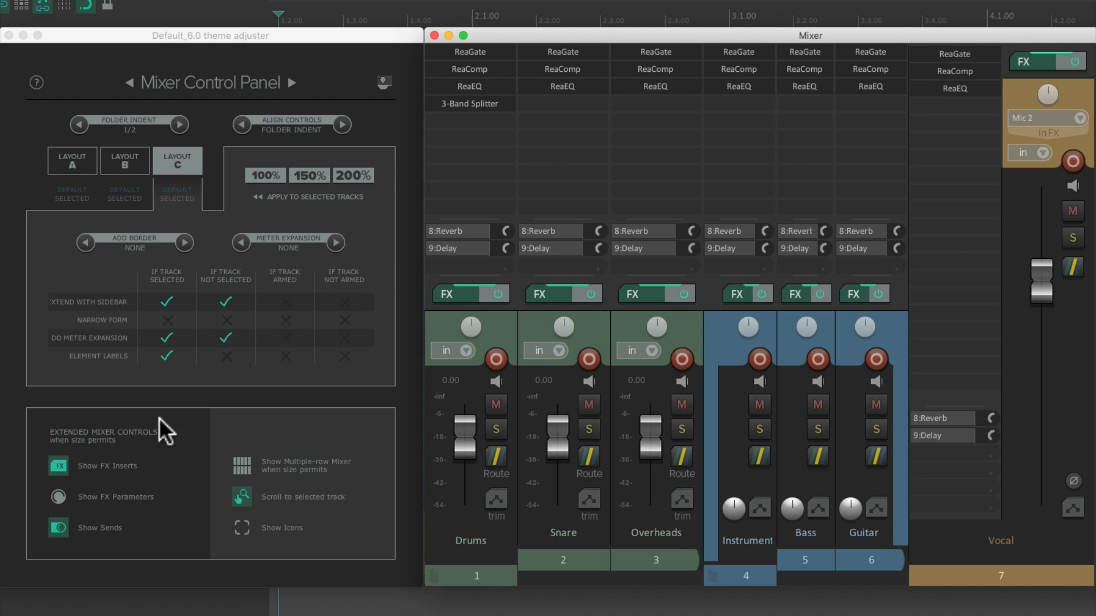
{"action": "left_click", "coordinate": [58, 465]}
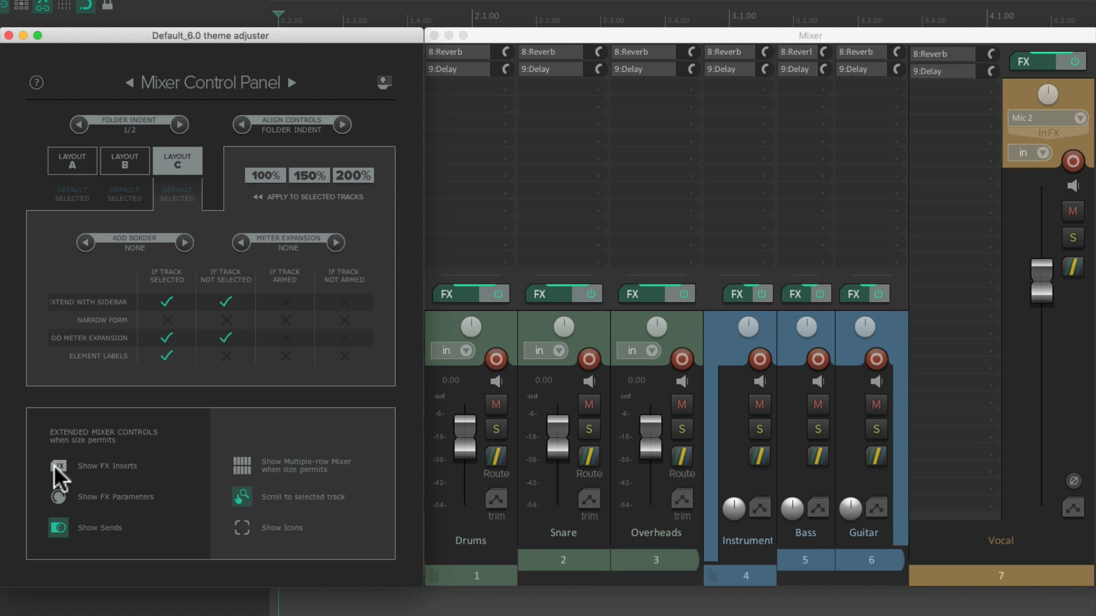
{"action": "mouse_move", "coordinate": [534, 151]}
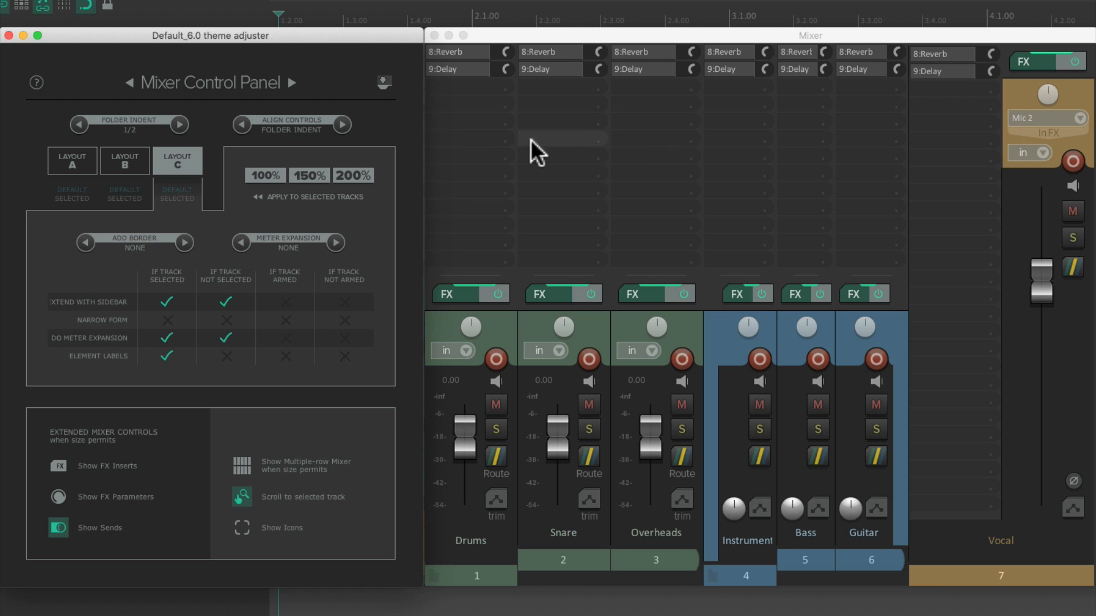
{"action": "mouse_move", "coordinate": [664, 151]}
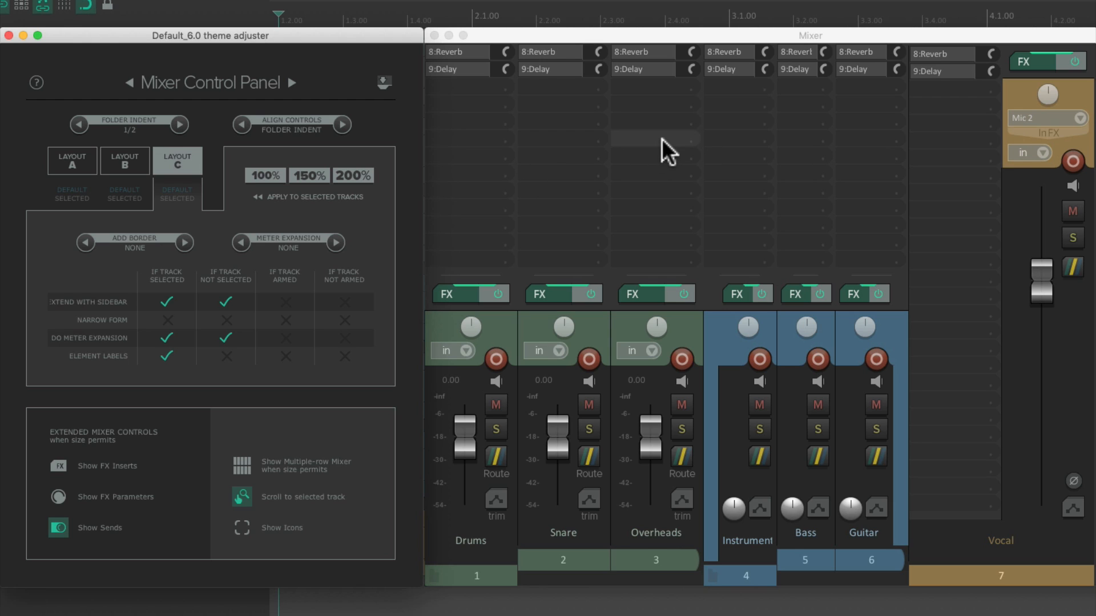
{"action": "left_click", "coordinate": [58, 466]}
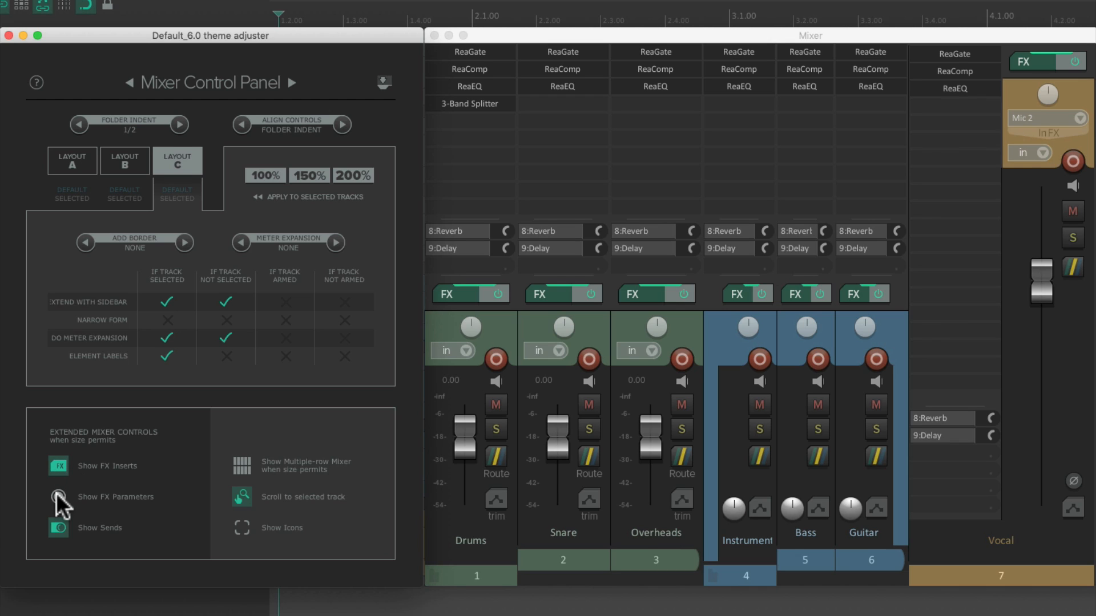
{"action": "mouse_move", "coordinate": [399, 306]}
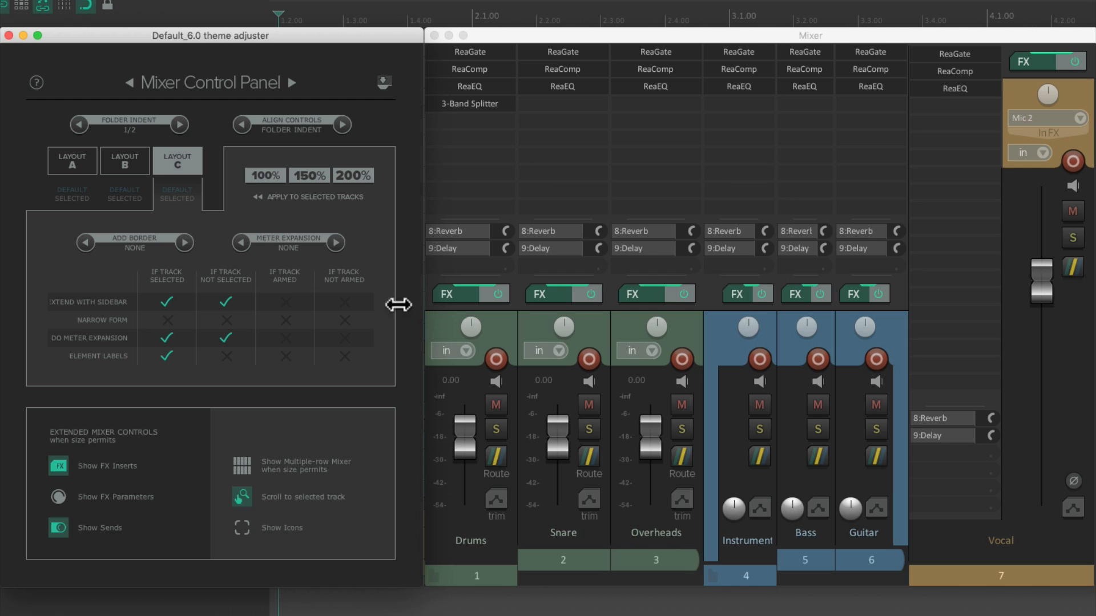
{"action": "mouse_move", "coordinate": [76, 513]}
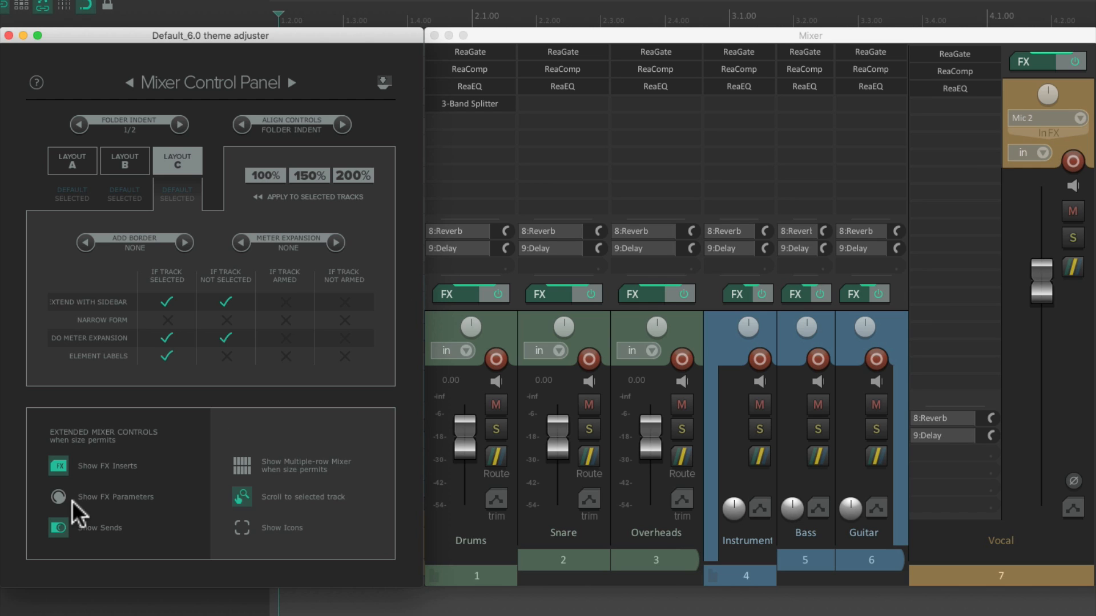
Step: Enable Show FX Parameters for the mixer strips, toggling it off and back on to compare
{"action": "left_click", "coordinate": [58, 496]}
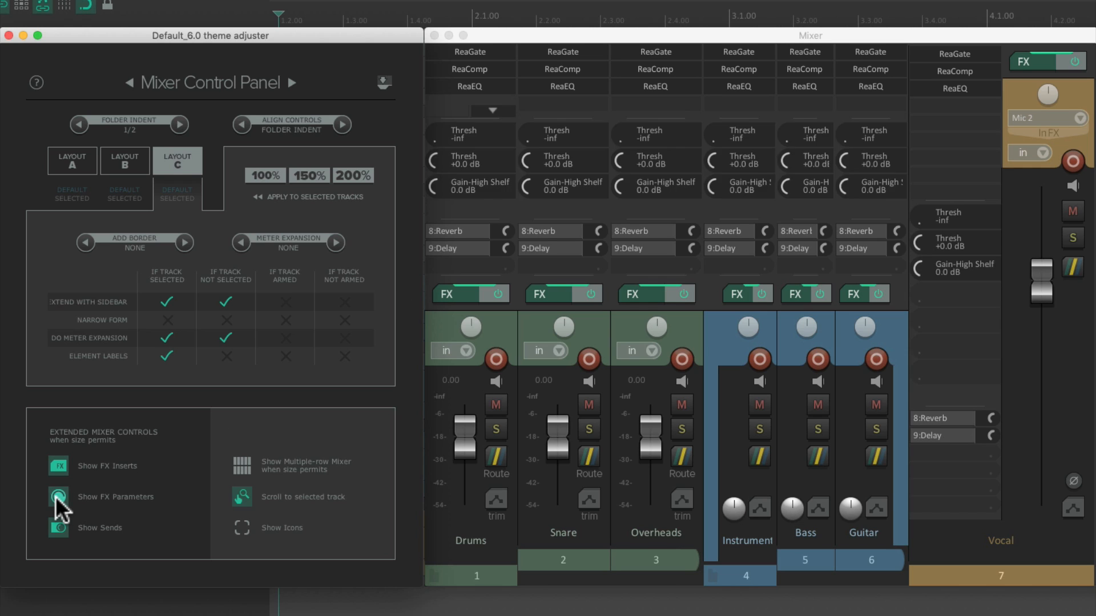
{"action": "left_click", "coordinate": [58, 496]}
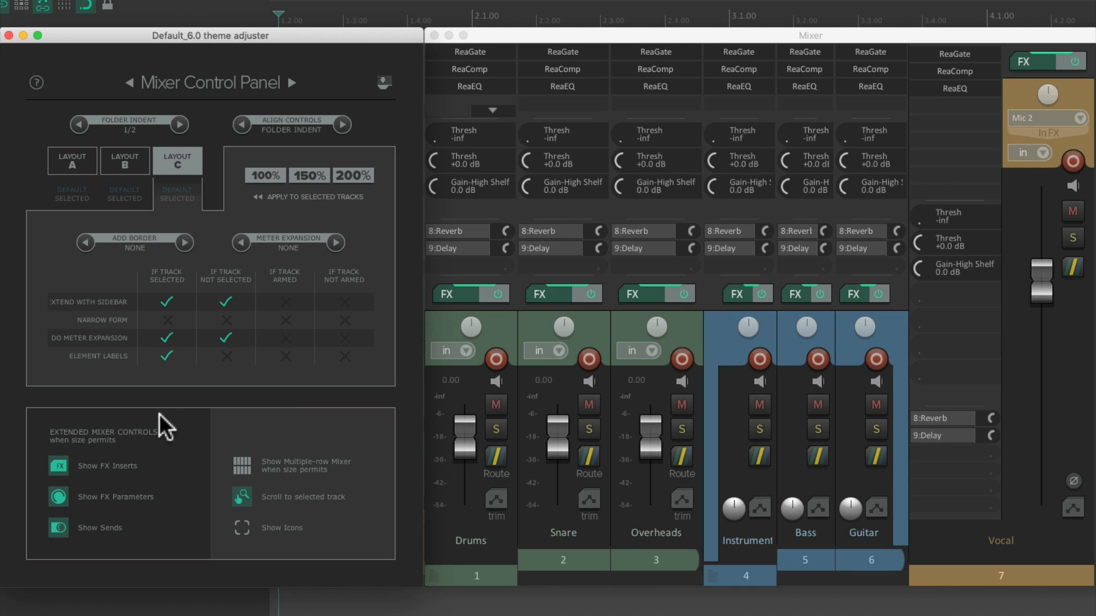
{"action": "left_click", "coordinate": [59, 496]}
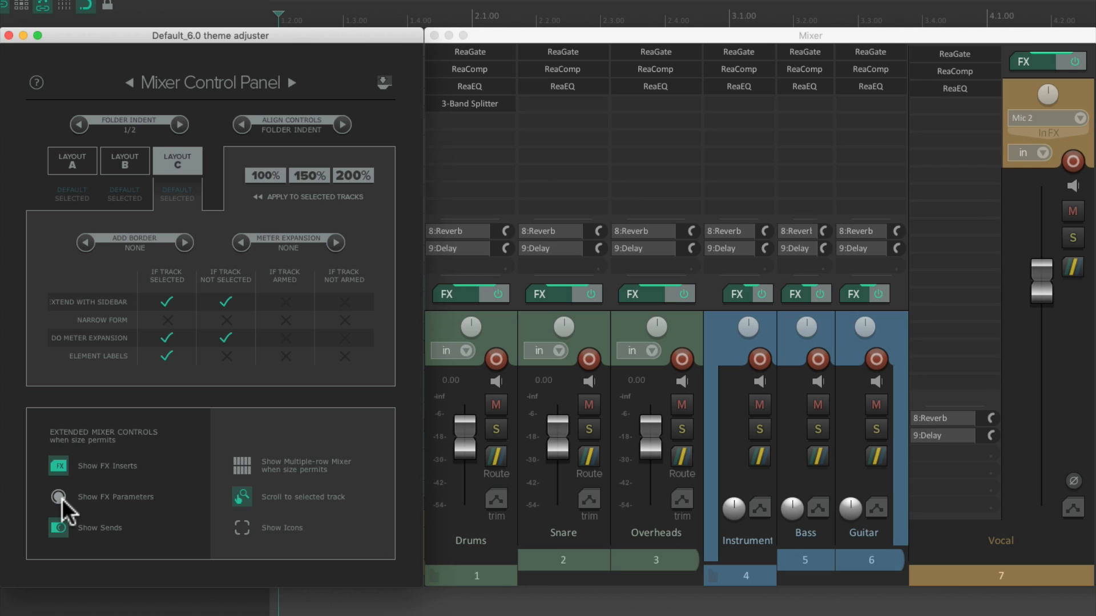
{"action": "left_click", "coordinate": [58, 496]}
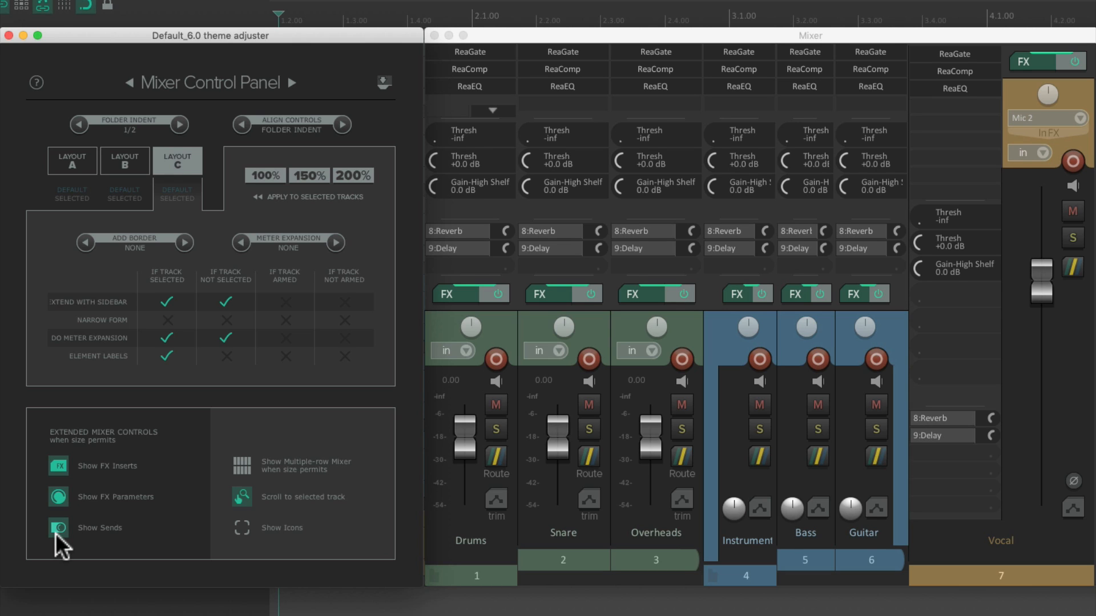
{"action": "mouse_move", "coordinate": [106, 547]}
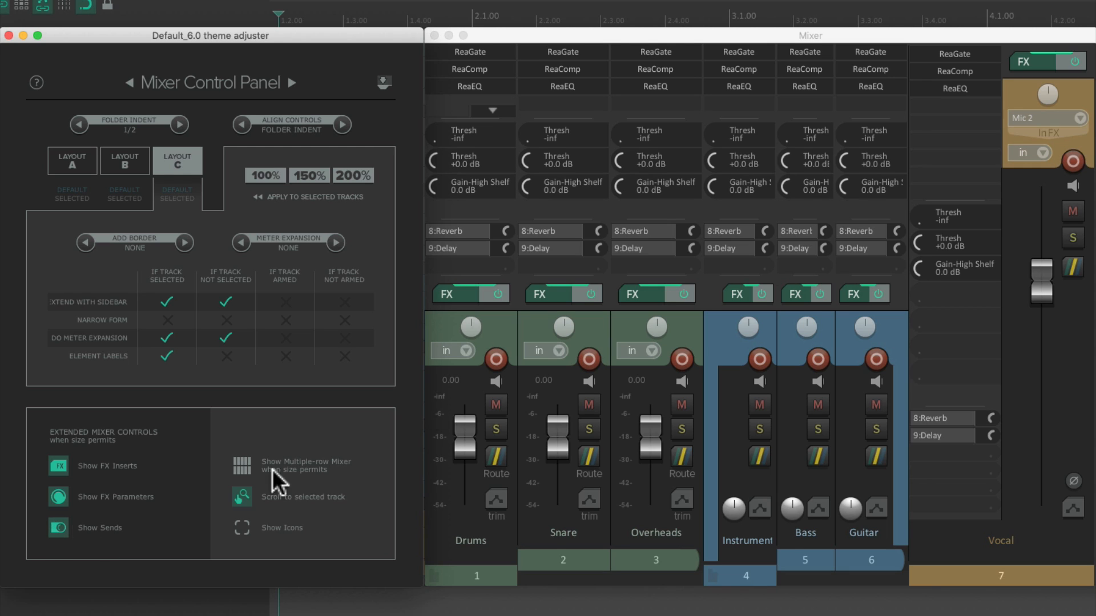
{"action": "mouse_move", "coordinate": [412, 348]}
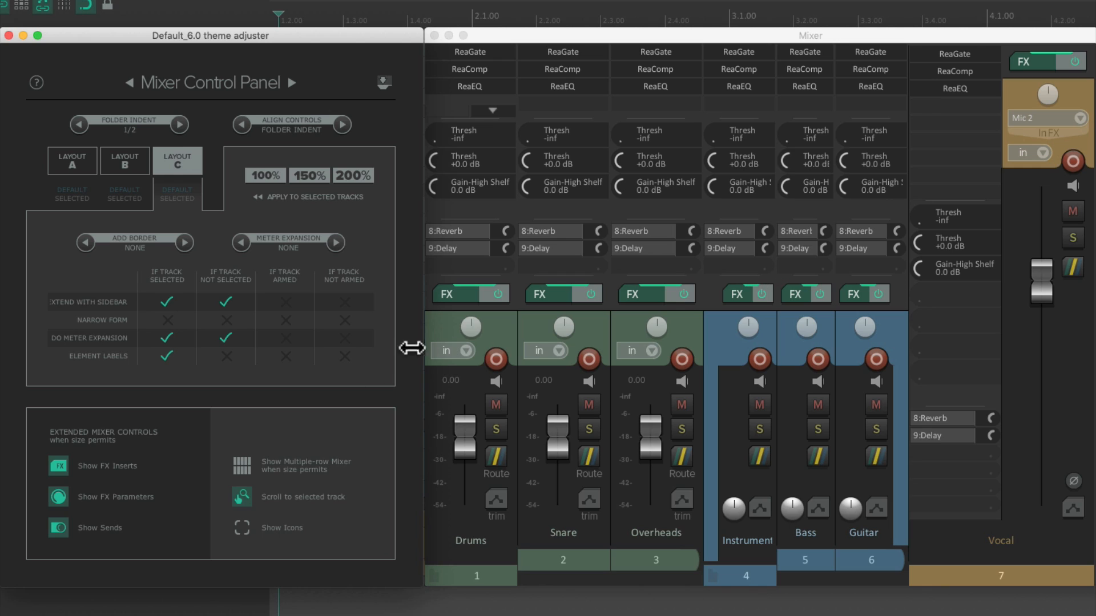
{"action": "mouse_move", "coordinate": [317, 478]}
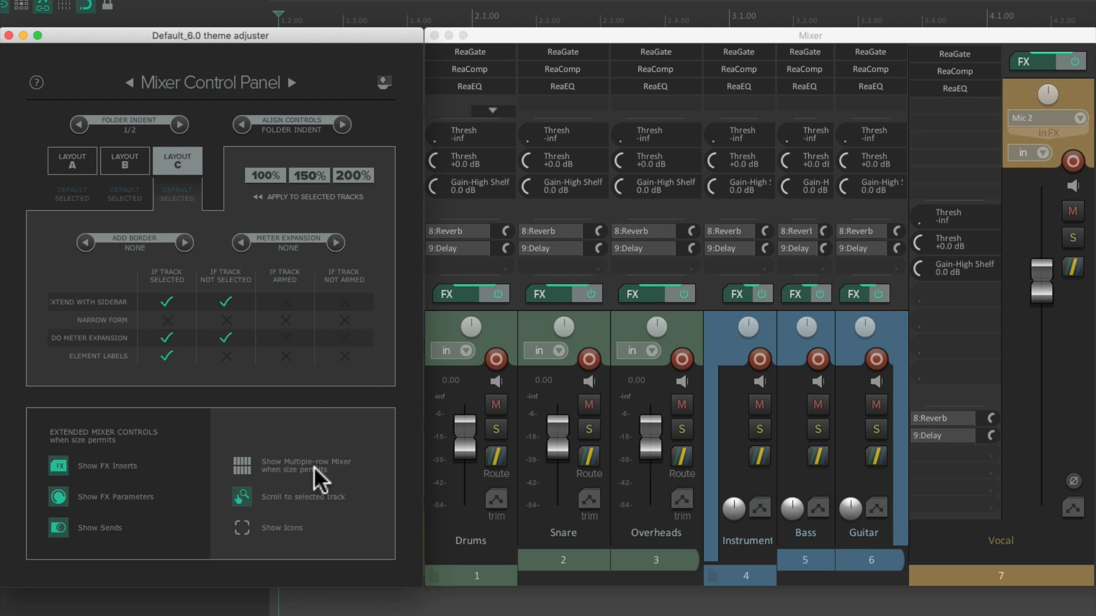
{"action": "mouse_move", "coordinate": [323, 490]}
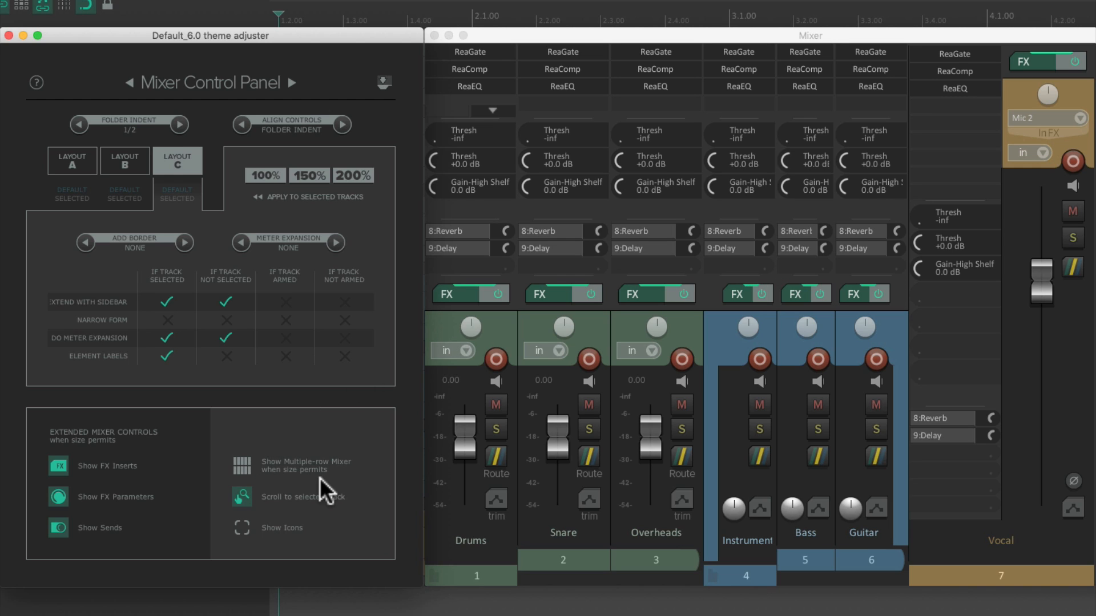
{"action": "mouse_move", "coordinate": [297, 514]}
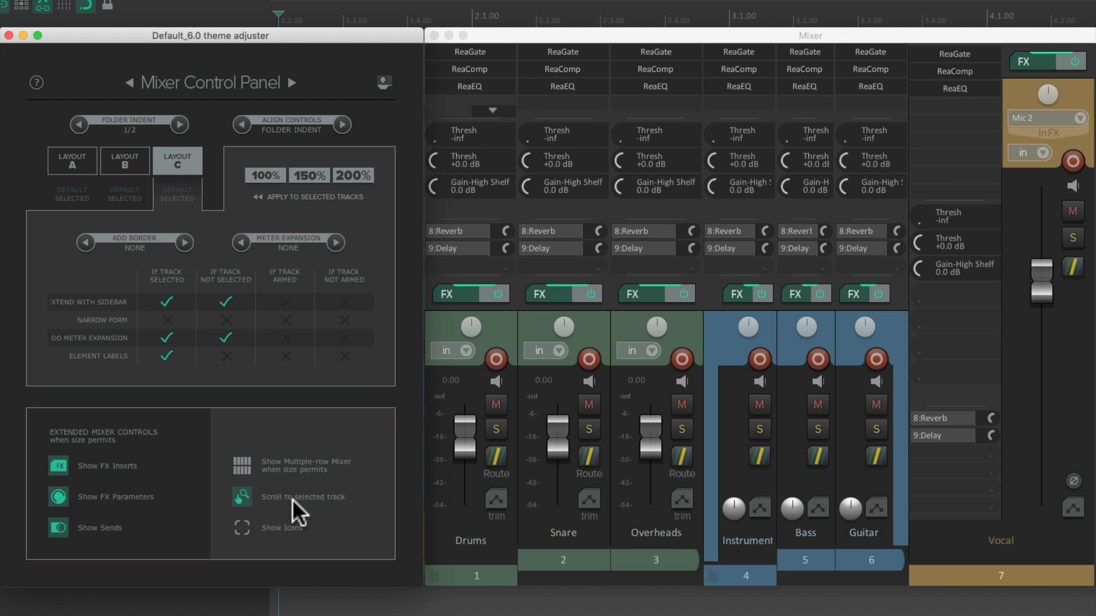
{"action": "mouse_move", "coordinate": [323, 520]}
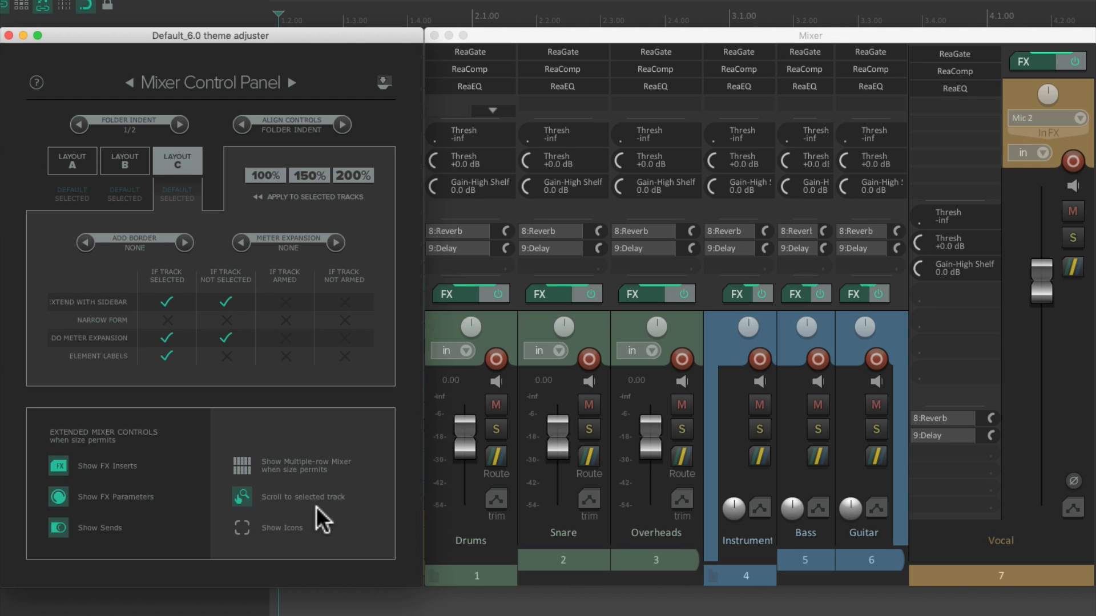
{"action": "mouse_move", "coordinate": [250, 540]}
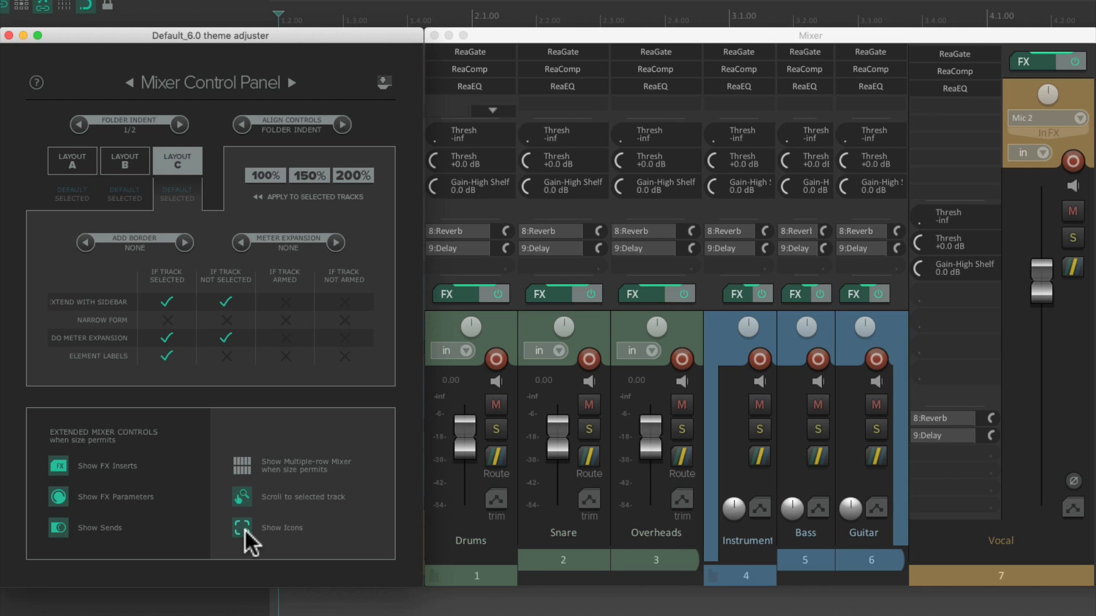
{"action": "mouse_move", "coordinate": [293, 546]}
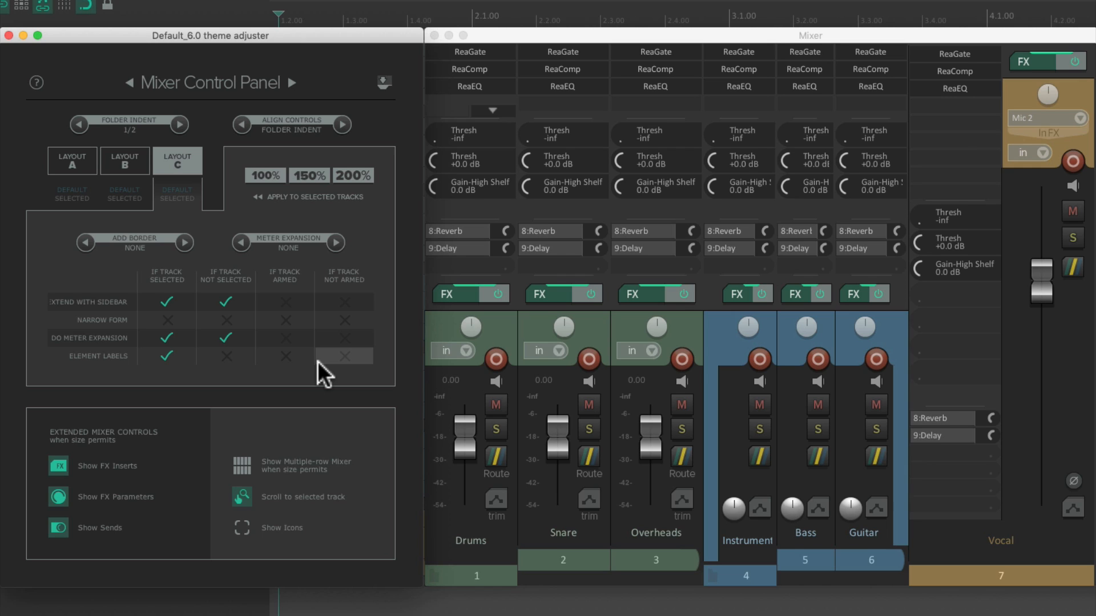
{"action": "mouse_move", "coordinate": [395, 98]}
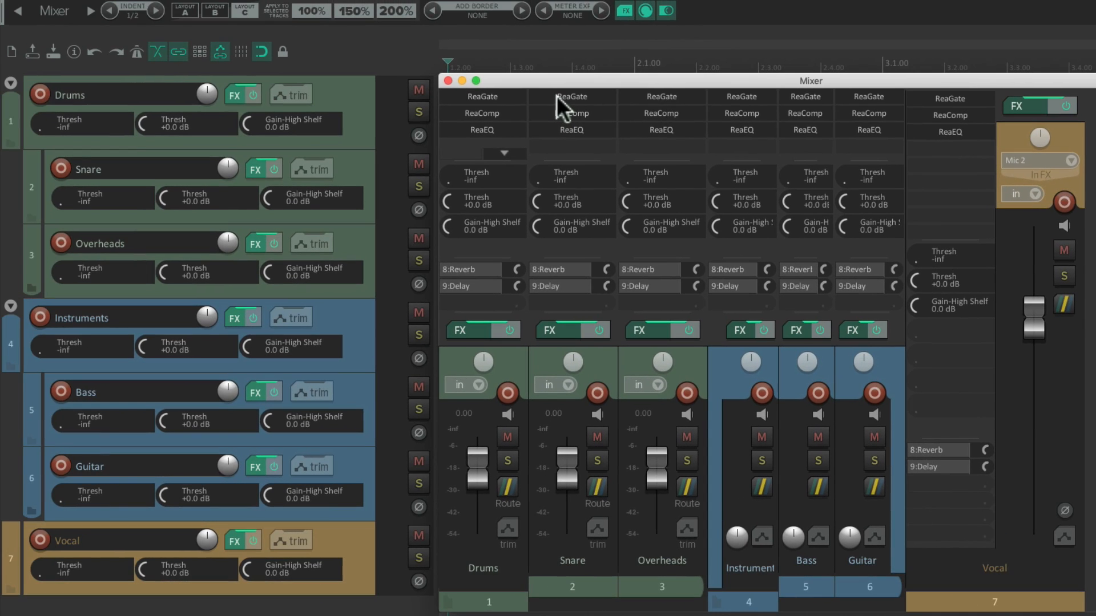
{"action": "mouse_move", "coordinate": [245, 33]}
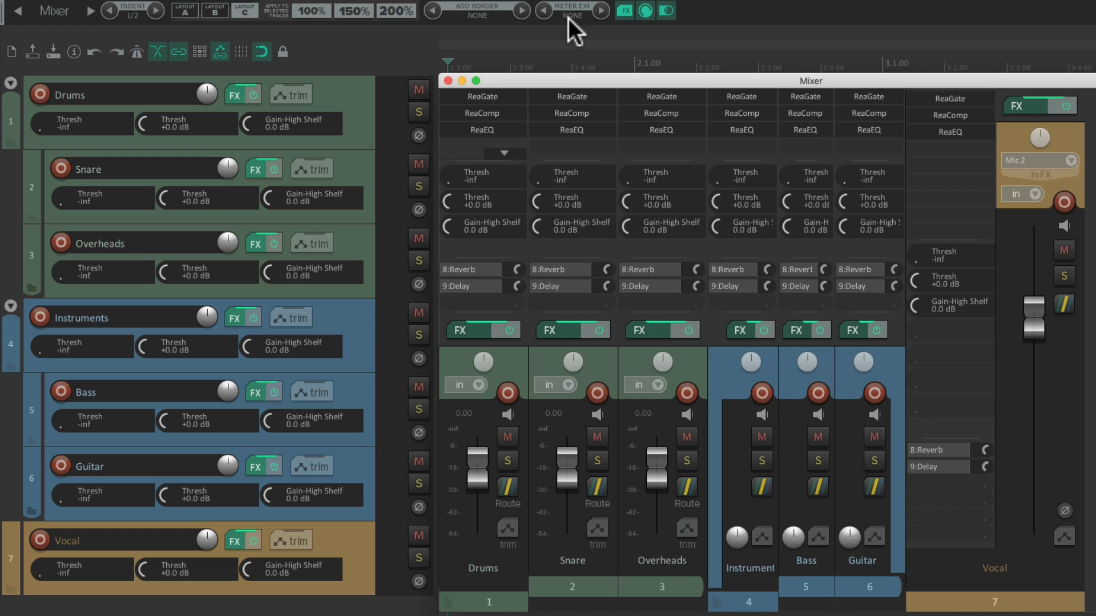
{"action": "mouse_move", "coordinate": [498, 37]}
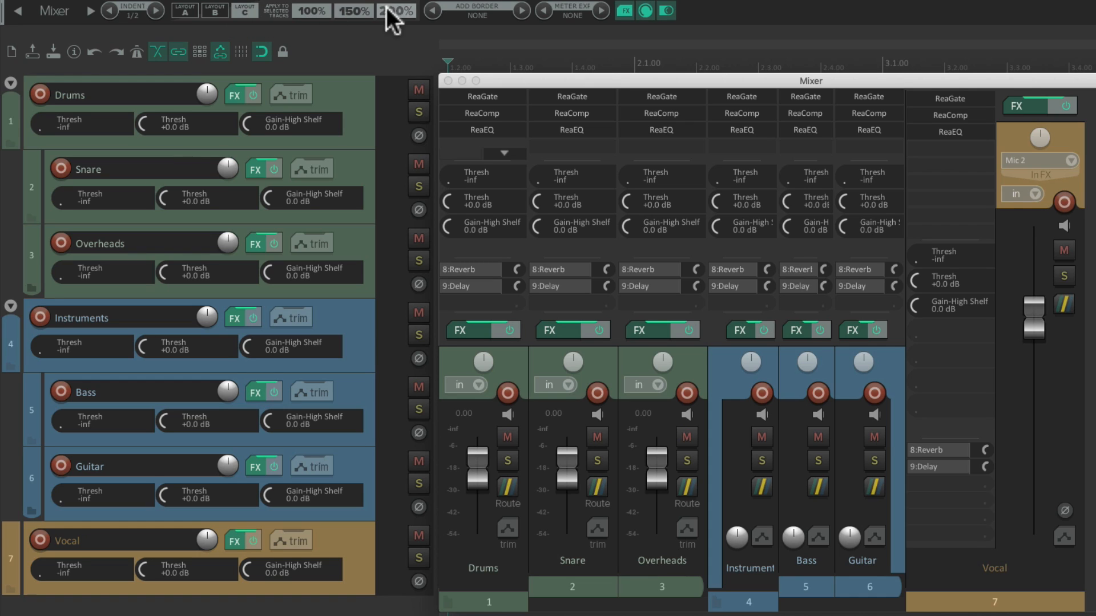
{"action": "mouse_move", "coordinate": [198, 21]}
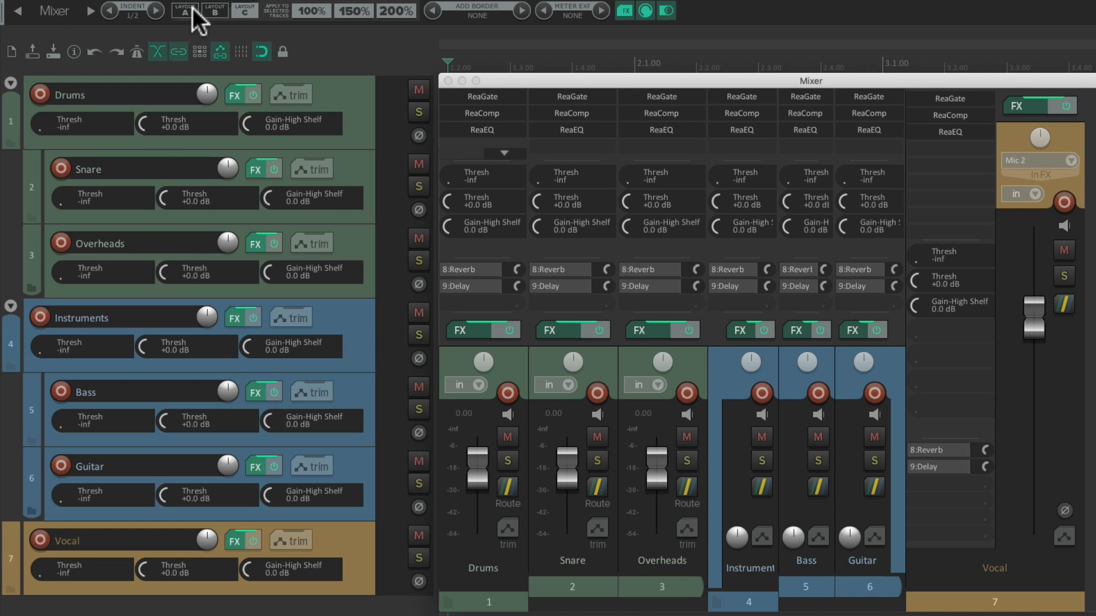